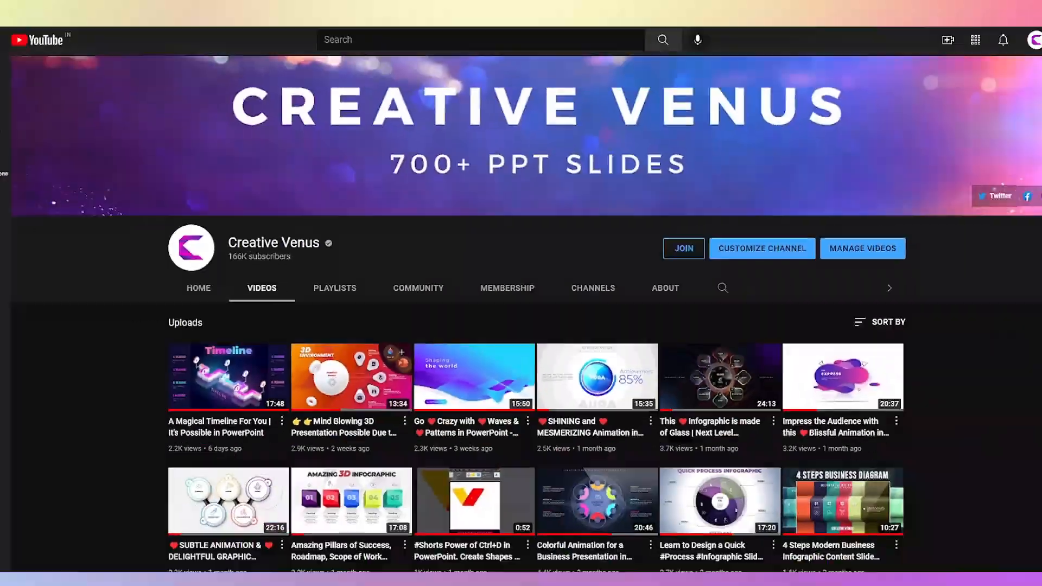
Fill the slide background with the stock photo of dark suit jackets with one yellow jacket.
scroll("down", 3)
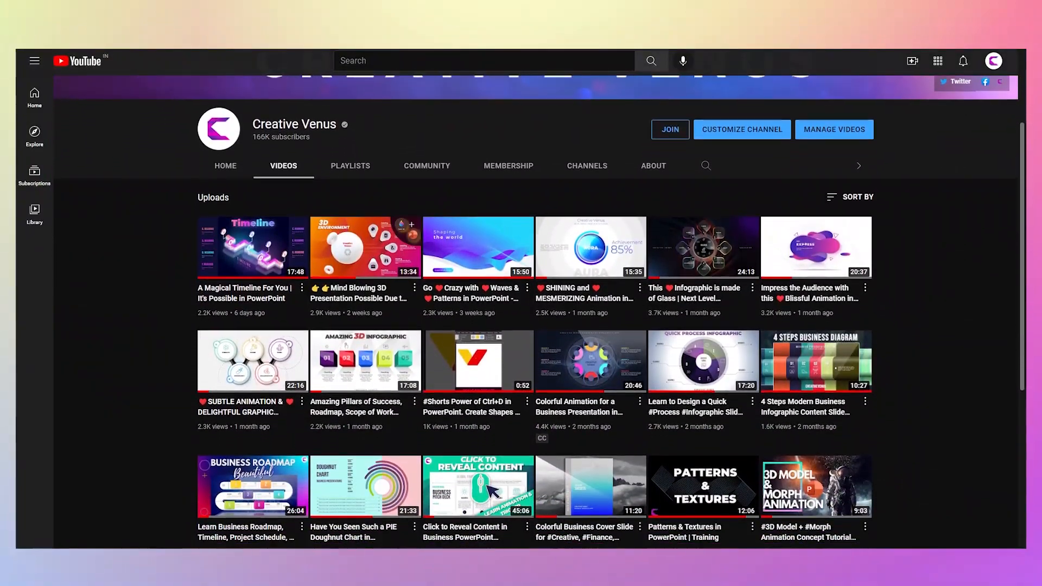
scroll("down", 3)
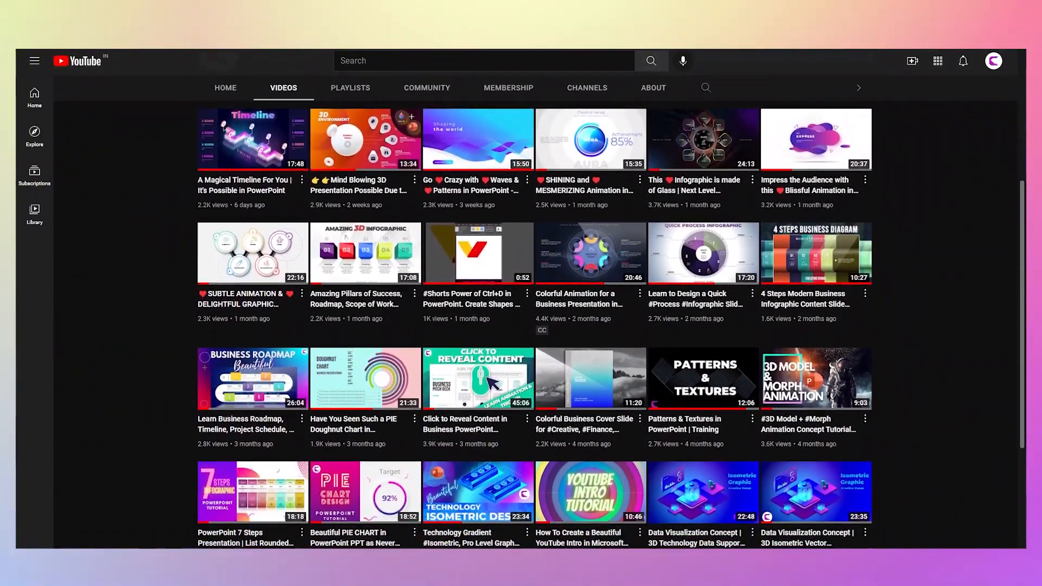
scroll("down", 3)
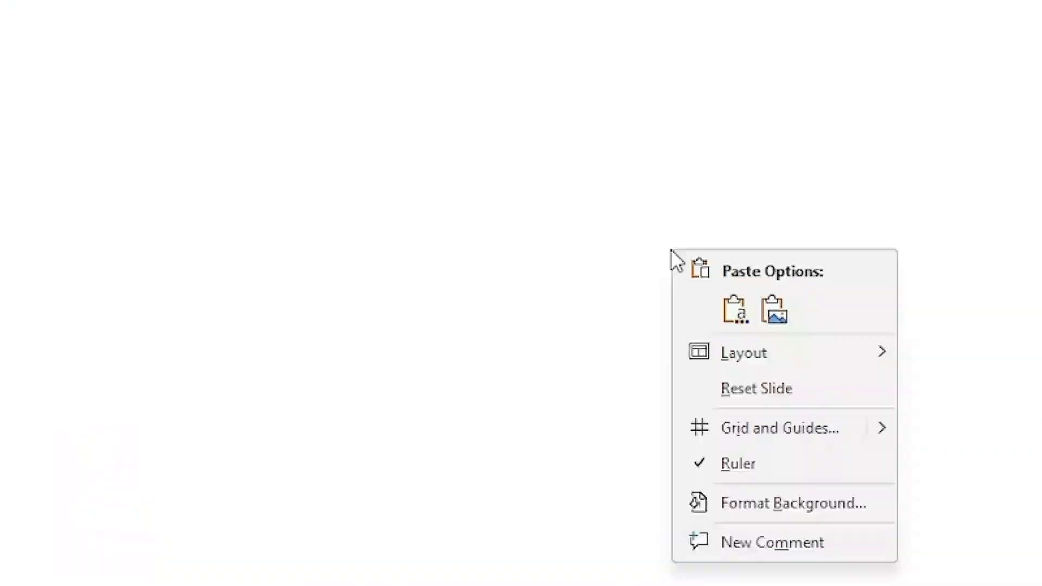
left_click(794, 503)
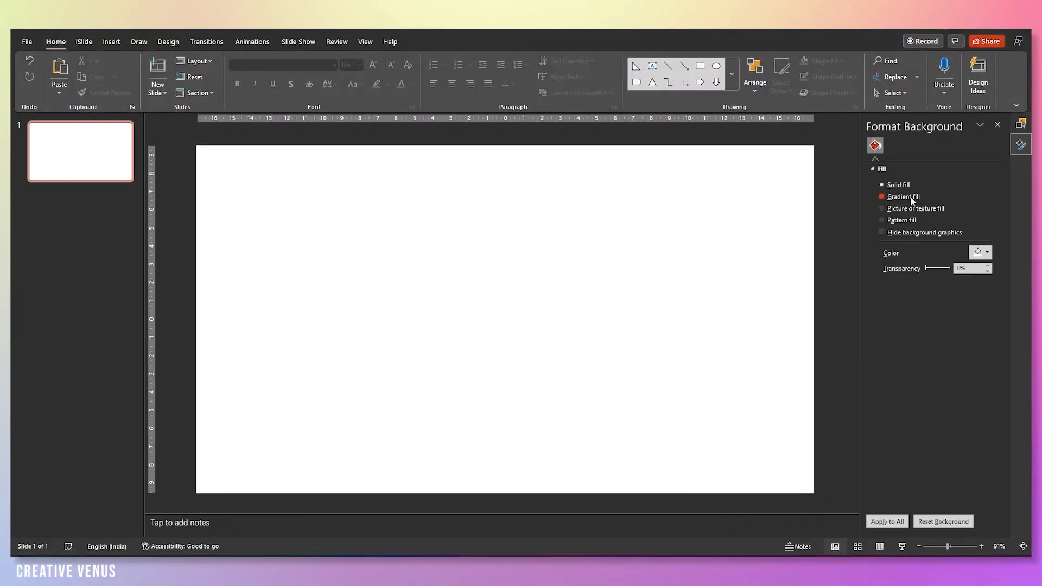
left_click(882, 208)
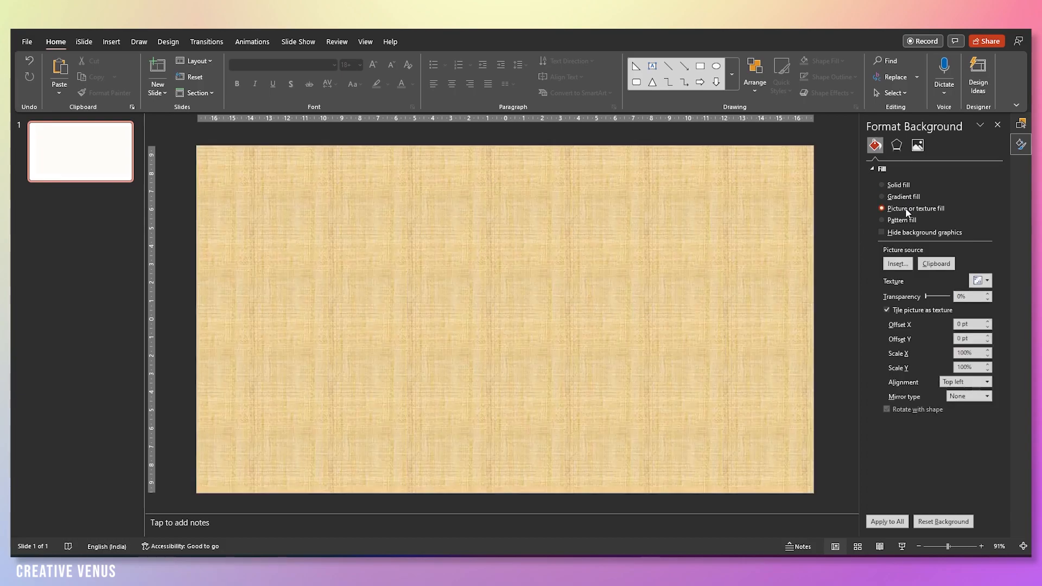
left_click(897, 263)
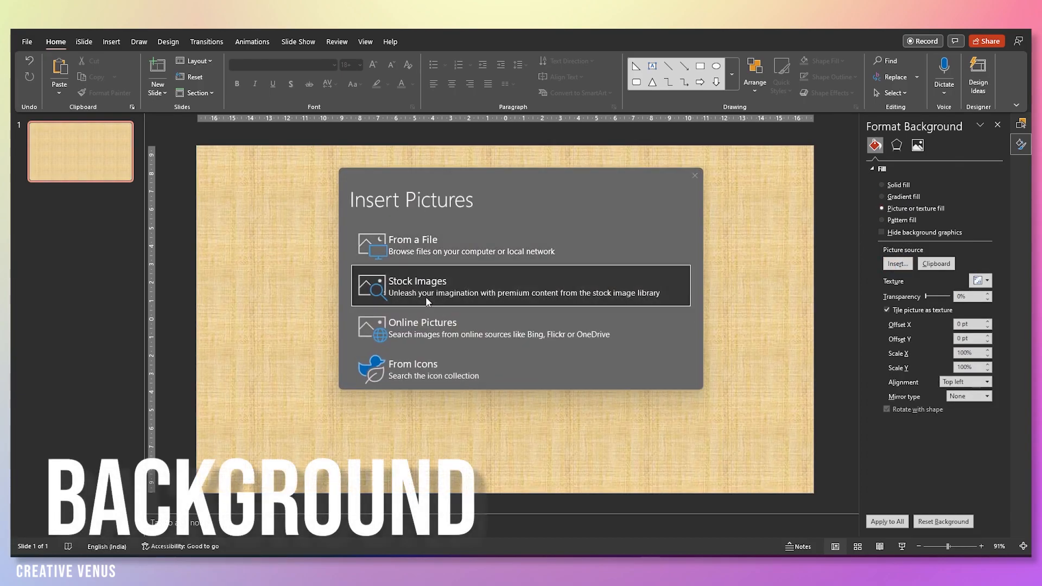
left_click(428, 286)
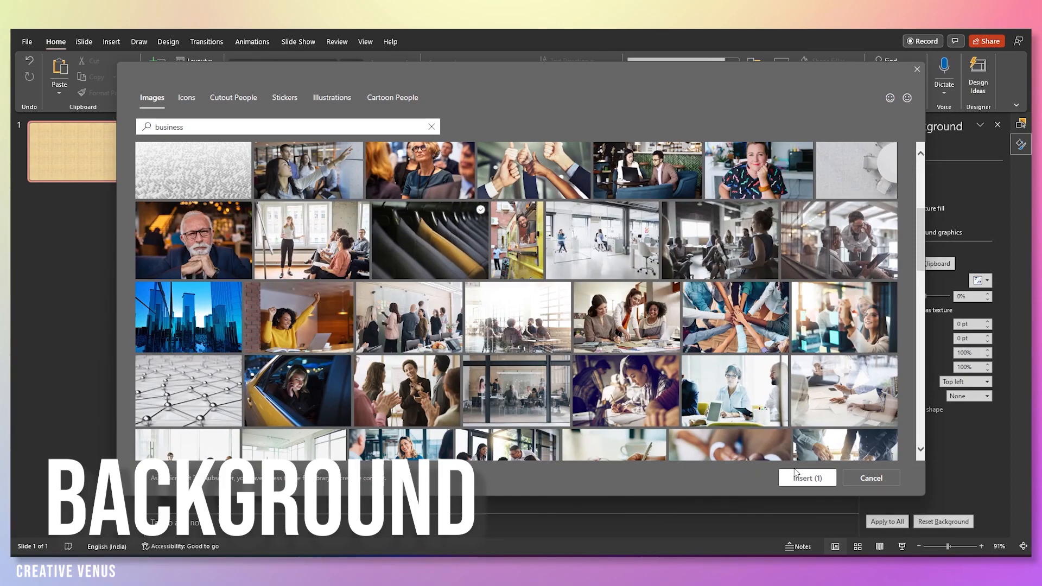
left_click(807, 477)
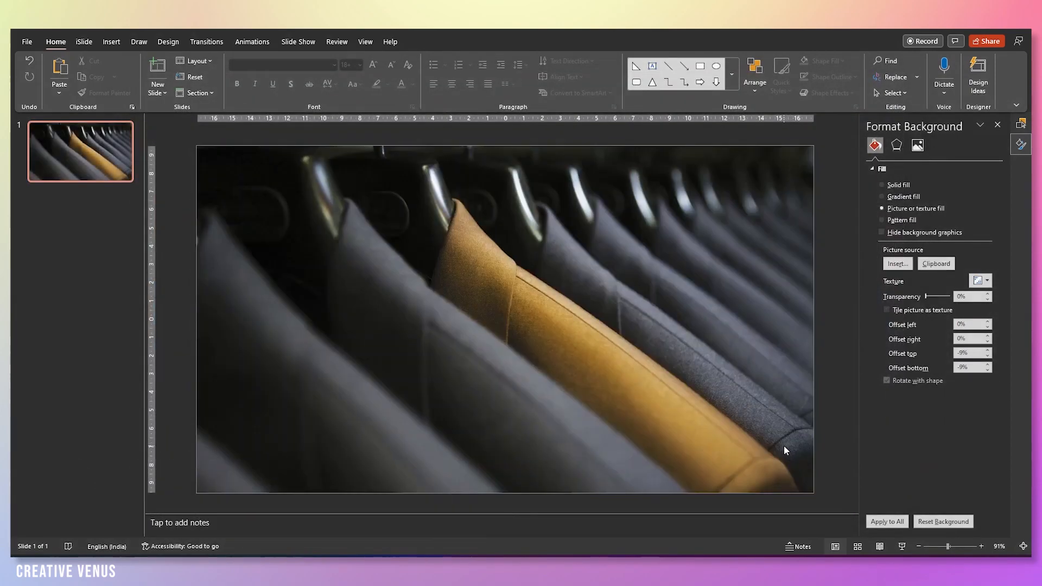
left_click(110, 42)
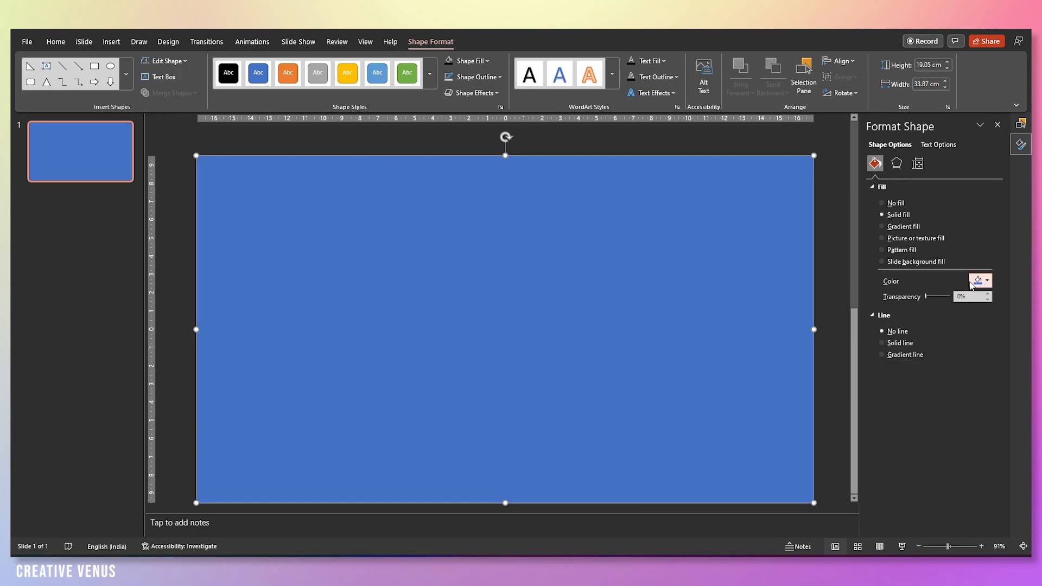
Make the full-slide overlay rectangle black and partly transparent so the photo shows dimly.
left_click(976, 280)
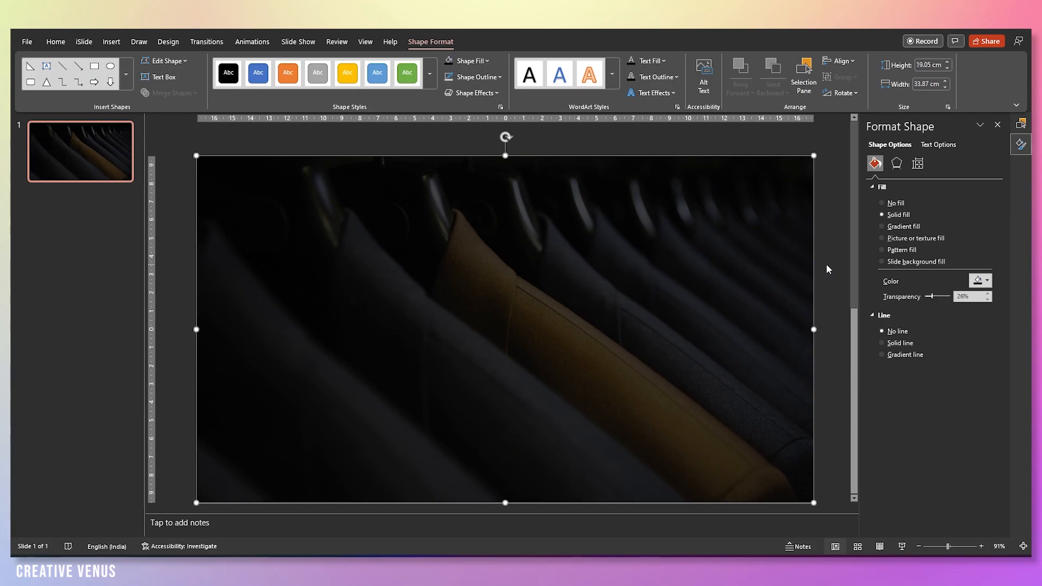
left_click(803, 71)
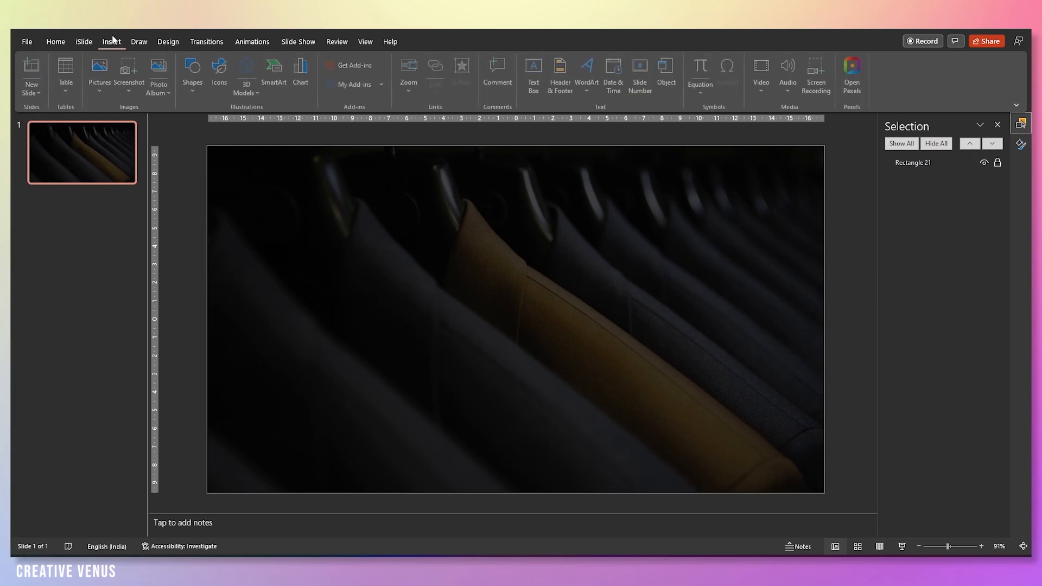
Draw a large centred circle with an orange-to-red gradient fill at about 22% transparency.
left_click(193, 70)
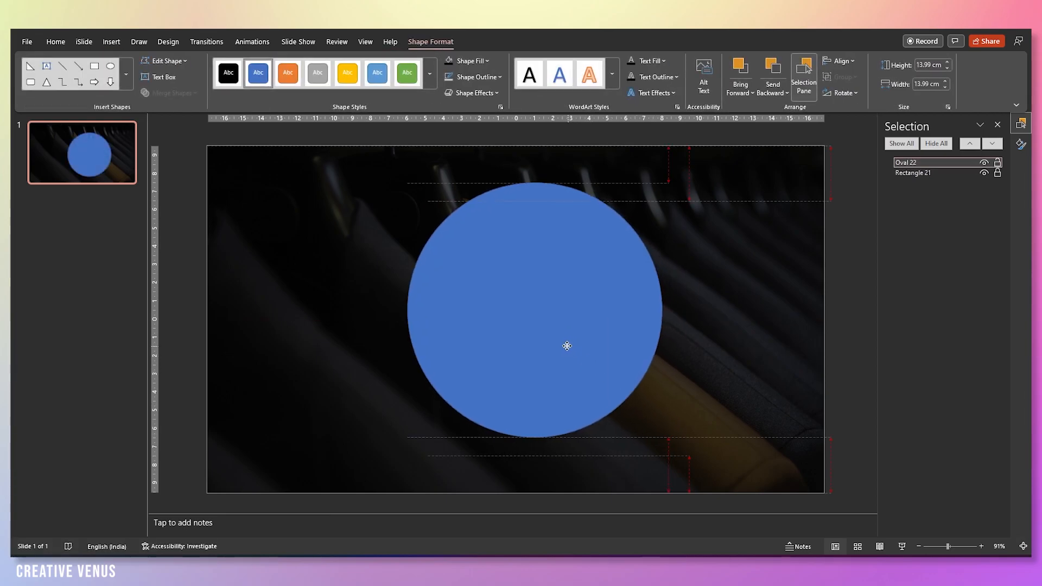
left_click_drag(567, 345, 544, 342)
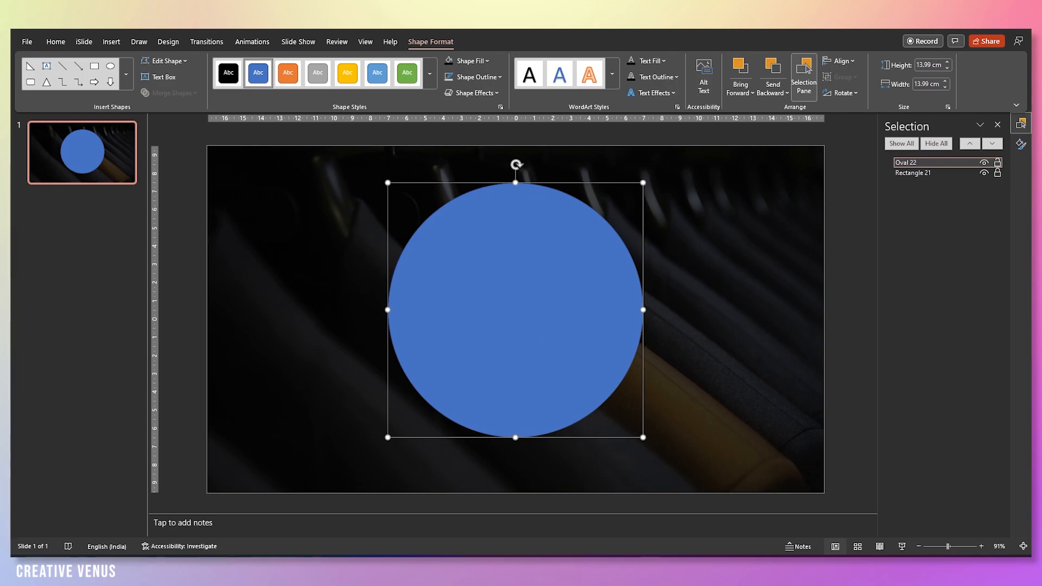
left_click(470, 61)
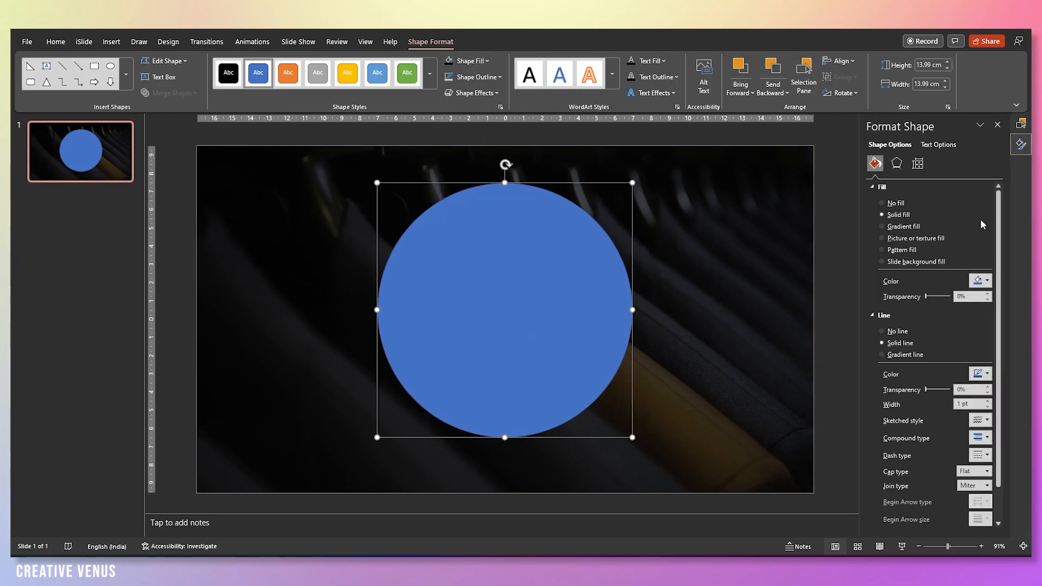
left_click(881, 225)
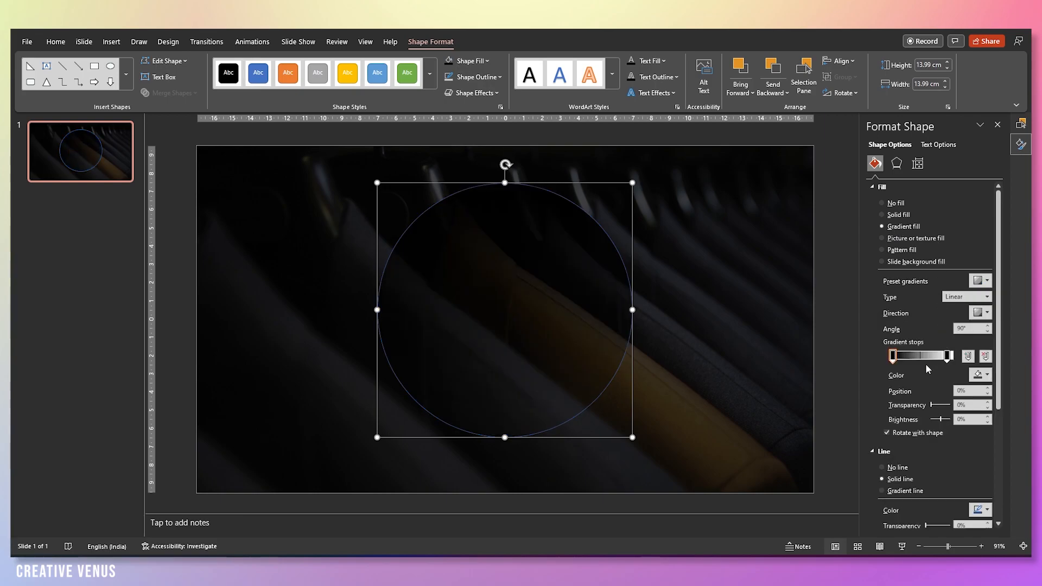
left_click(988, 375)
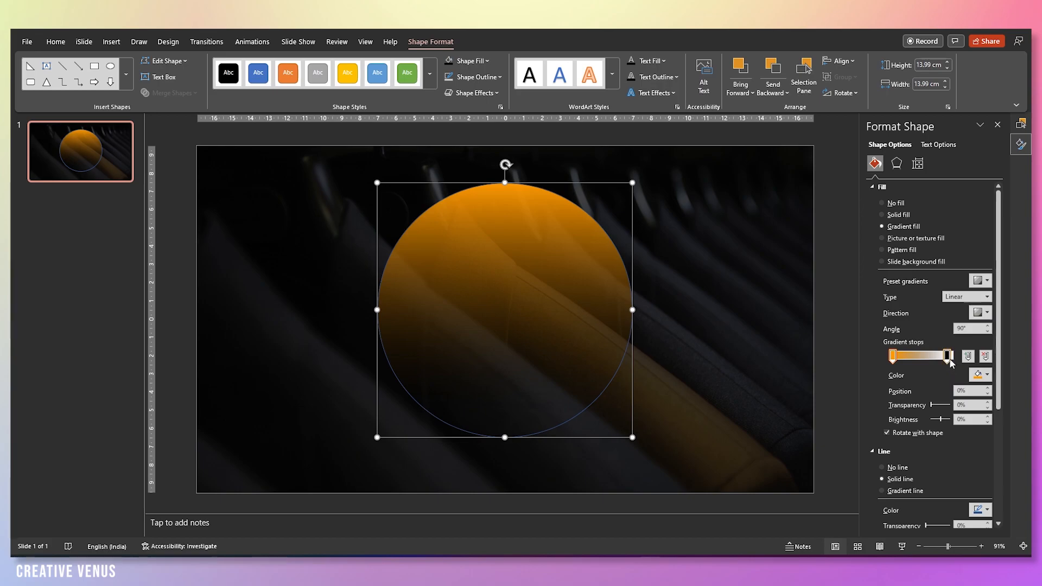
left_click(986, 374)
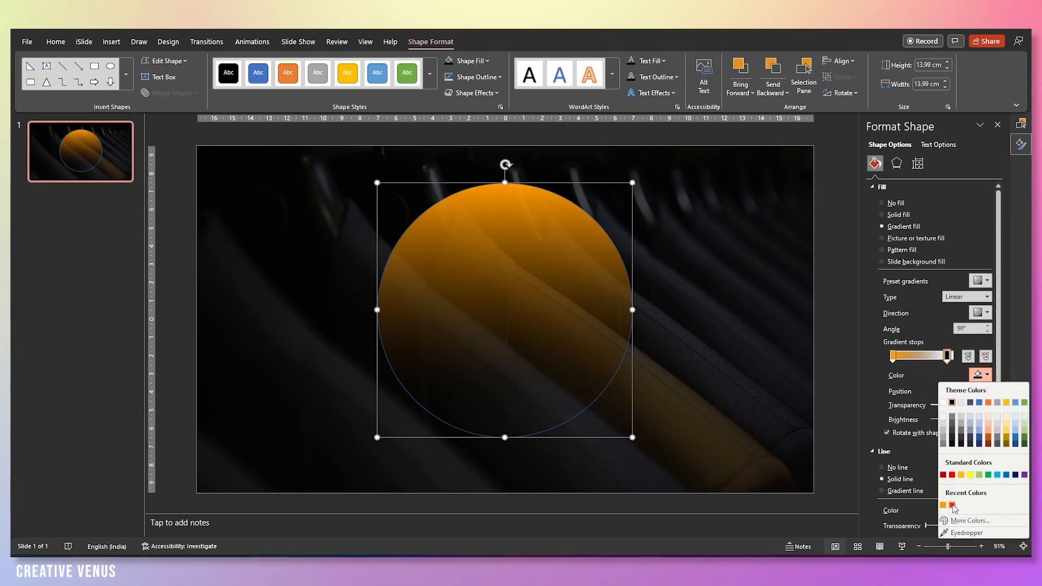
left_click(950, 504)
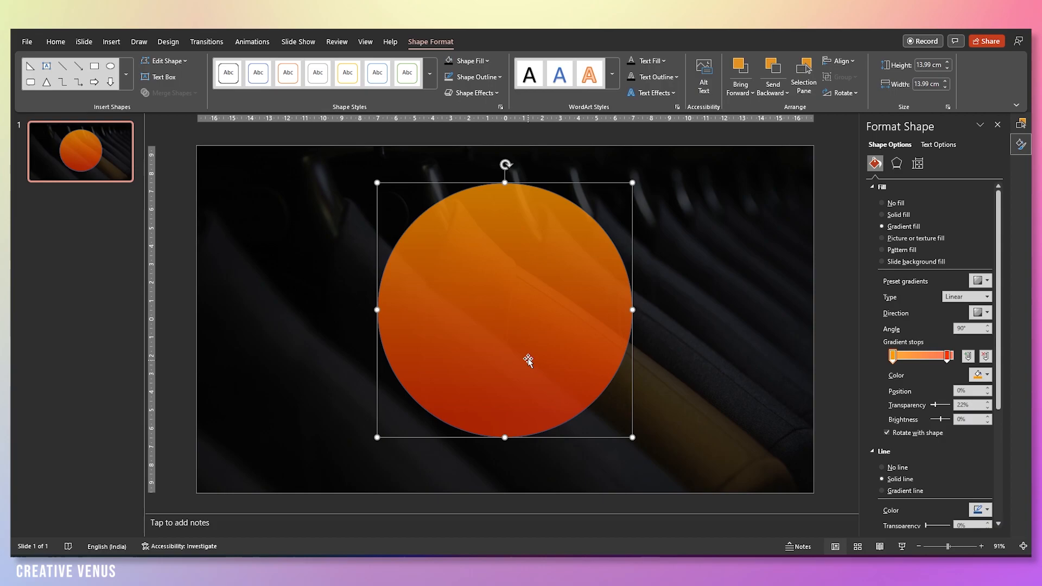
scroll("down", 3)
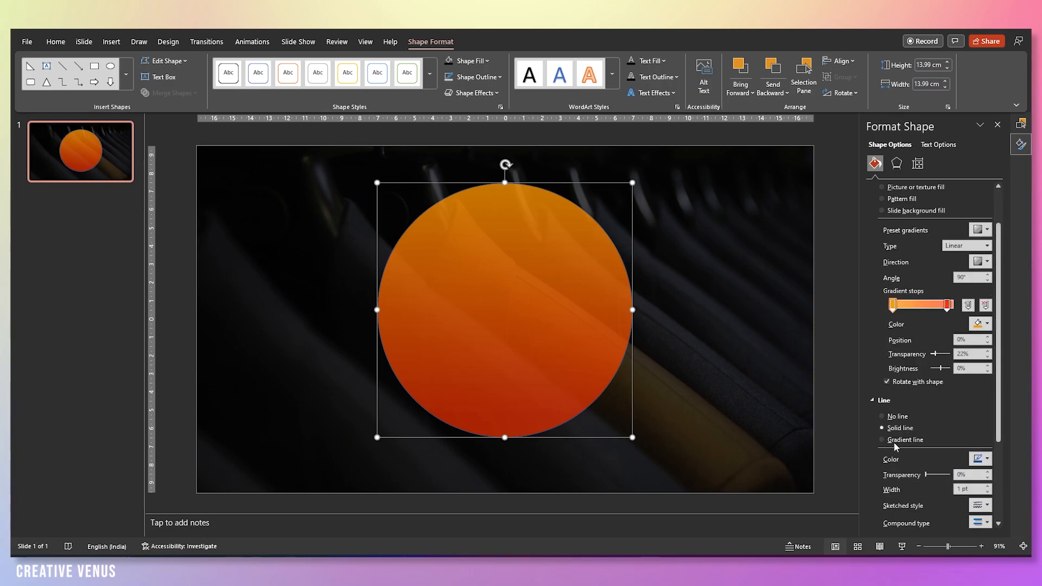
Give the circle a gradient outline with light grey/white stops, 2.25 pt wide.
left_click(881, 439)
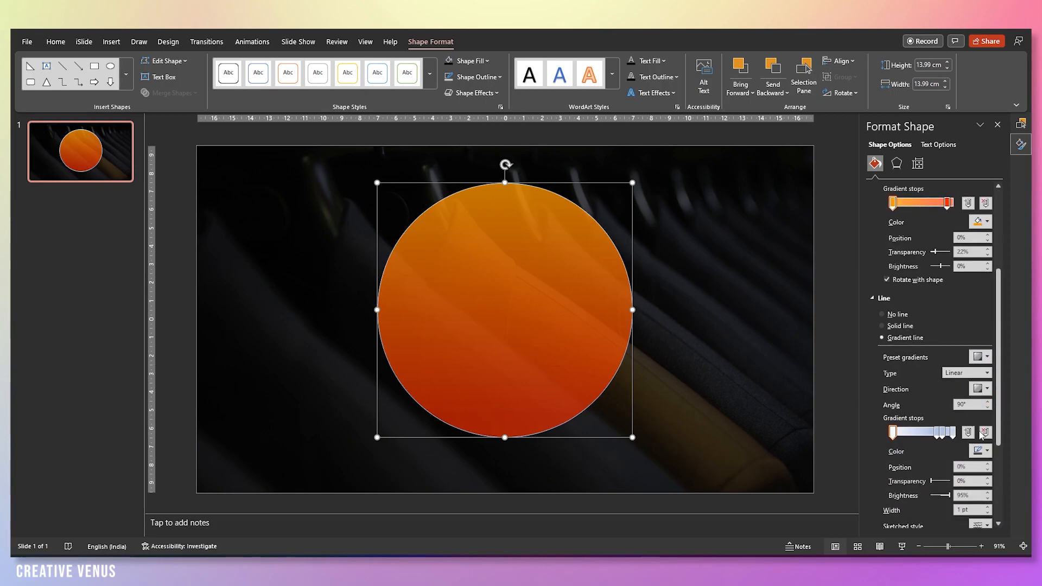
left_click(966, 372)
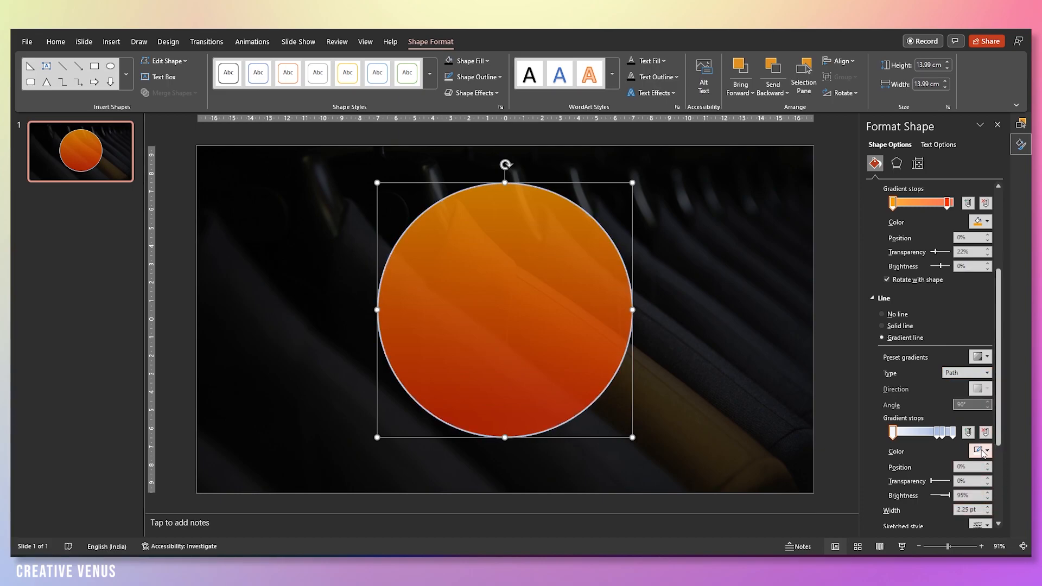
left_click(986, 450)
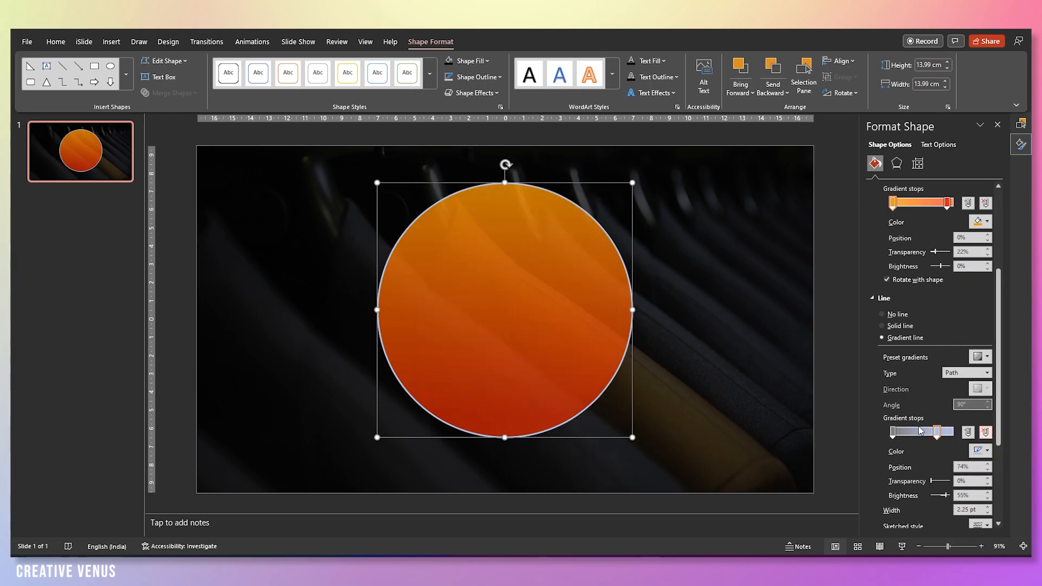
left_click(987, 450)
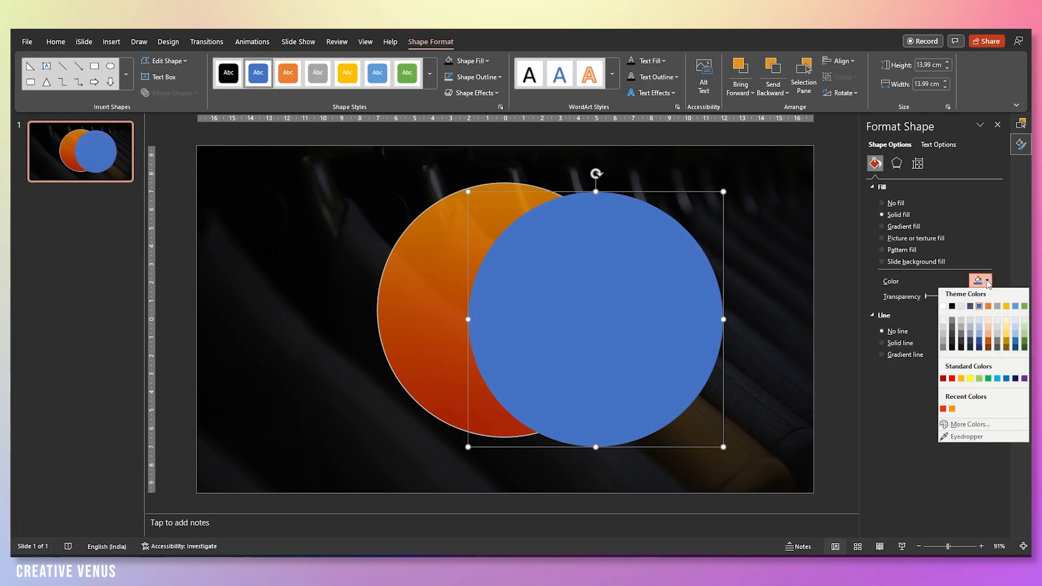
Subtract the overlapping second circle to hollow the orange circle into a ring.
left_click(953, 306)
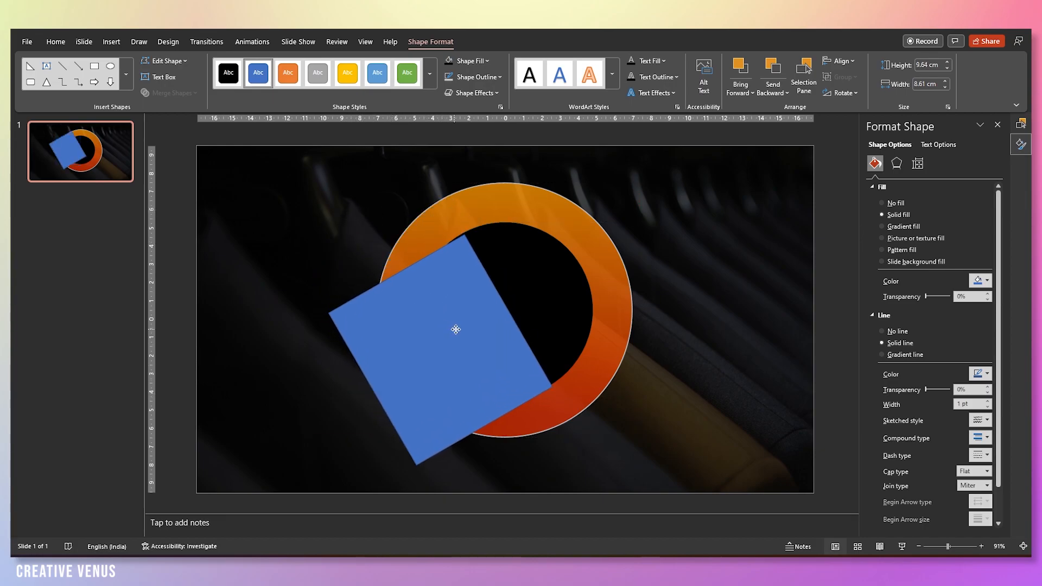
Fill the tilted rectangle with a black-to-transparent gradient shadow across the ring's lower left.
left_click(881, 226)
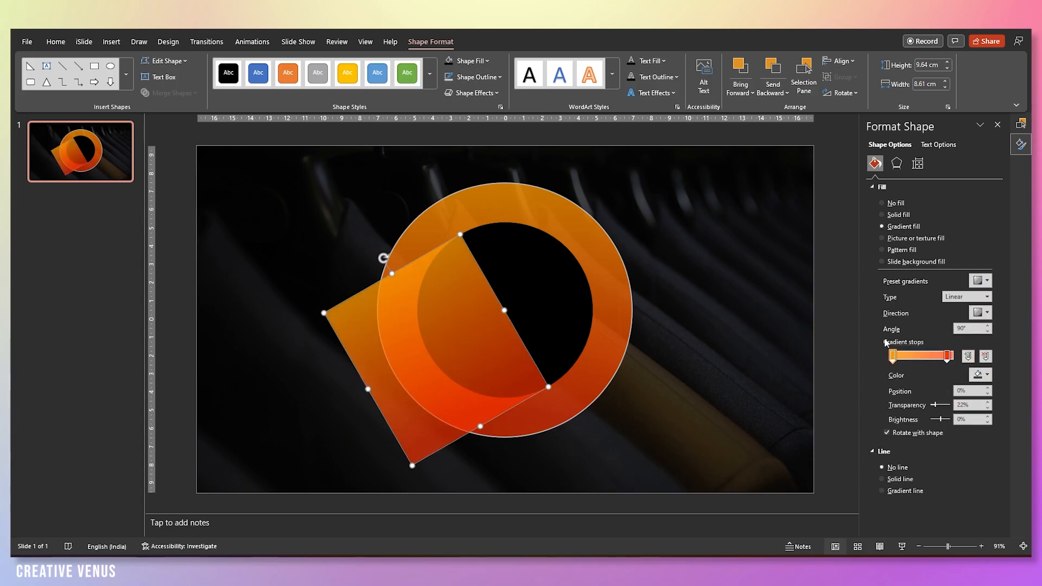
left_click(988, 312)
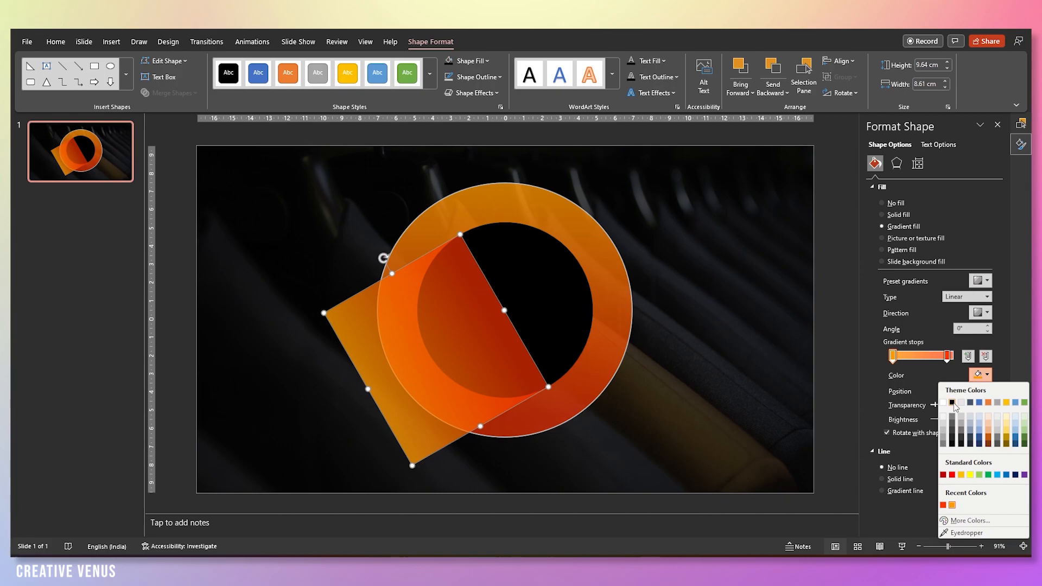
left_click(952, 402)
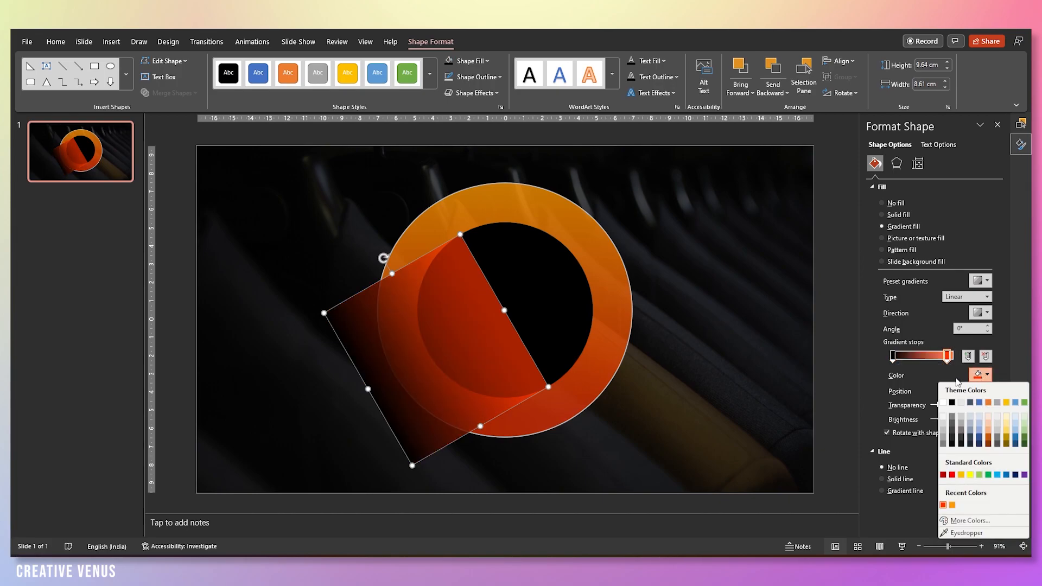
left_click(953, 403)
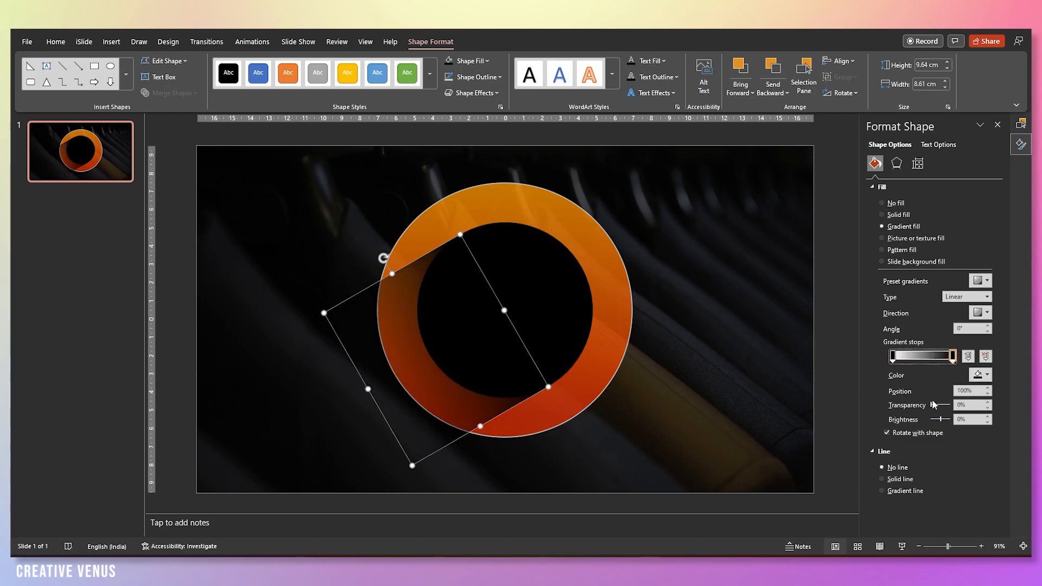
left_click_drag(940, 405, 946, 405)
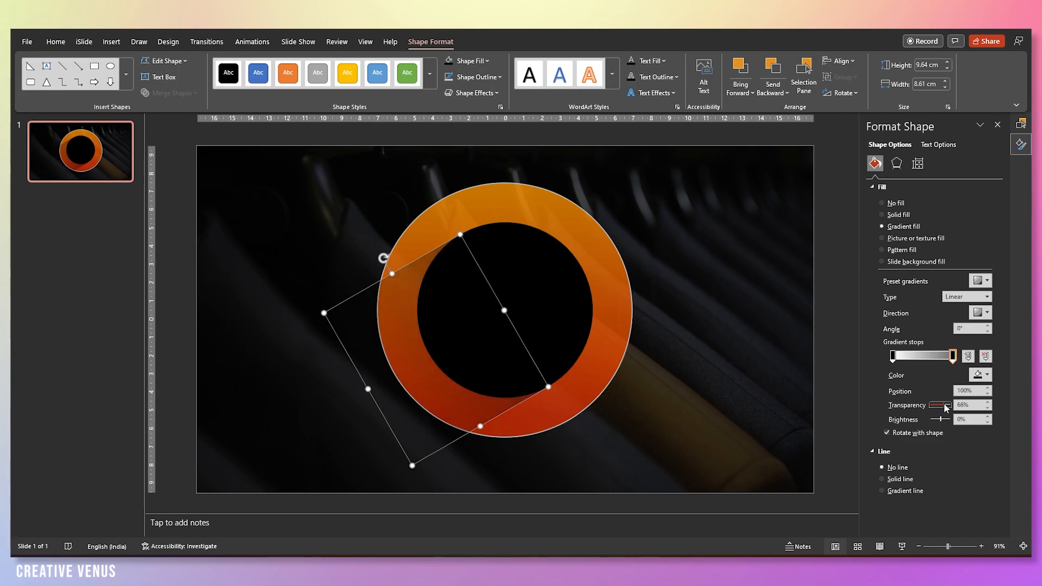
left_click(882, 214)
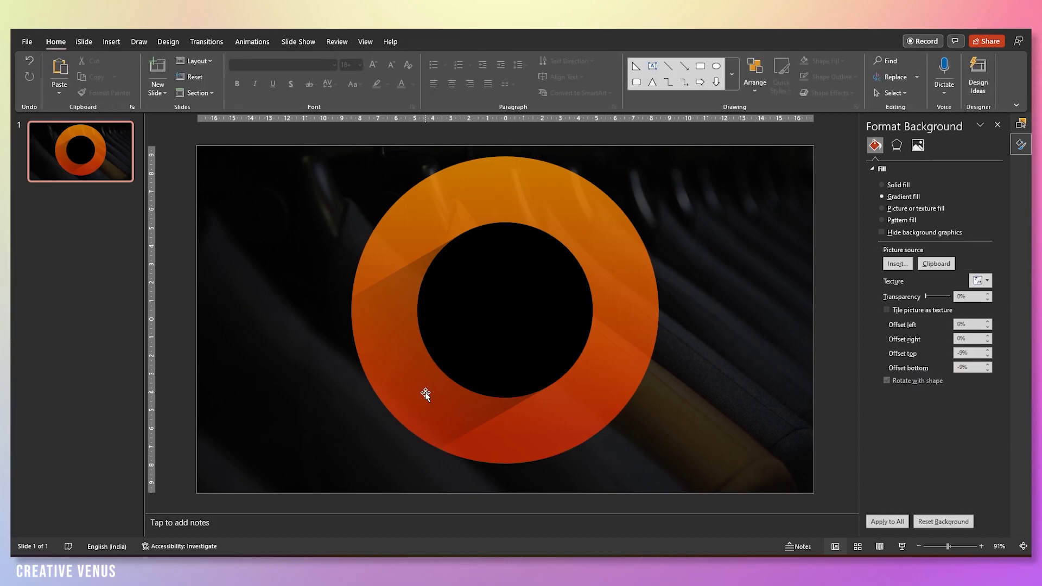
Raise the rectangle's gradient transparency to about 87% so it becomes a faint streak.
left_click(423, 396)
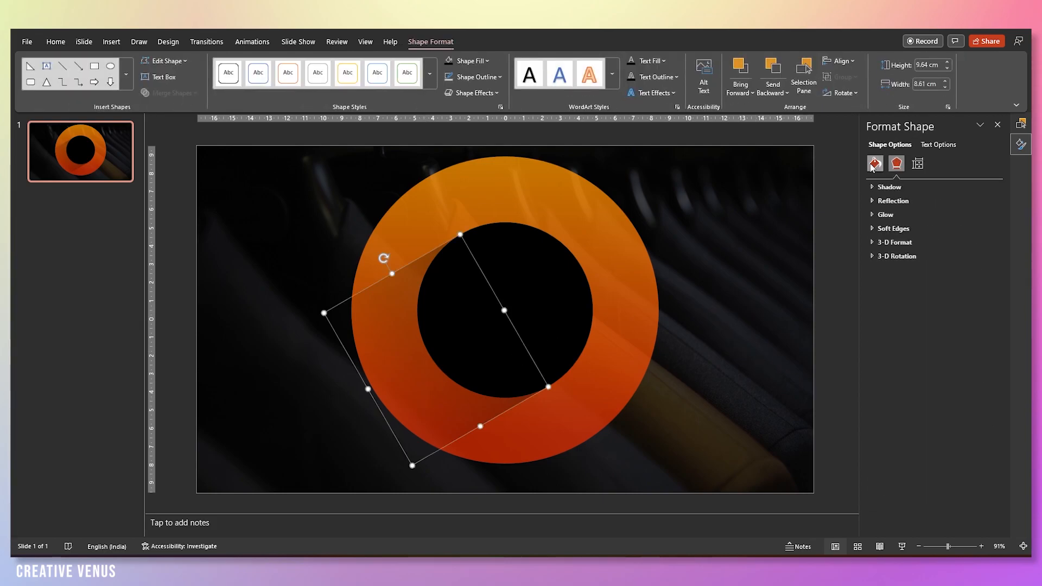
left_click(875, 163)
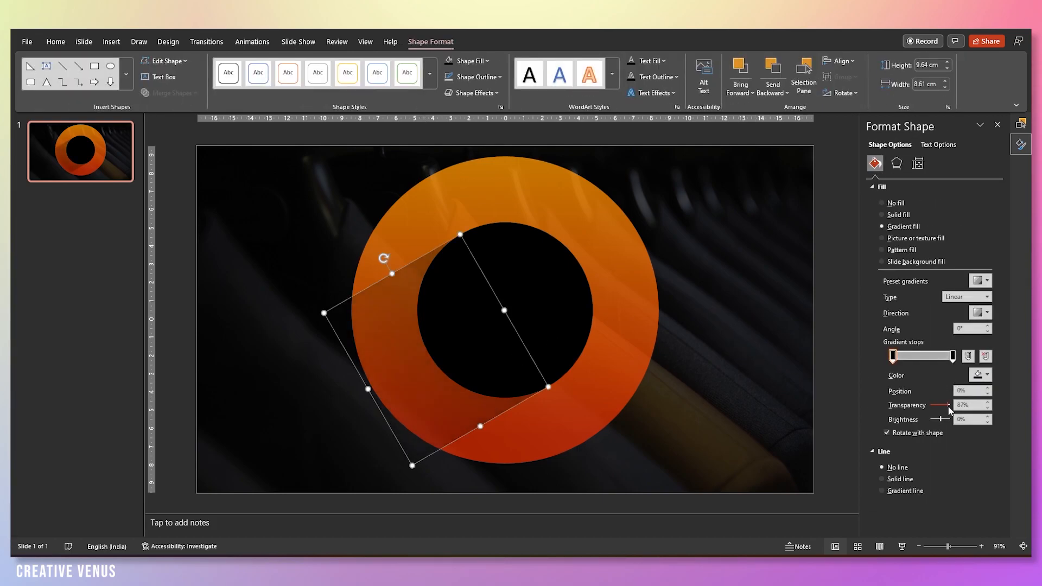
left_click_drag(949, 405, 952, 405)
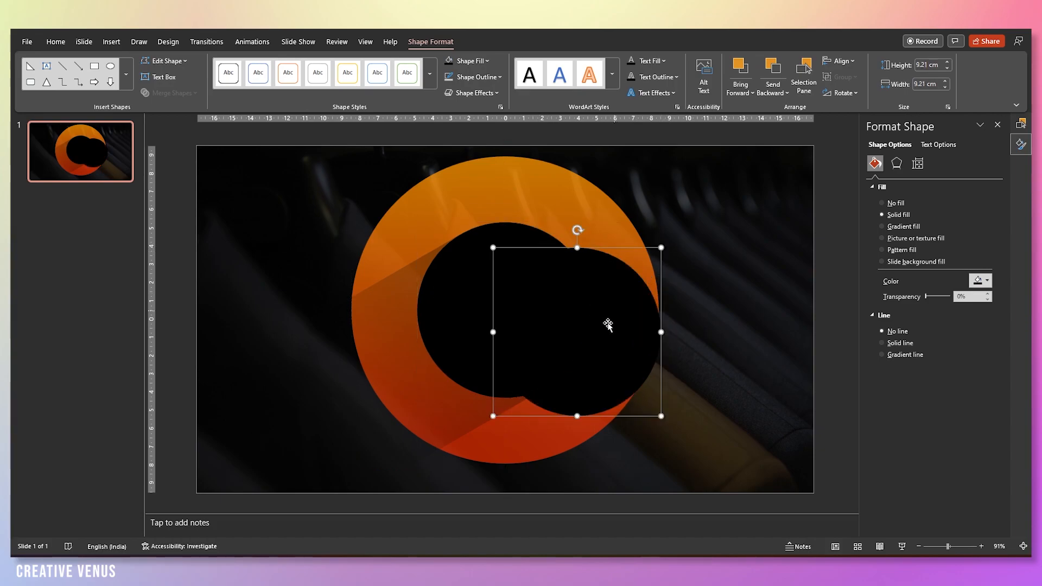
Move the black circle into the ring's hole and refill it with custom dark grey #212121.
left_click_drag(607, 324, 587, 294)
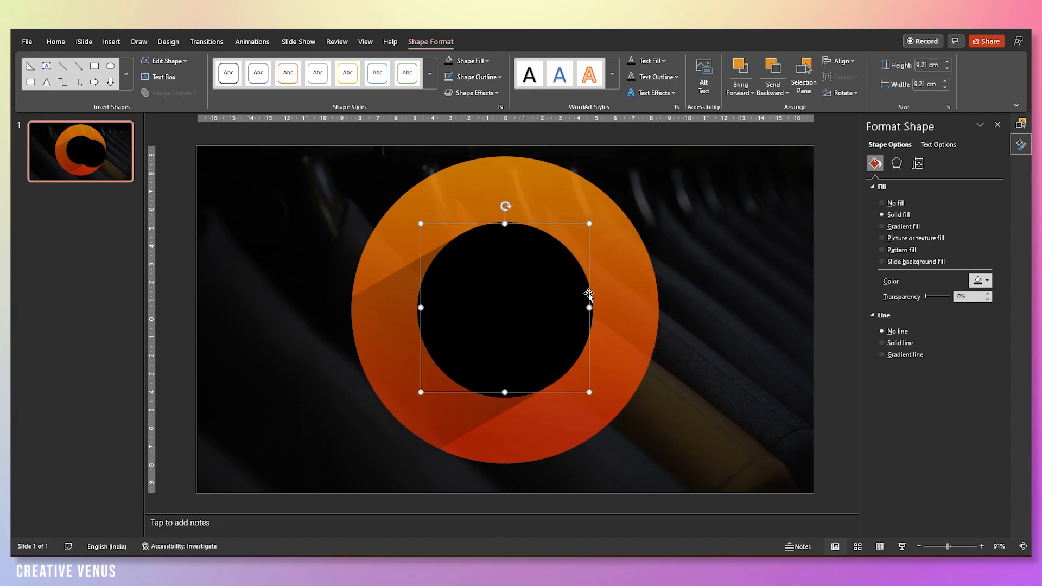
left_click(983, 280)
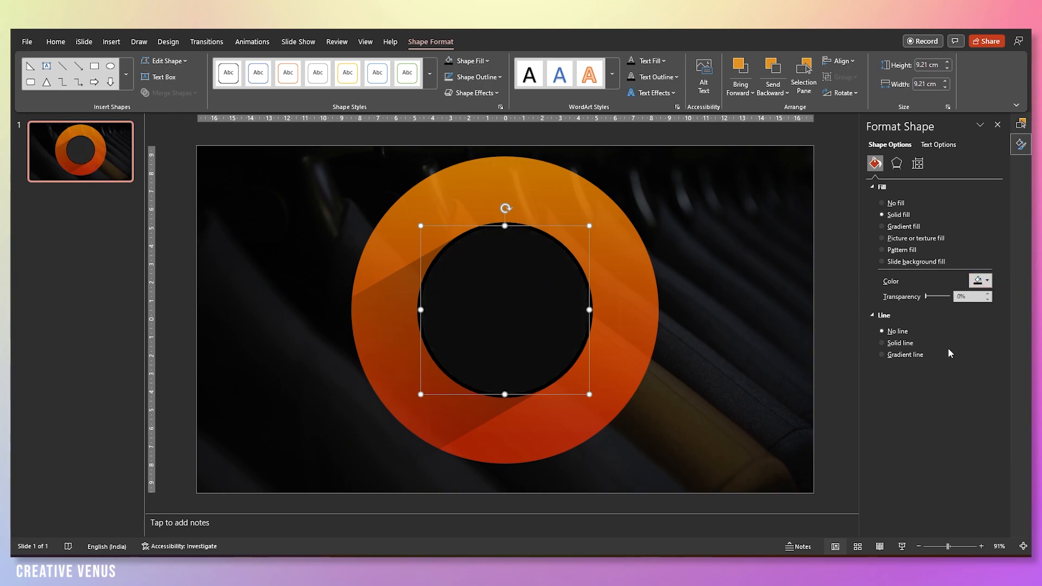
left_click(986, 280)
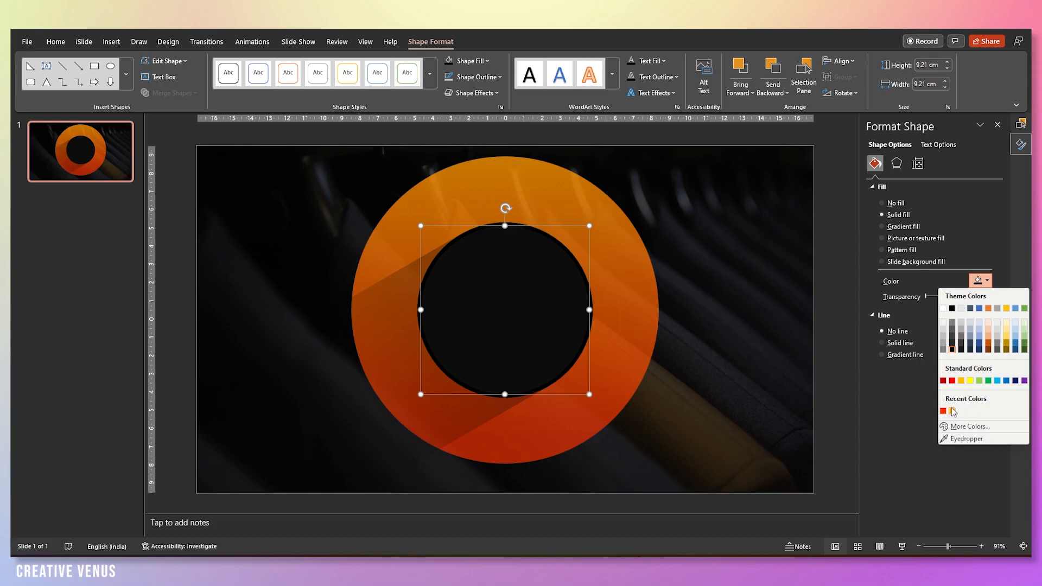
left_click(970, 425)
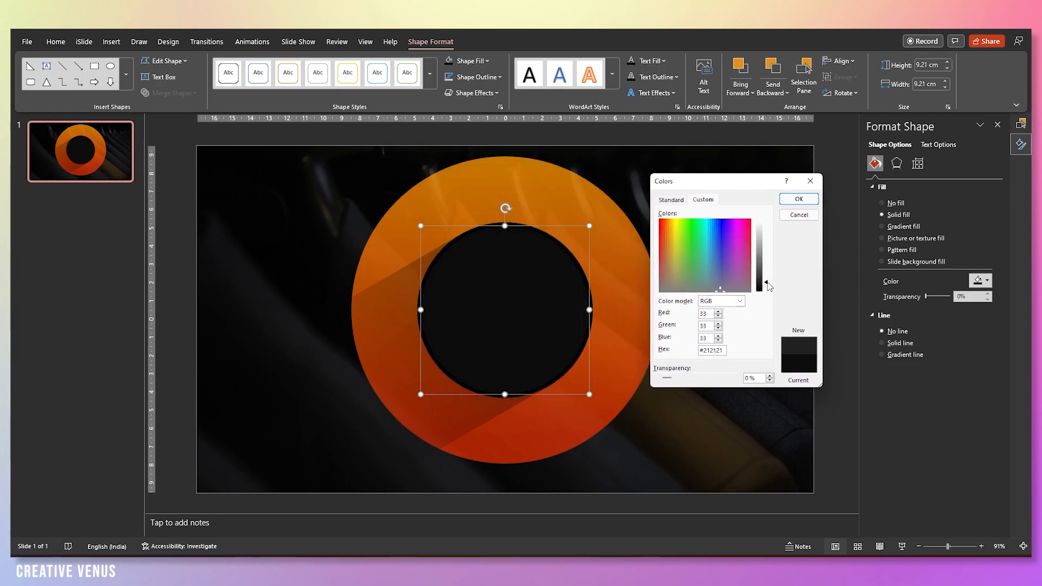
left_click(799, 199)
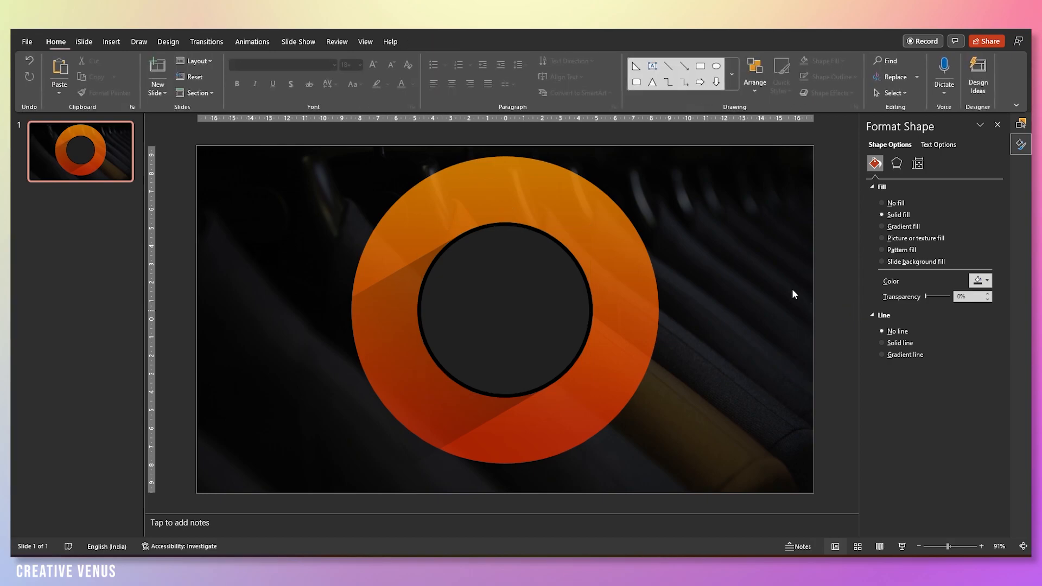
left_click(506, 312)
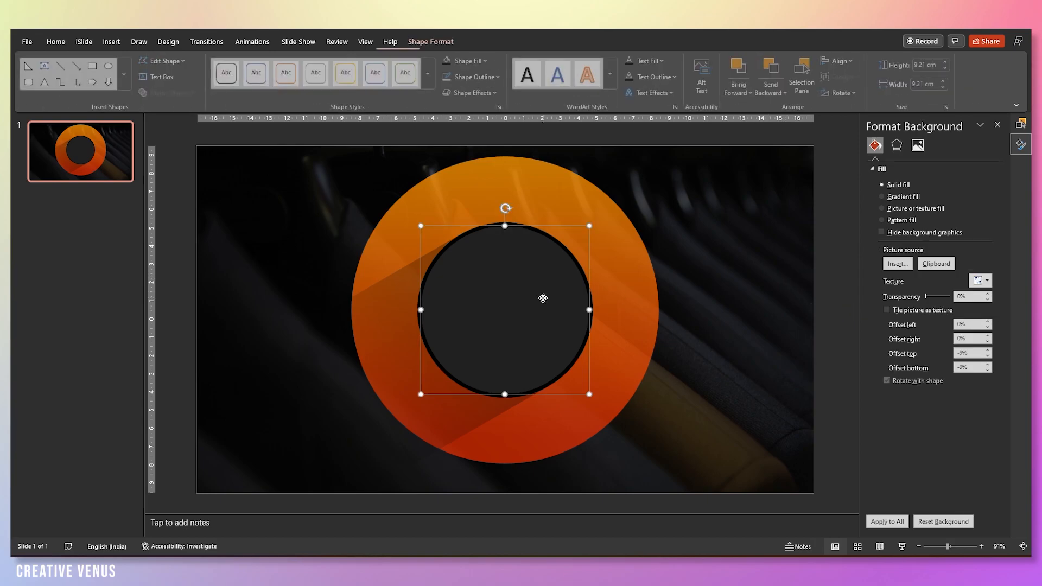
left_click(985, 280)
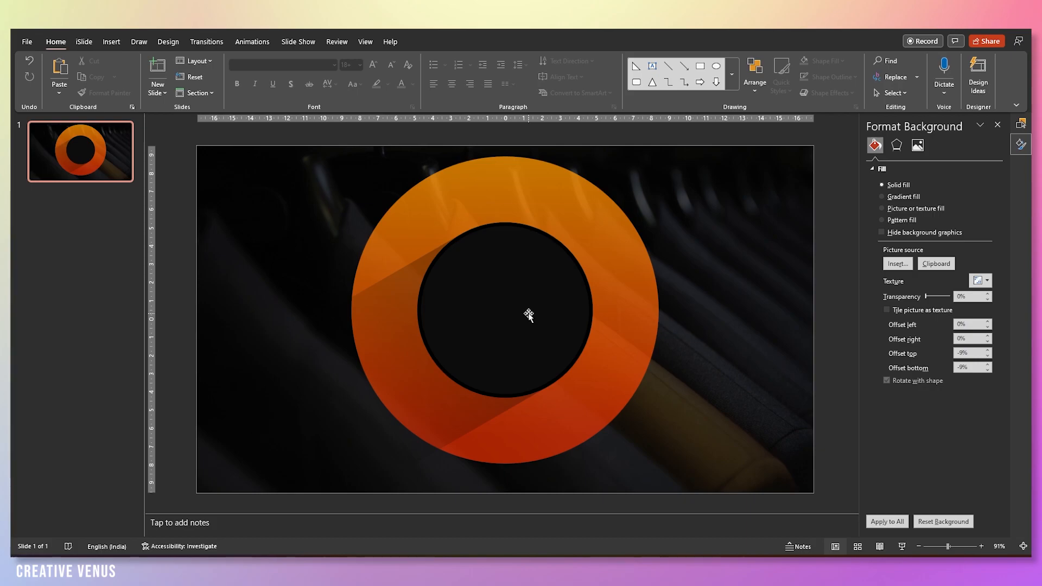
Add a red shadow to the inner circle at 81% transparency, 102% size, 20 pt blur.
left_click(525, 315)
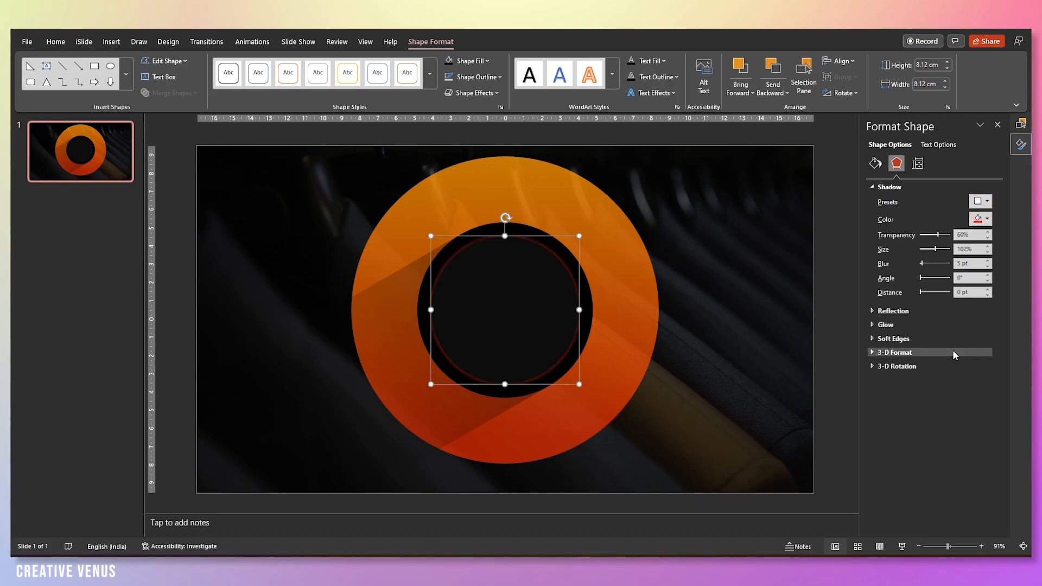
left_click_drag(938, 235, 948, 235)
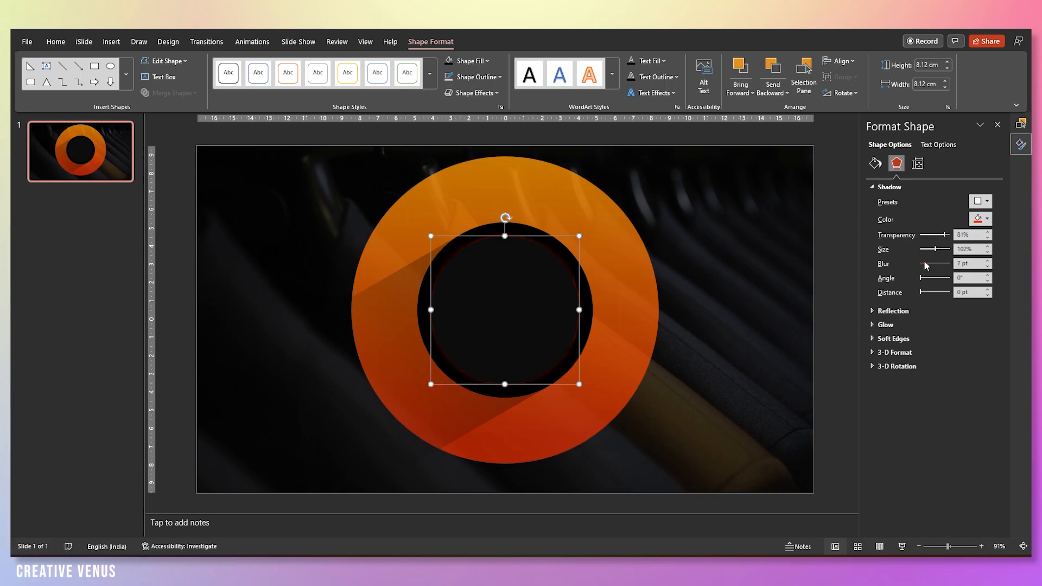
left_click_drag(928, 263, 936, 263)
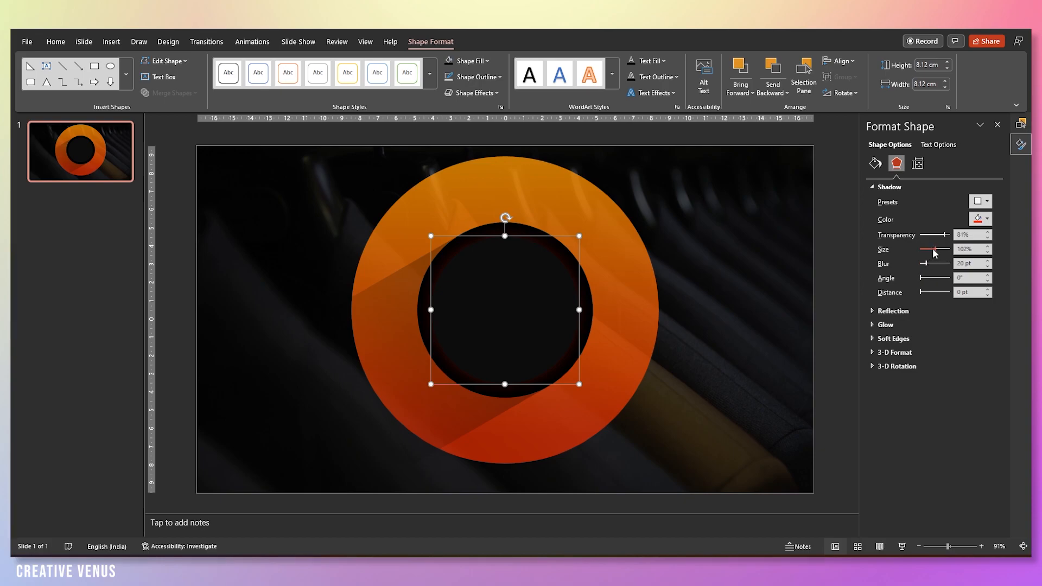
left_click_drag(946, 234, 939, 234)
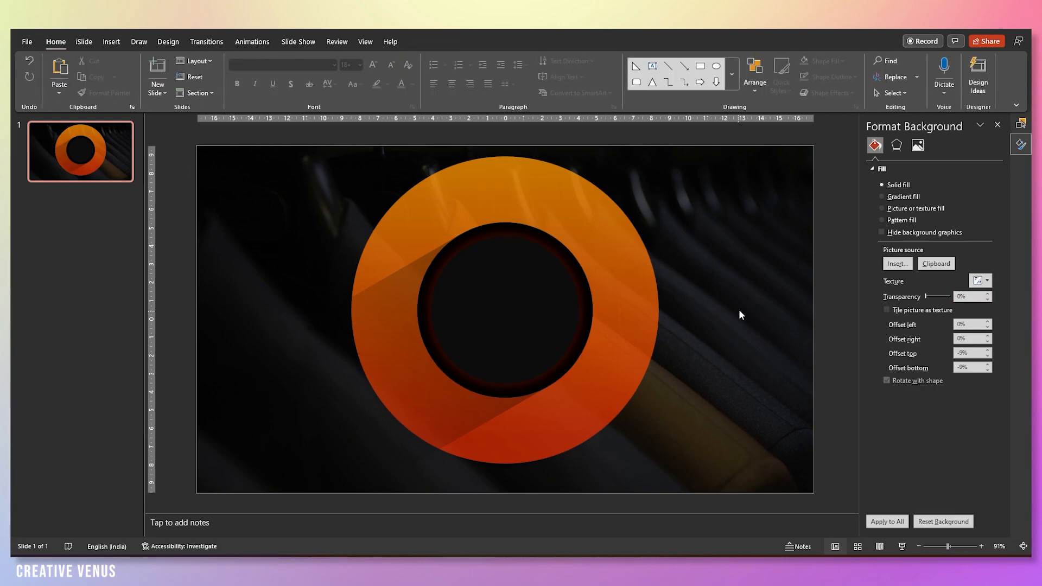
mouse_move(700, 327)
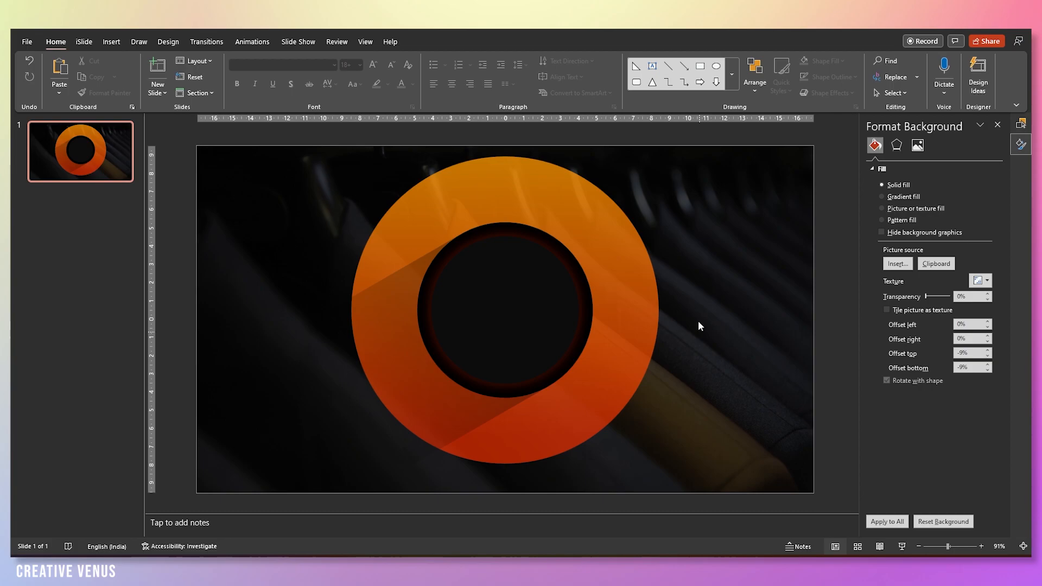
Set the ring's gradient stops to yellow and red with a stop near 21%.
left_click(194, 74)
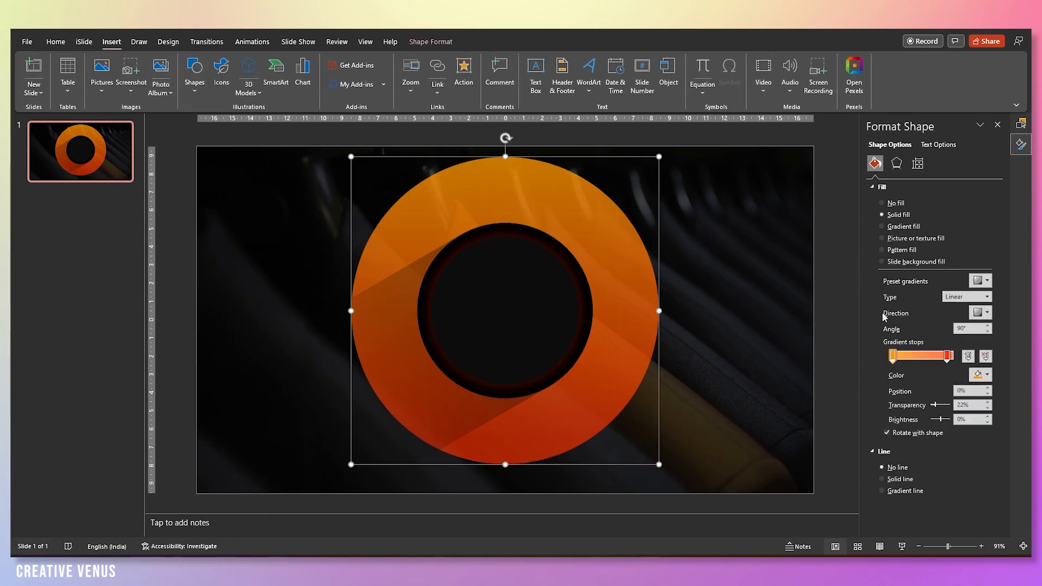
left_click(986, 374)
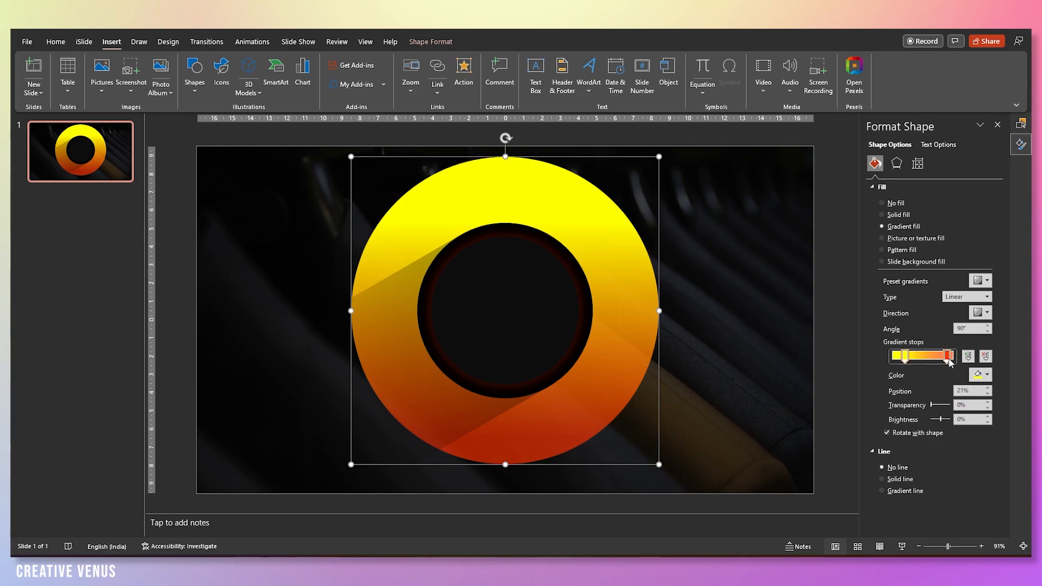
left_click_drag(952, 356, 914, 356)
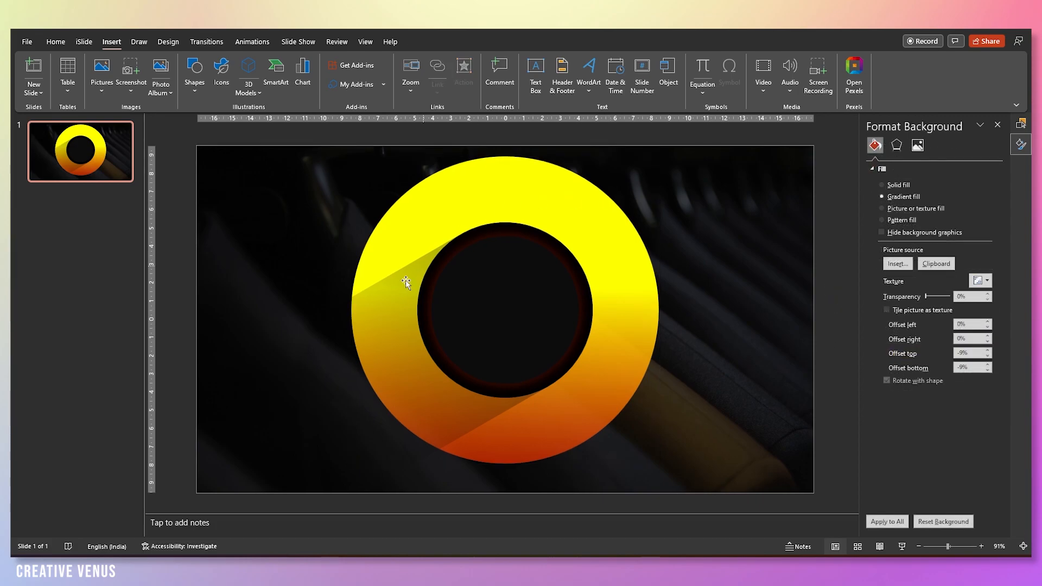
left_click(194, 73)
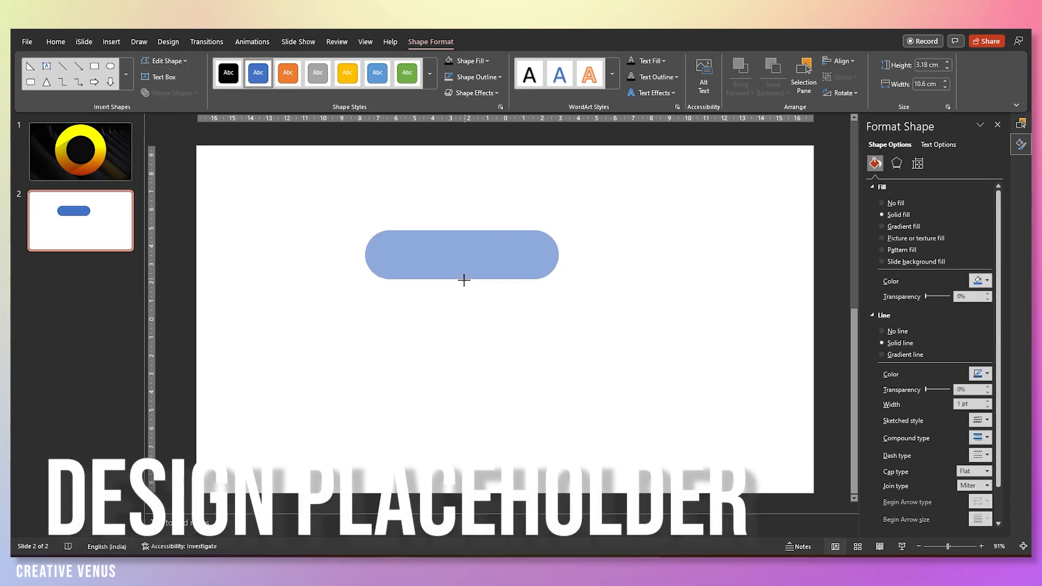
Fill the pill with a black-to-red gradient, black stop moved to about 54%, and reposition it.
left_click(986, 280)
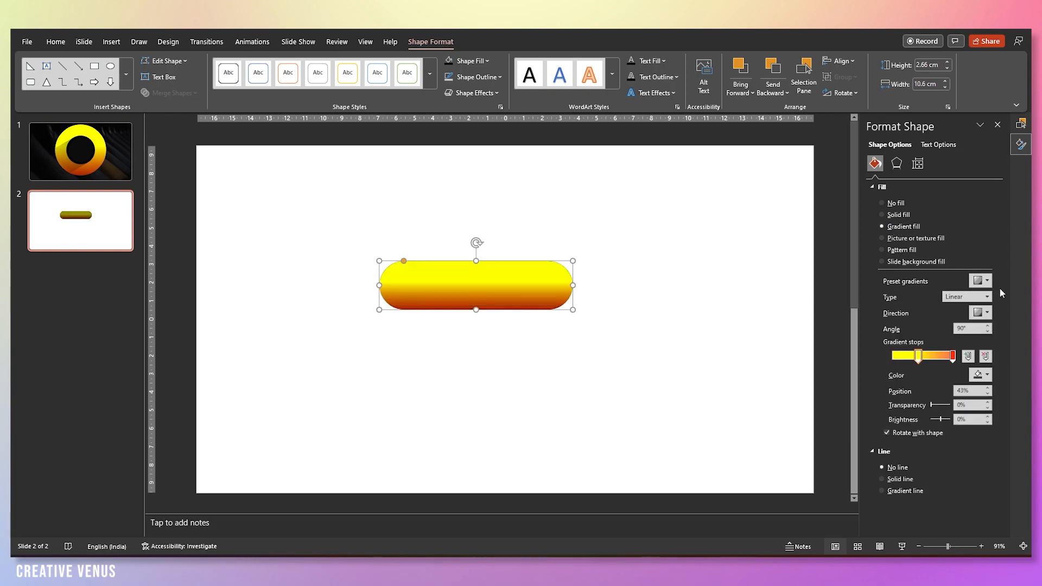
left_click(986, 374)
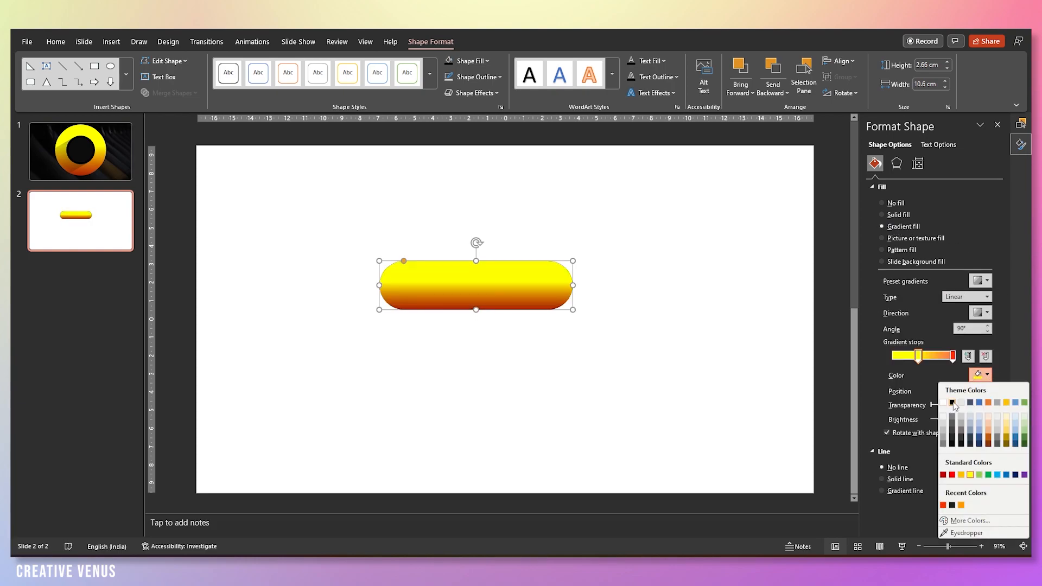
left_click(953, 402)
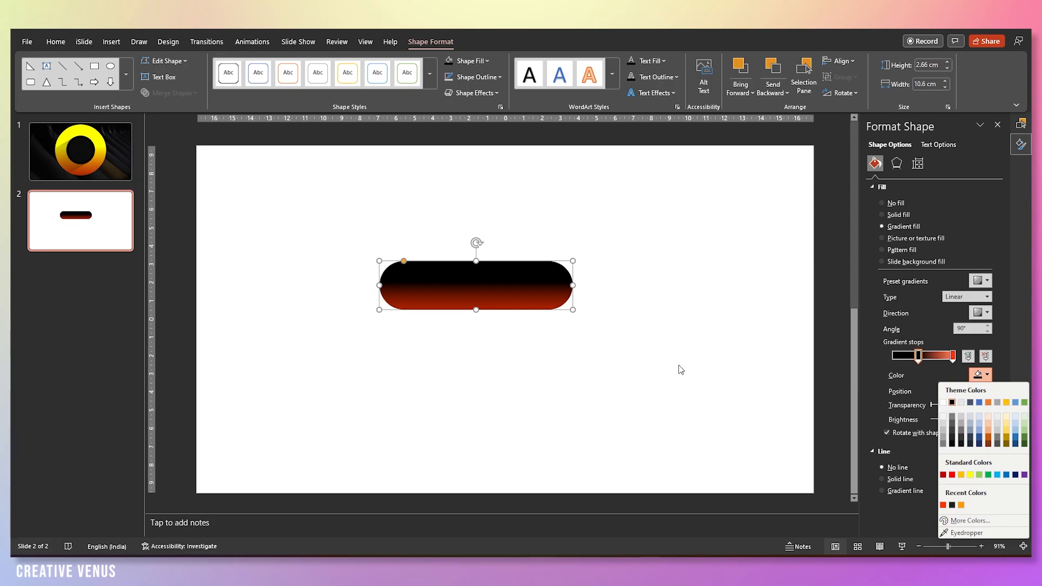
left_click(929, 356)
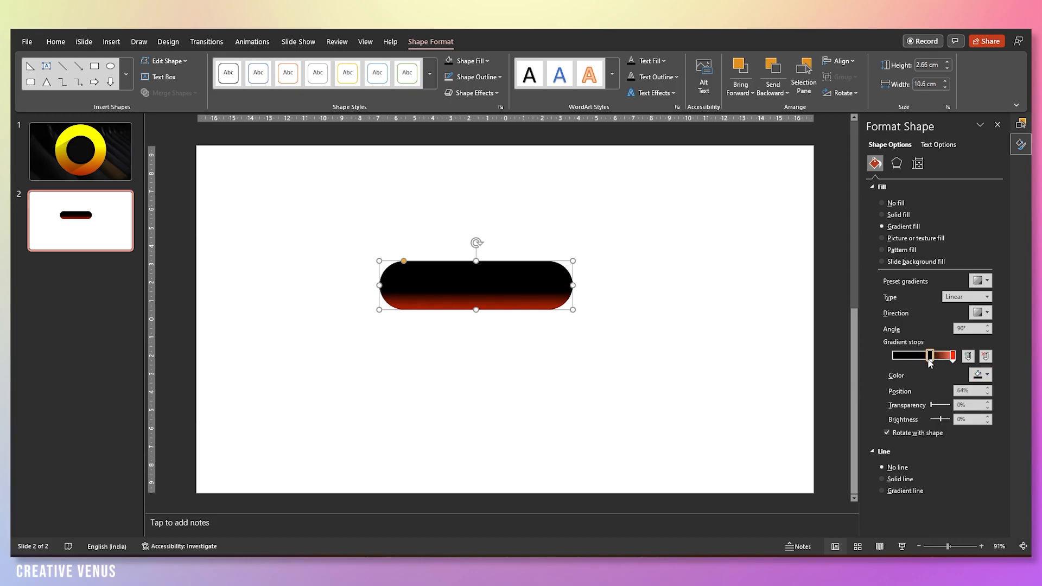
left_click_drag(929, 356, 946, 356)
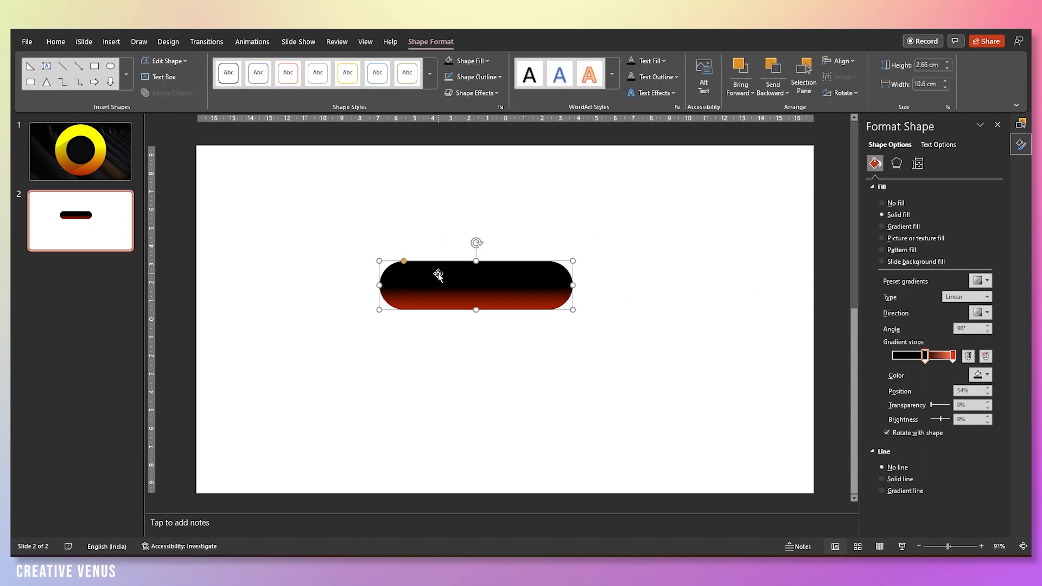
left_click_drag(438, 275, 502, 299)
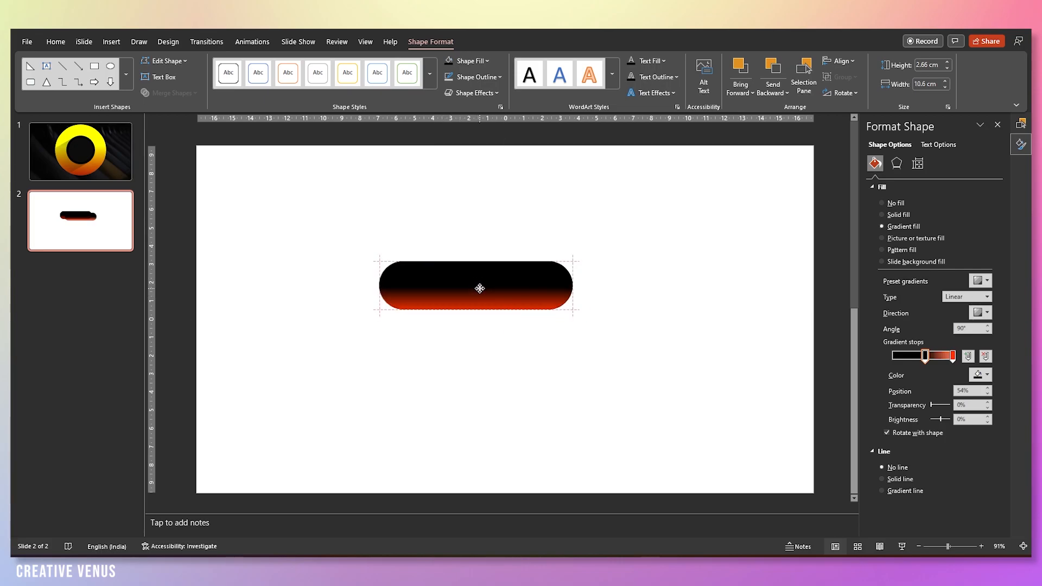
Make the top gradient stop white at 100% transparency and move it to about 22%.
left_click(986, 374)
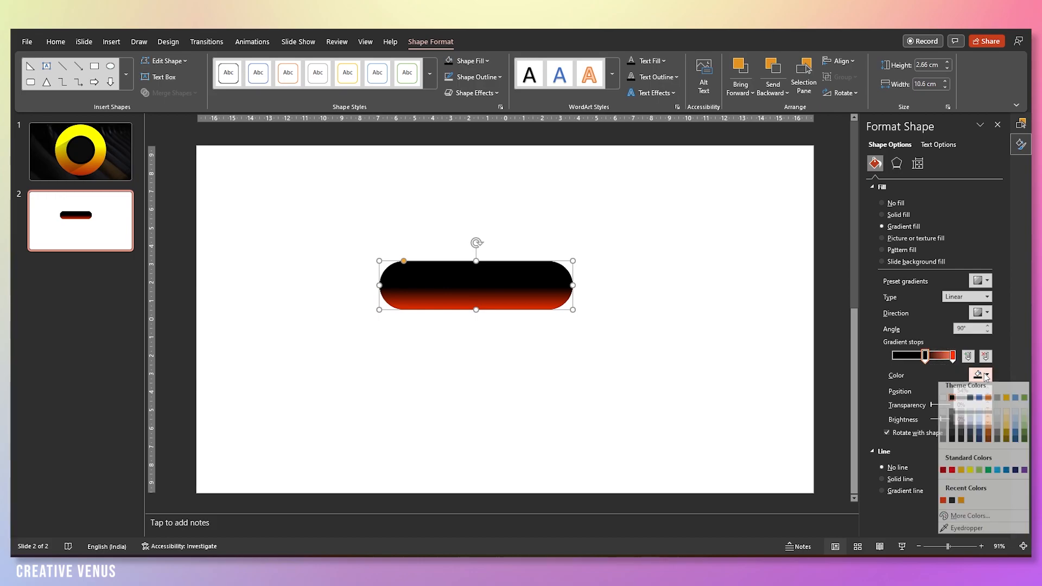
left_click(950, 399)
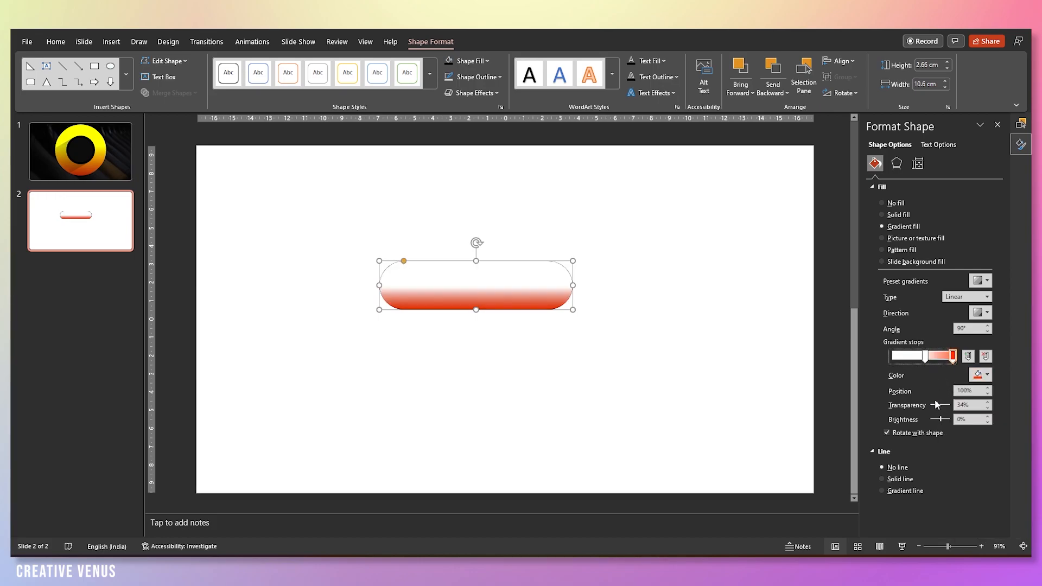
left_click_drag(949, 357, 918, 357)
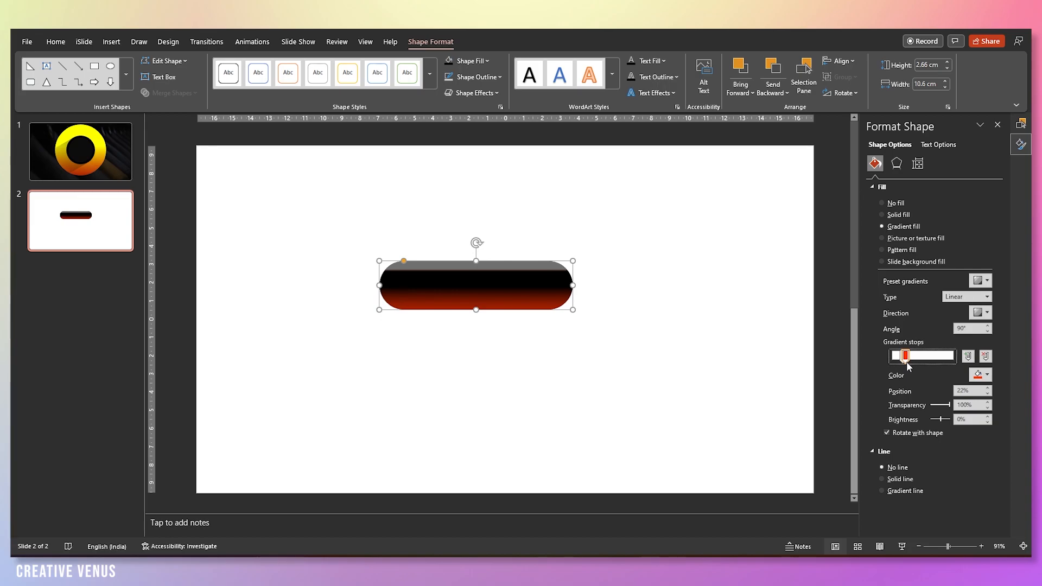
left_click_drag(914, 356, 908, 356)
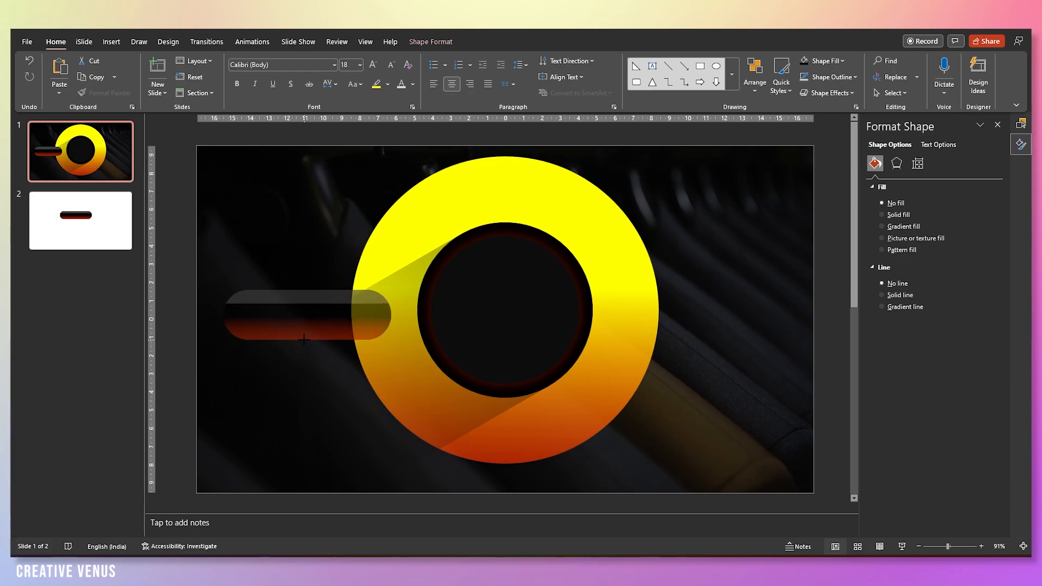
Duplicate the pill into four copies, two staggered on each side of the ring.
left_click(317, 315)
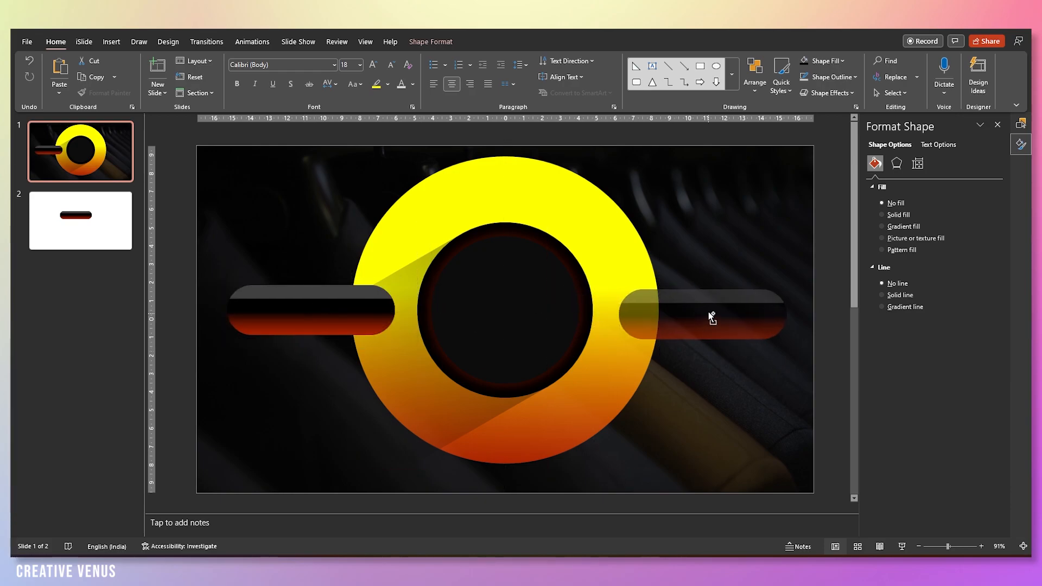
left_click_drag(711, 318, 701, 313)
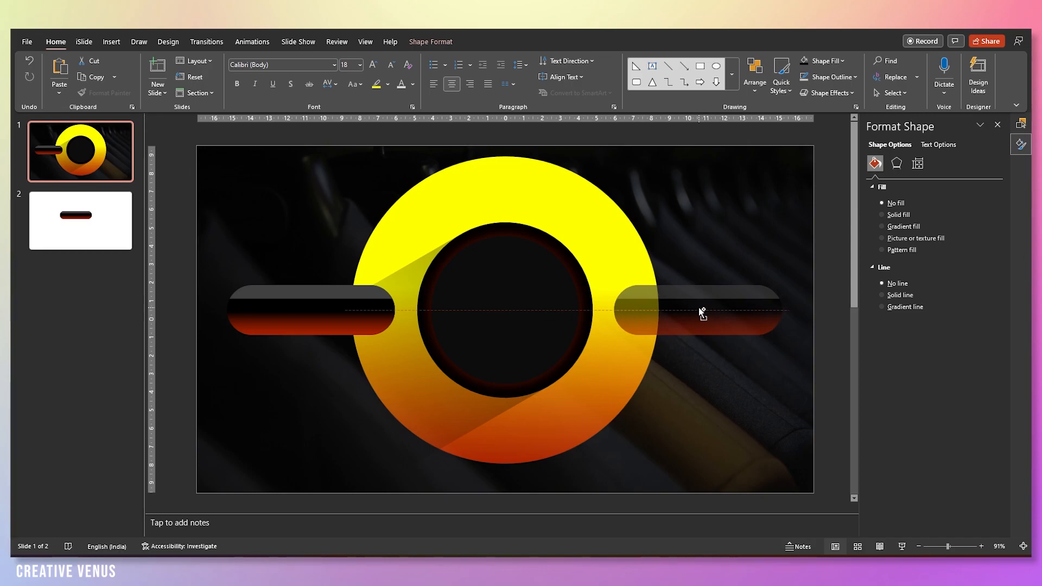
left_click(714, 310)
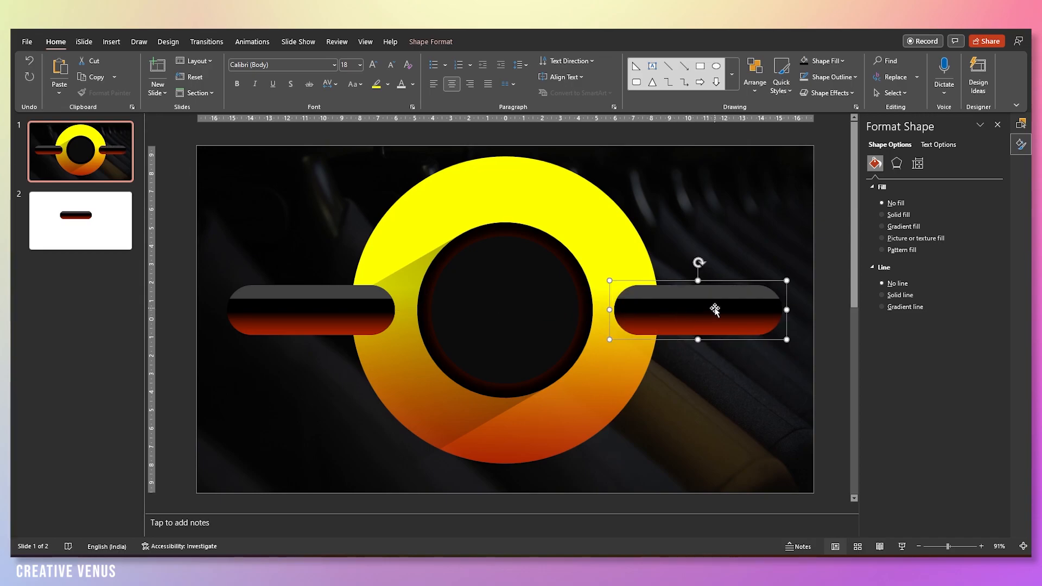
left_click_drag(697, 310, 365, 398)
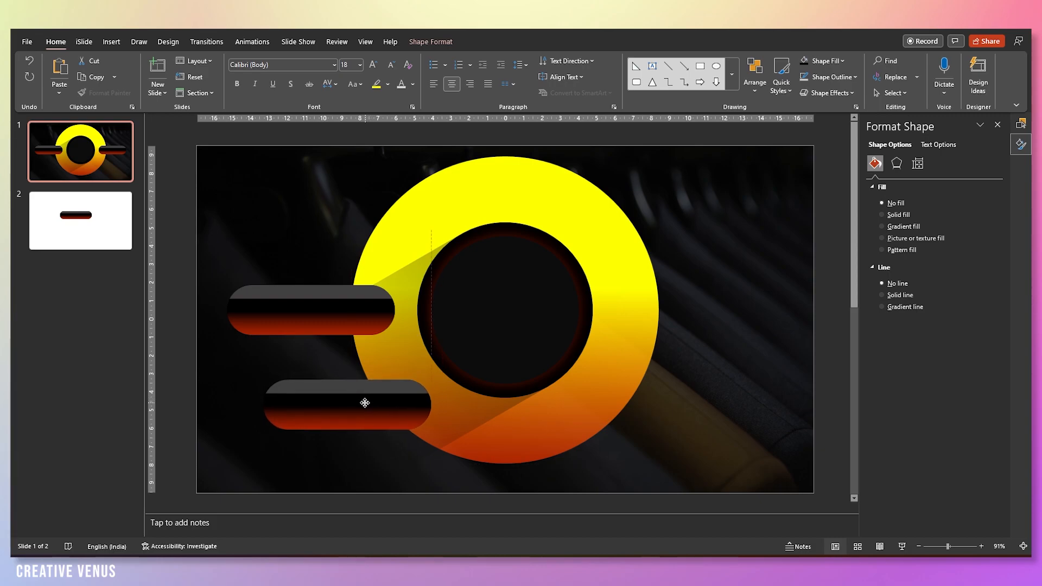
left_click(354, 402)
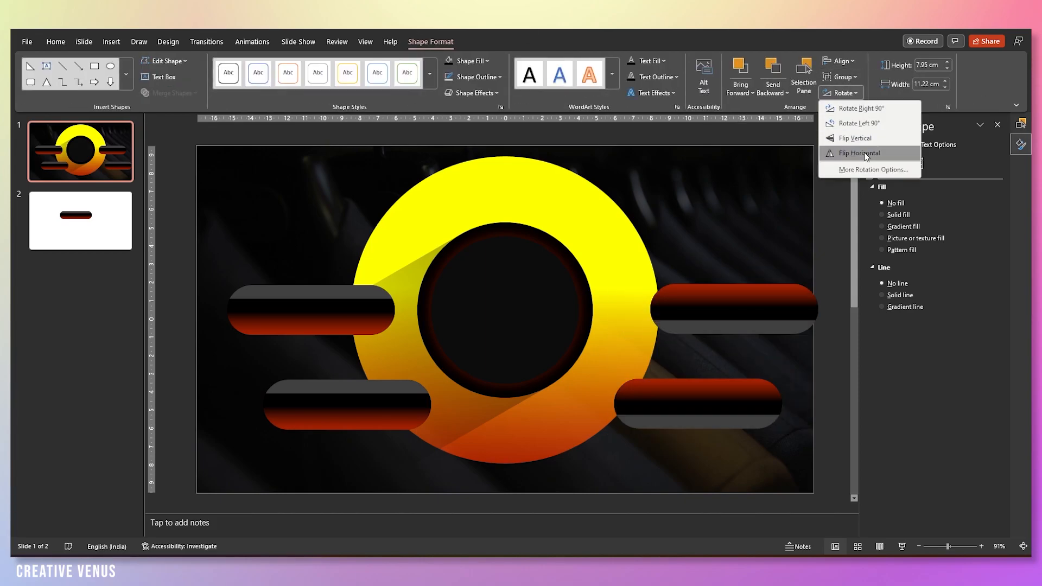
Flip the right-side pills so they mirror the left pair.
left_click(858, 153)
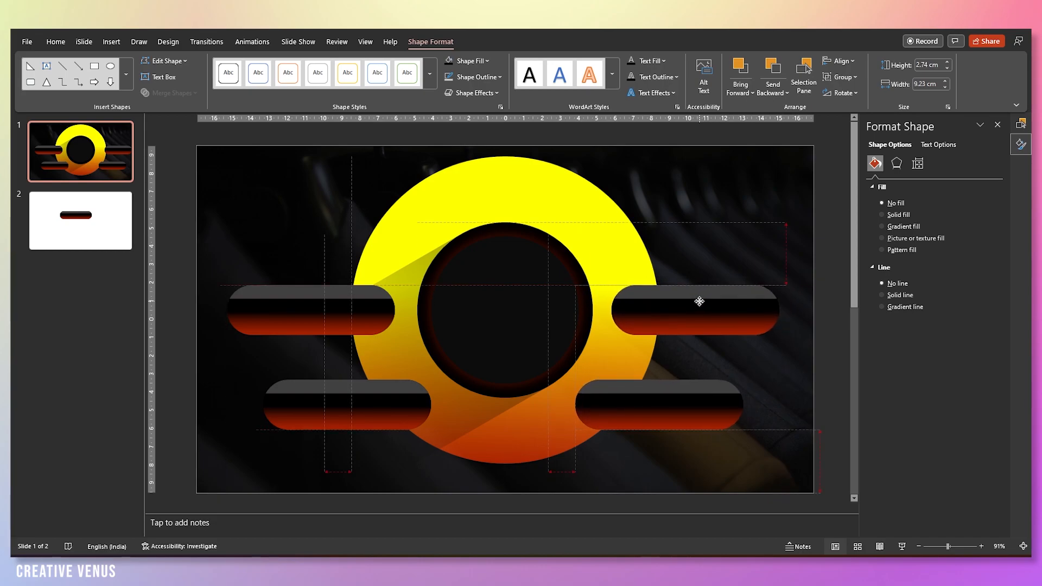
left_click(697, 304)
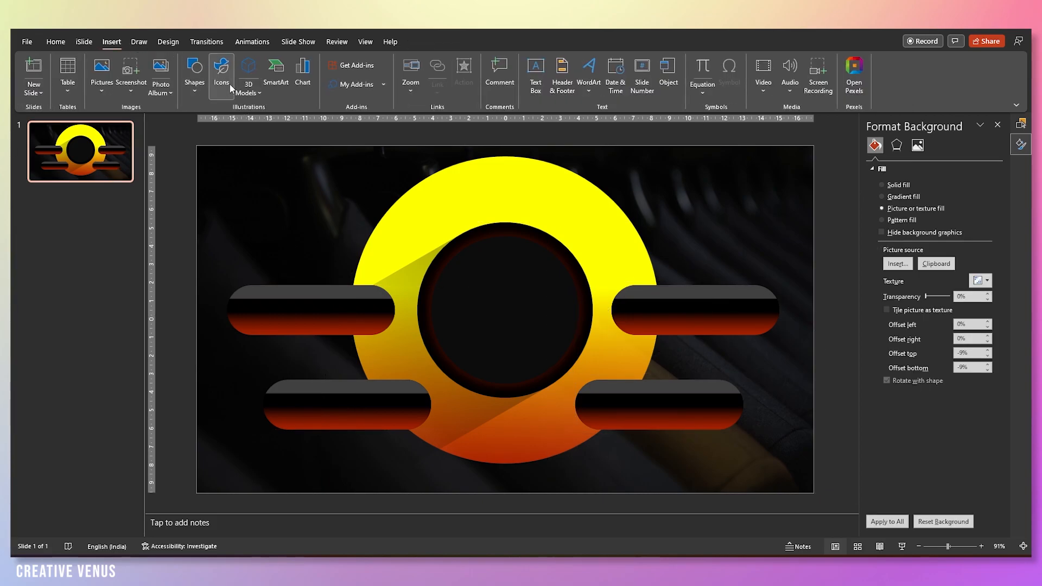
Insert six stock icons from the Icons library onto the slide.
left_click(221, 70)
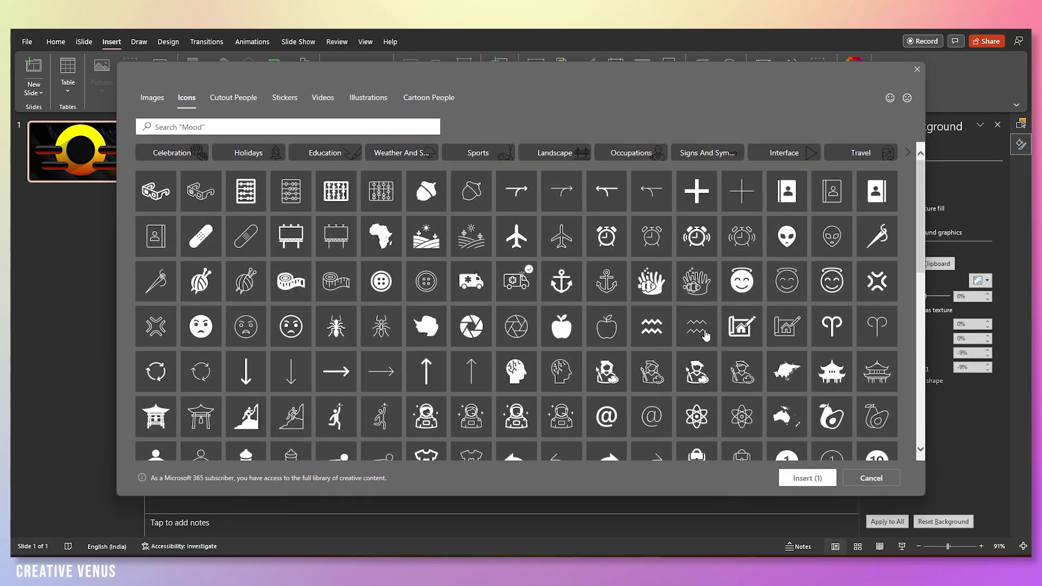
left_click(741, 371)
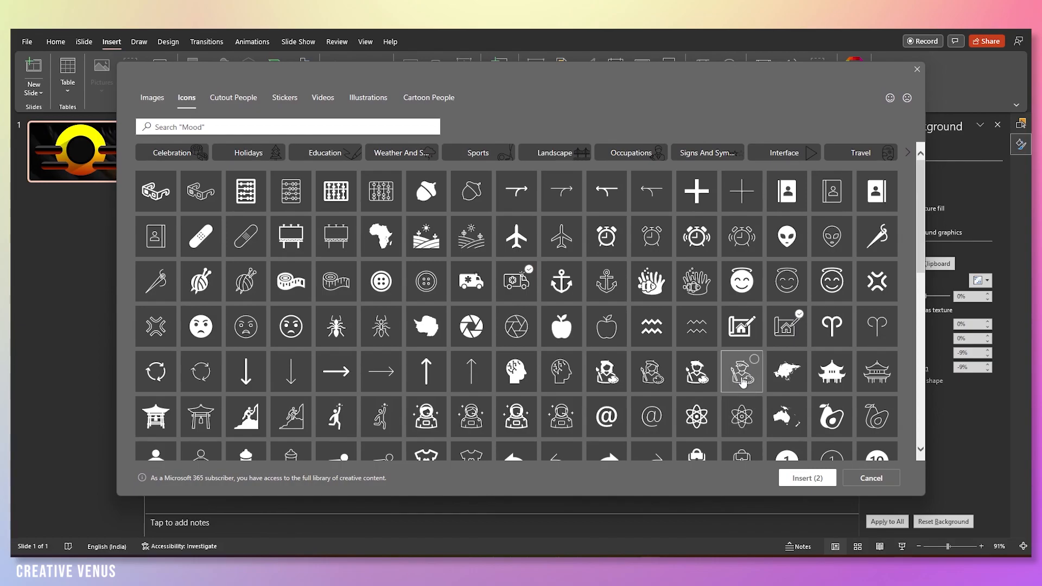
left_click(291, 417)
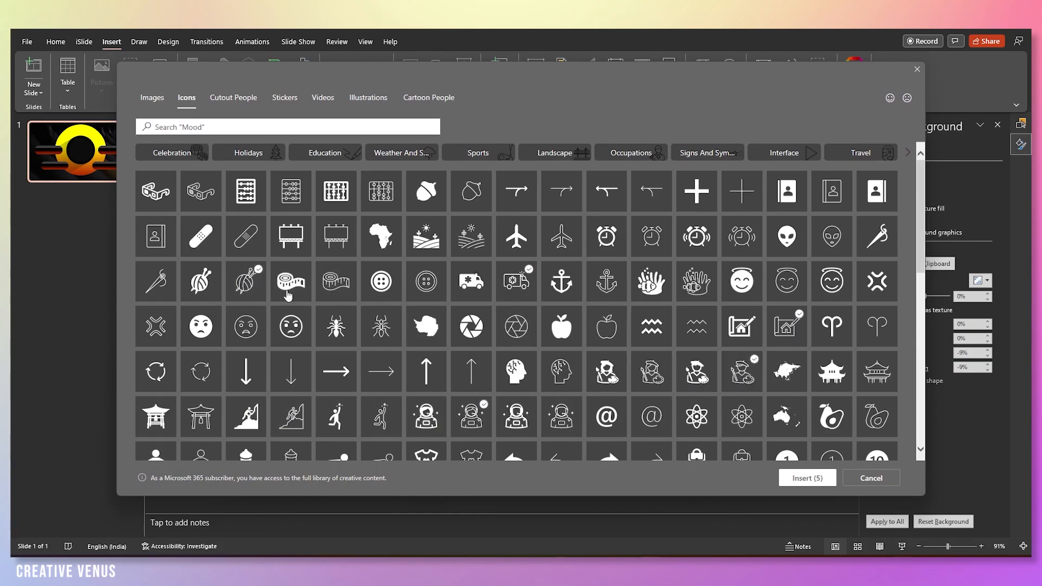
scroll("down", 3)
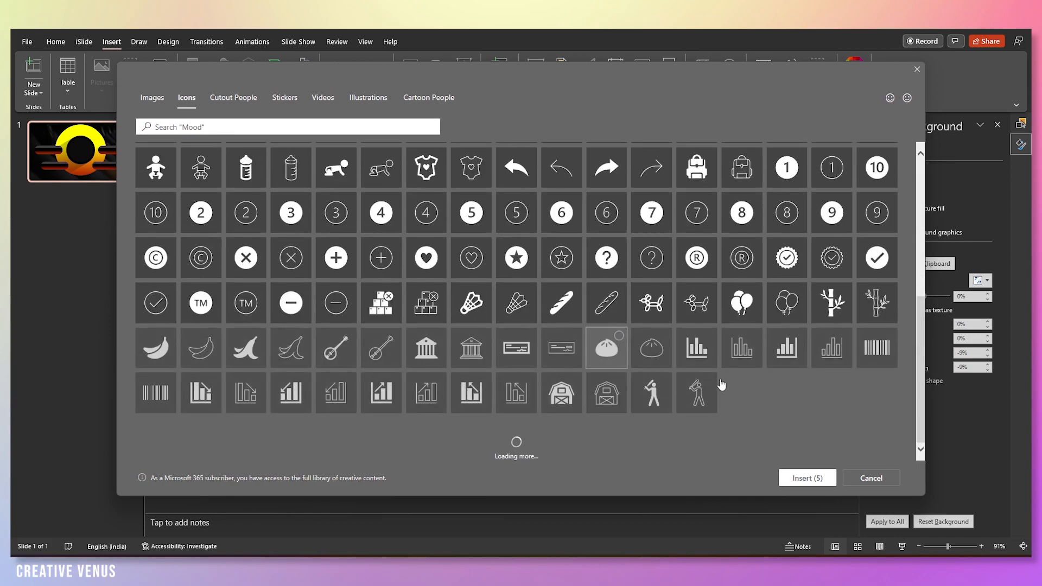
left_click(697, 301)
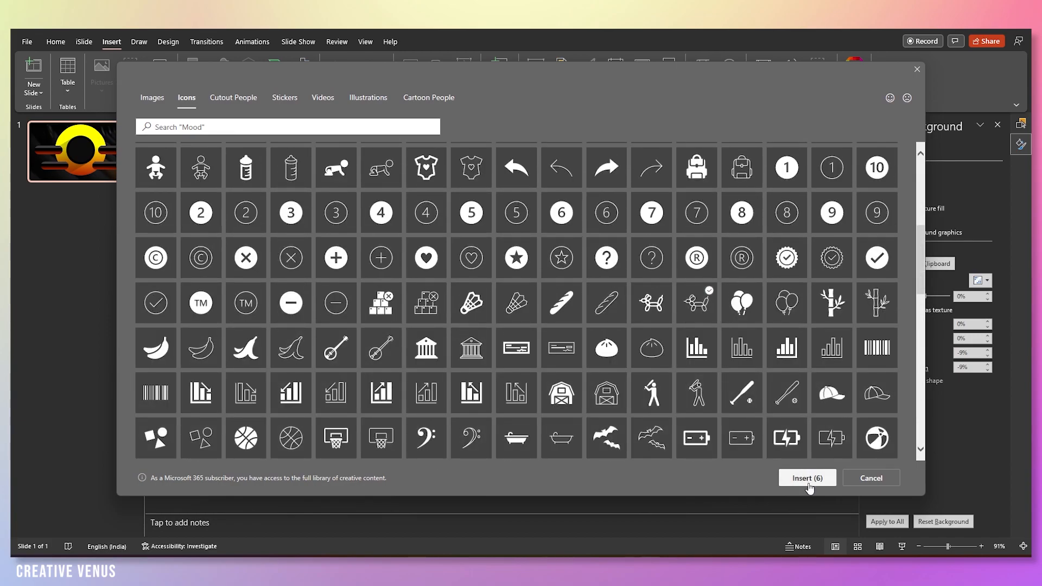
left_click(808, 478)
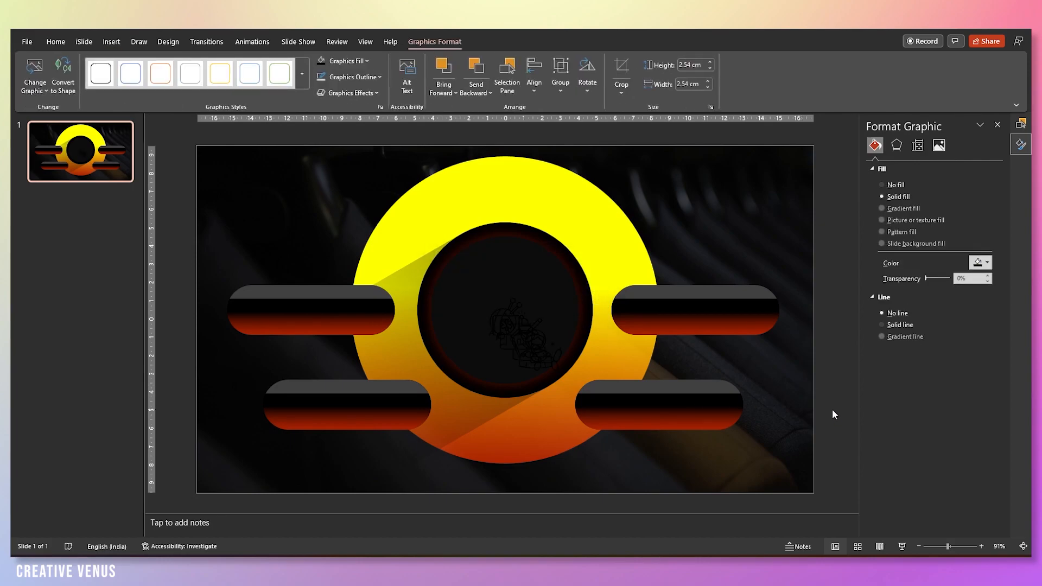
mouse_move(831, 414)
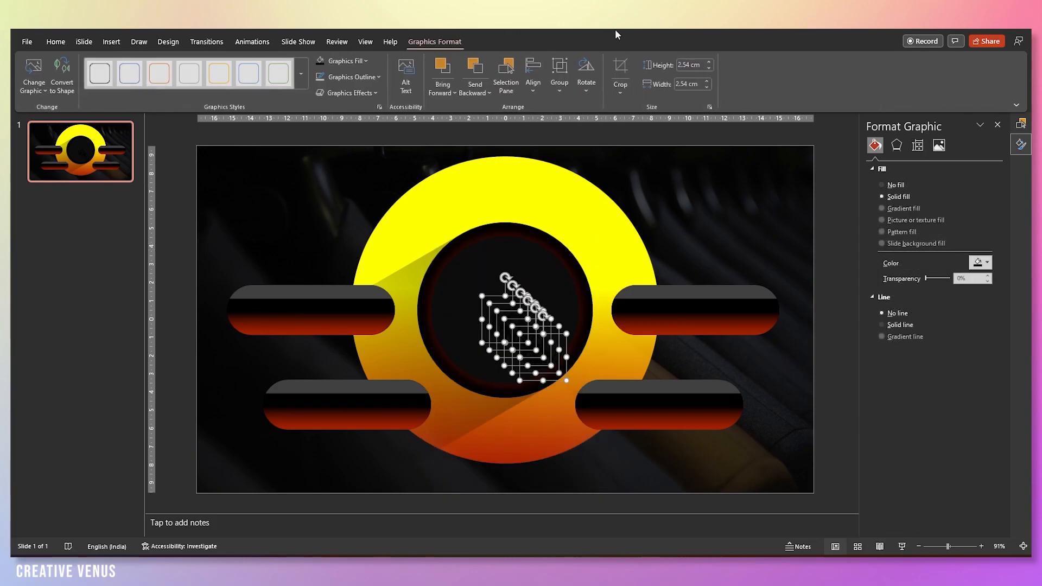
Recolour the inserted icons red via Graphics Fill.
left_click(342, 61)
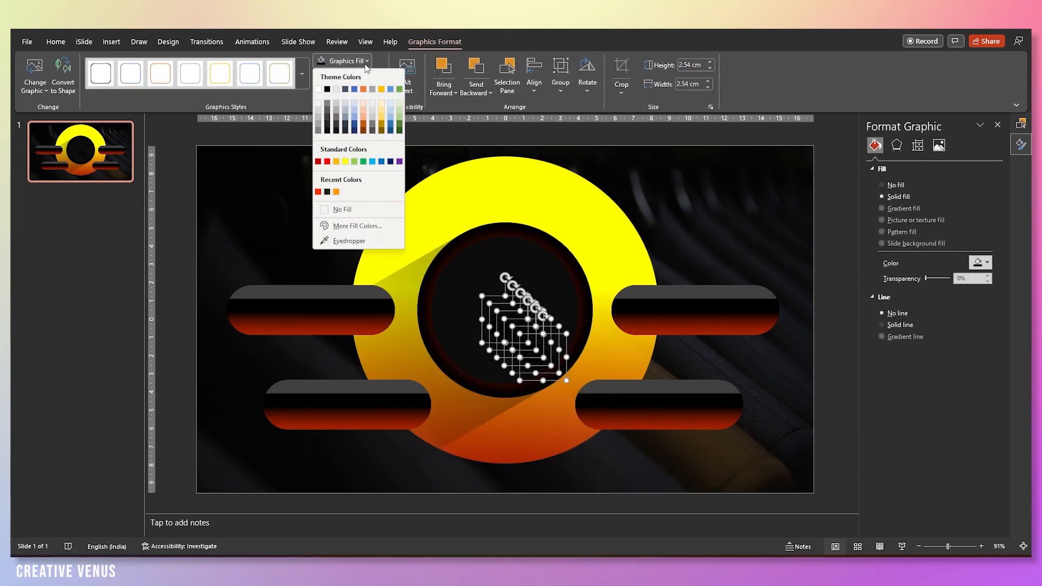
left_click(318, 191)
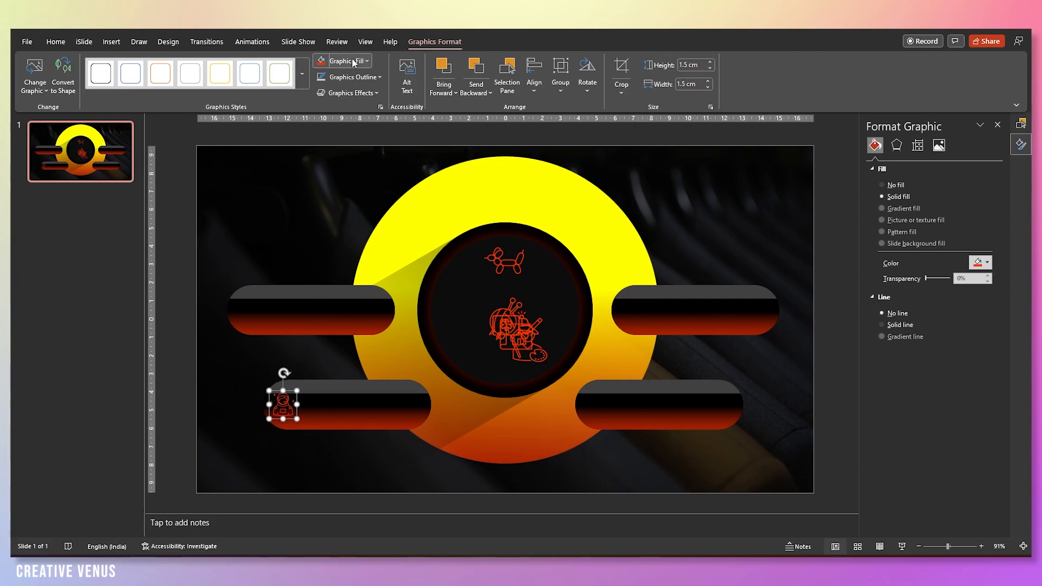
left_click(345, 60)
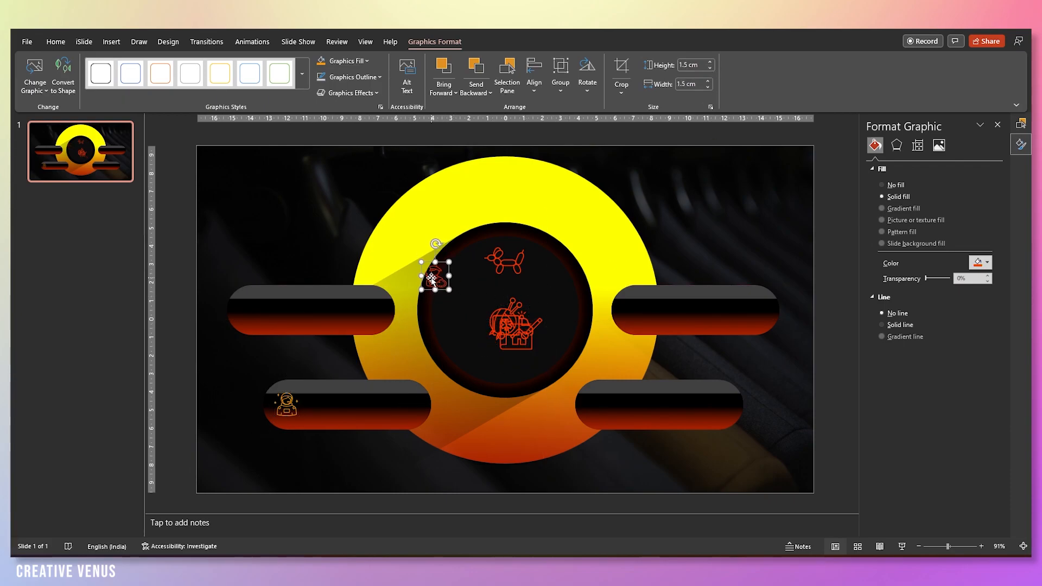
Place one icon on each pill and centre the balloon dog in the middle circle.
left_click_drag(434, 277, 247, 311)
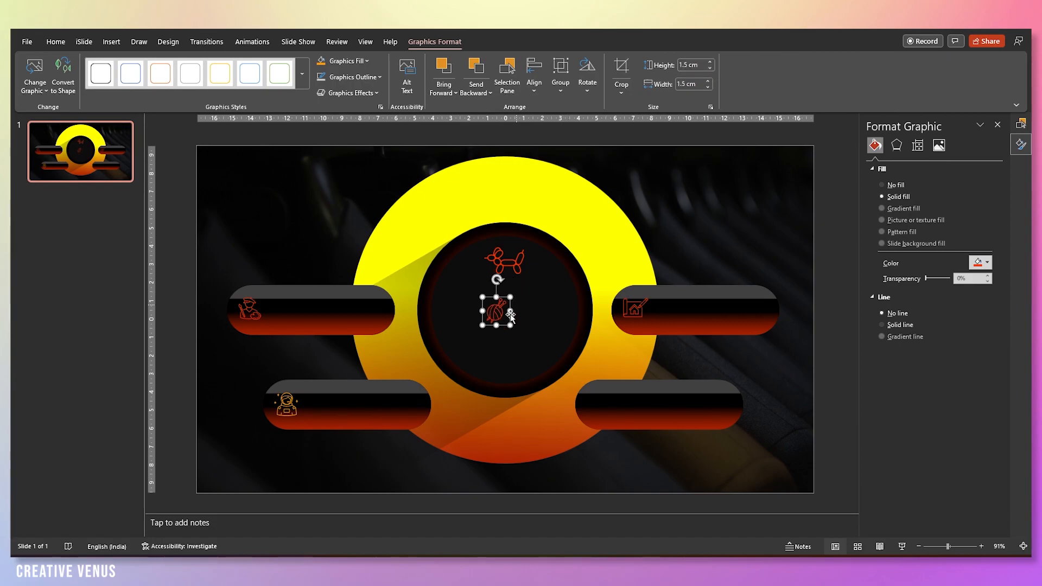
left_click_drag(501, 312, 599, 406)
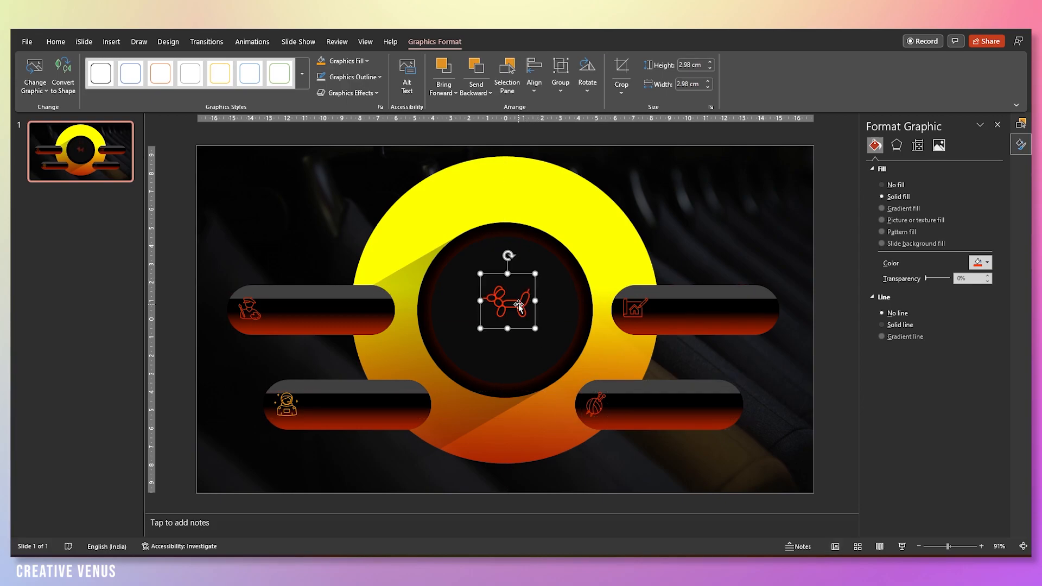
left_click_drag(508, 303, 506, 343)
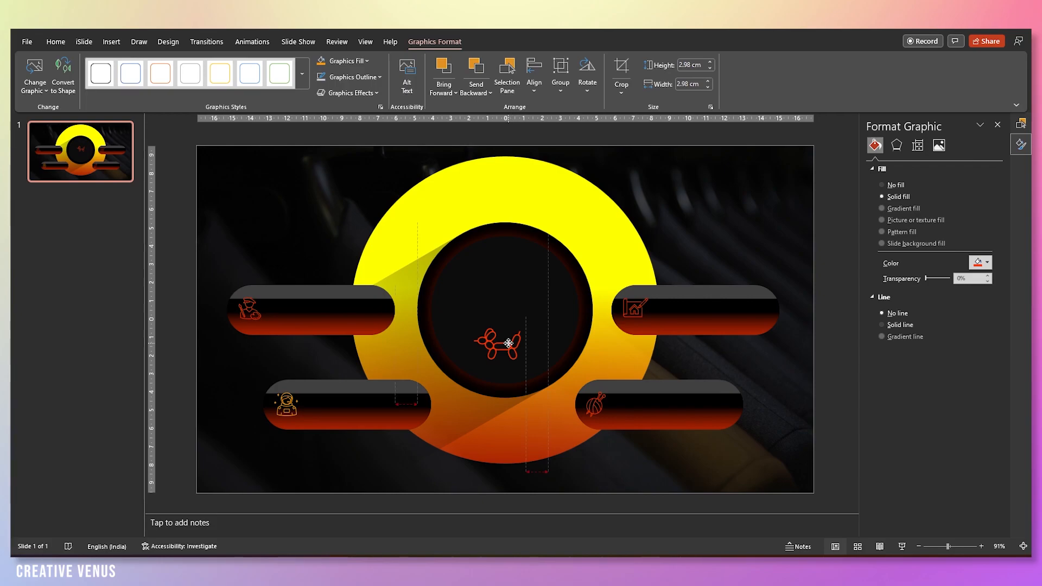
left_click(504, 350)
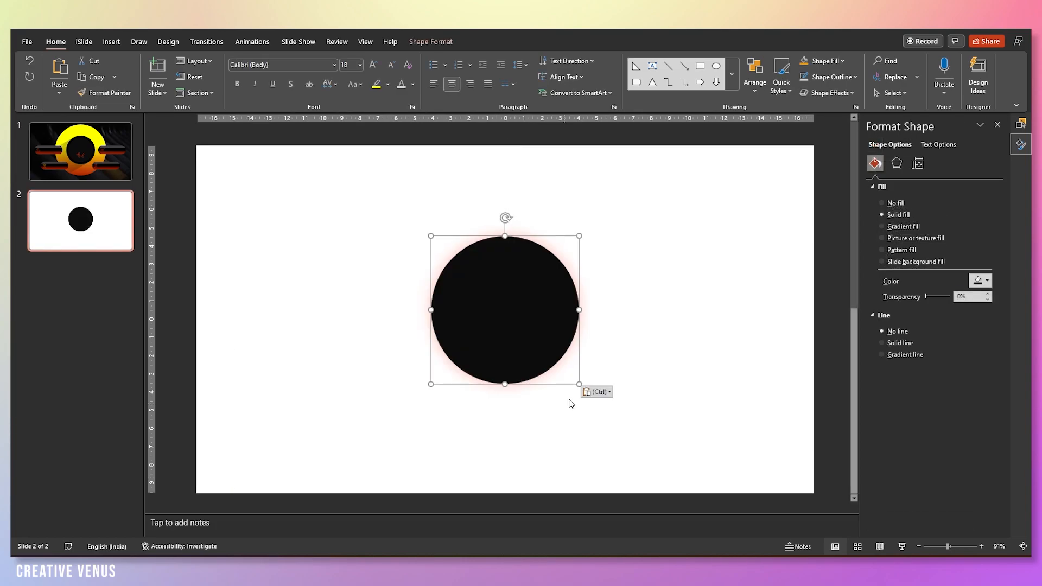
Draw a freeform wave shape across the lower half of the black circle.
left_click(111, 41)
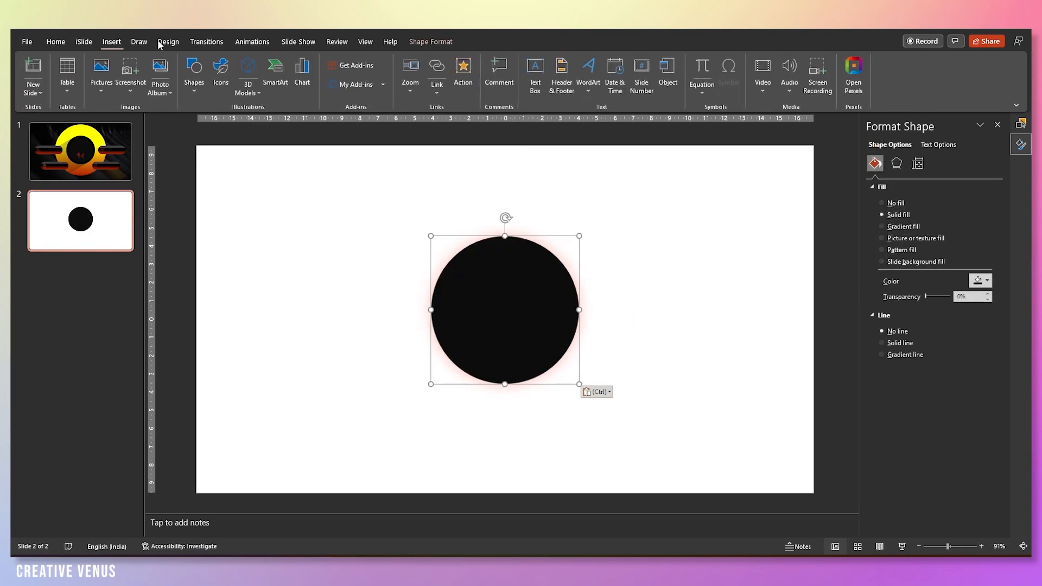
left_click(193, 74)
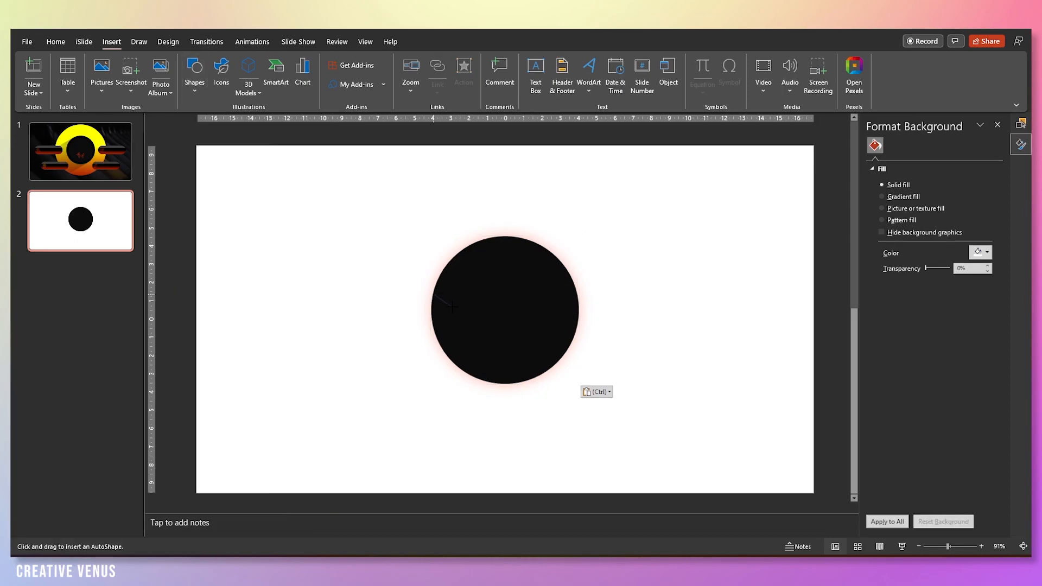
left_click_drag(435, 306, 498, 322)
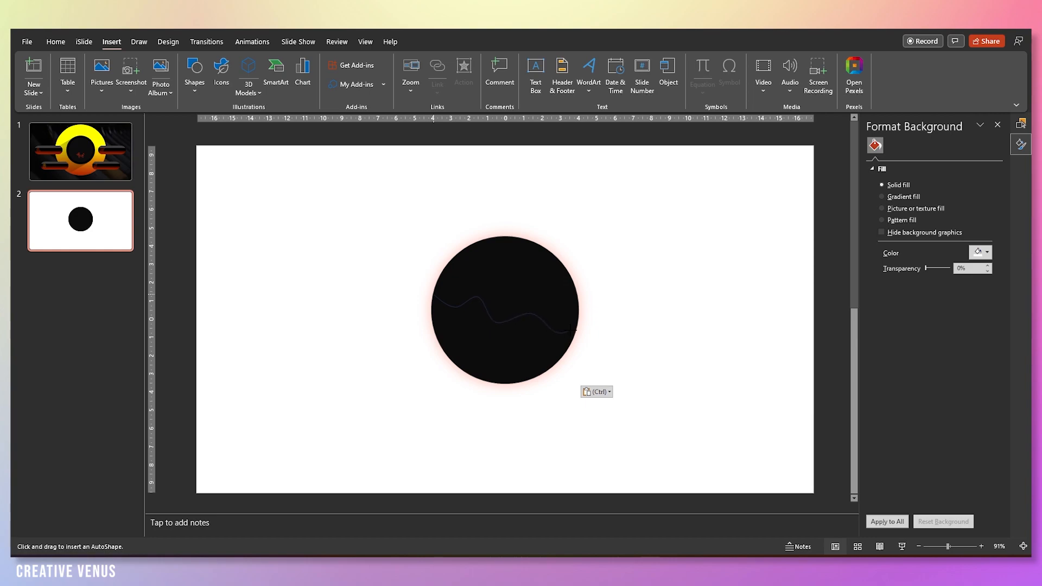
left_click_drag(572, 329, 625, 419)
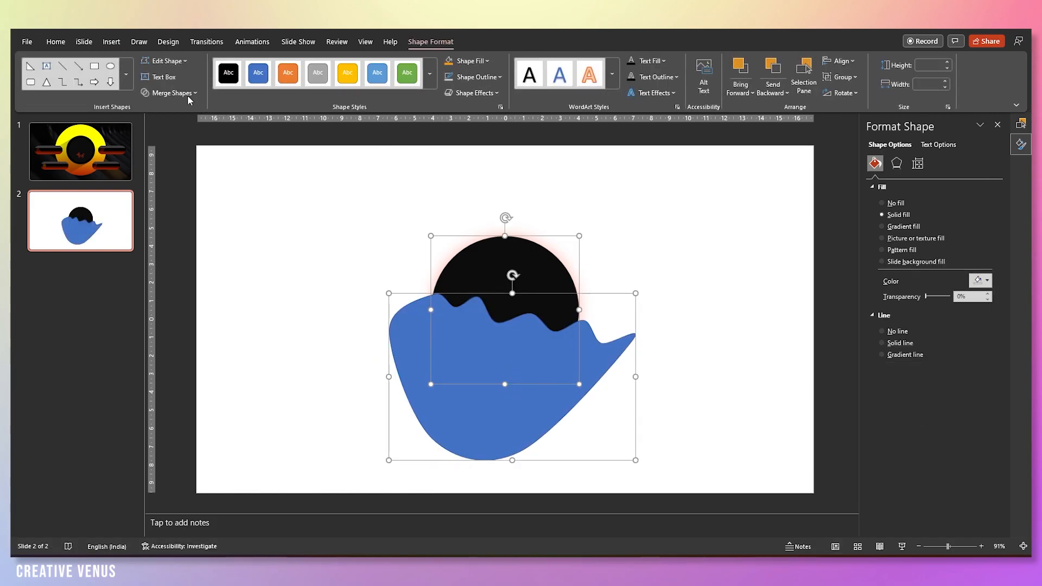
Intersect the circle and freeform to keep the wavy-topped lower section.
left_click(169, 94)
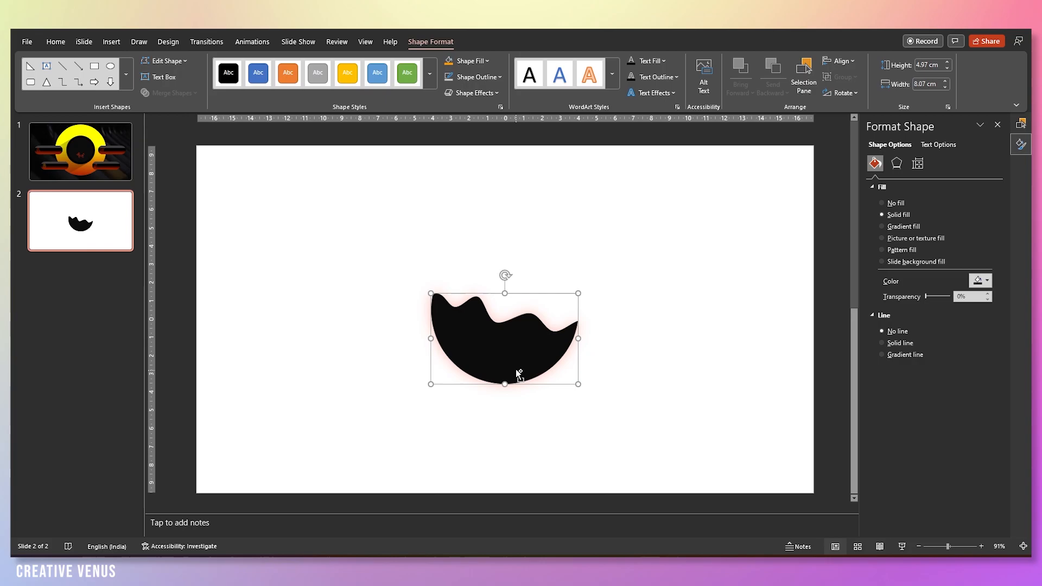
left_click(79, 151)
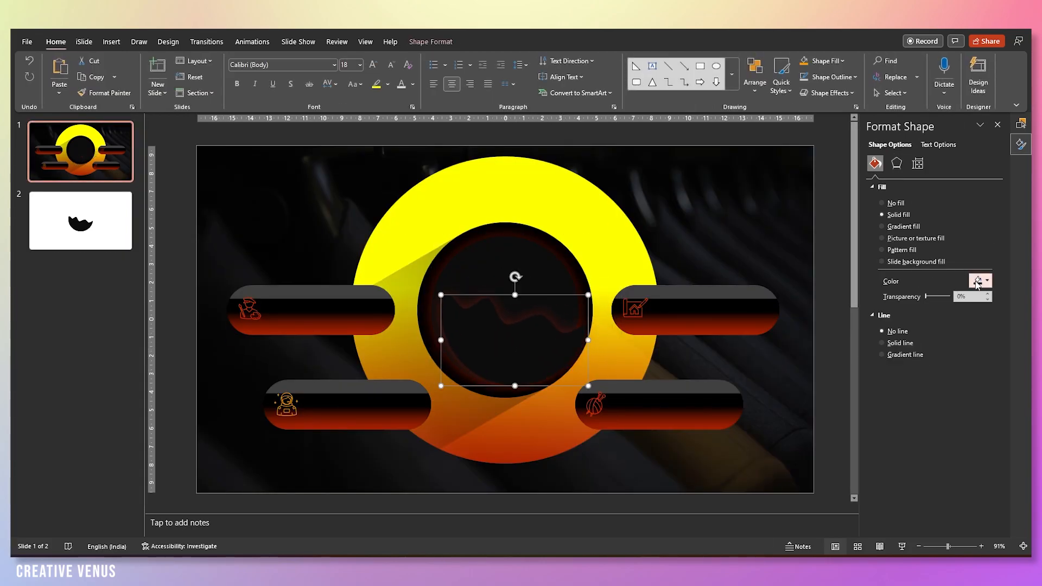
Give the wave shape a white fill at 72% transparency and go to its shadow settings.
left_click(977, 280)
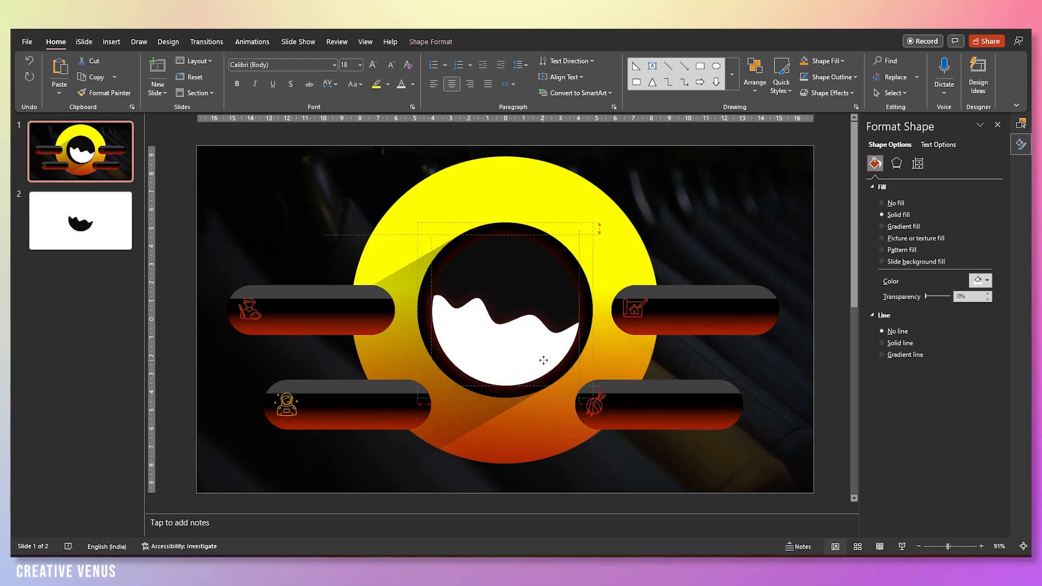
left_click_drag(951, 296, 937, 297)
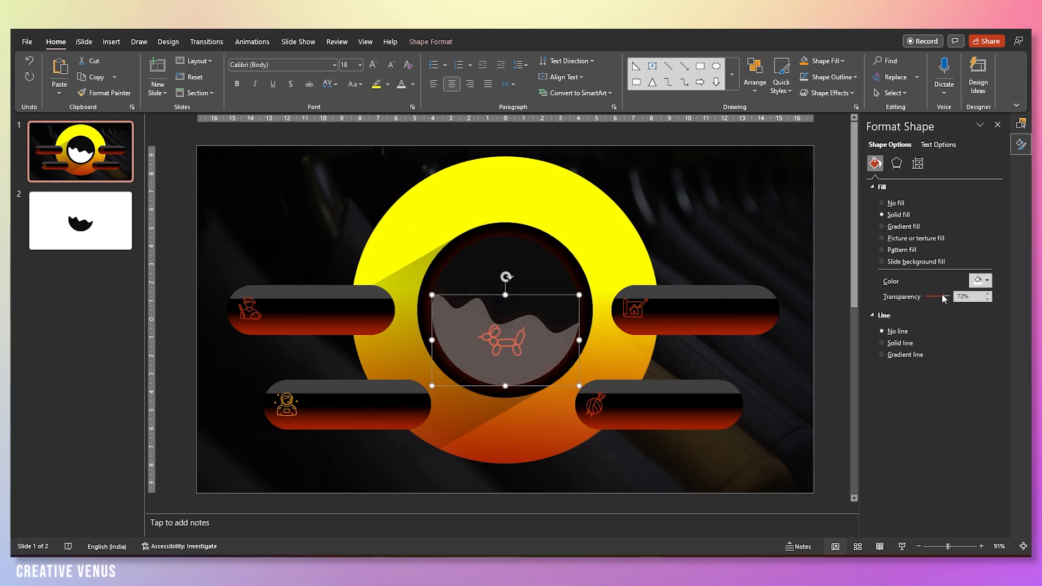
left_click(942, 296)
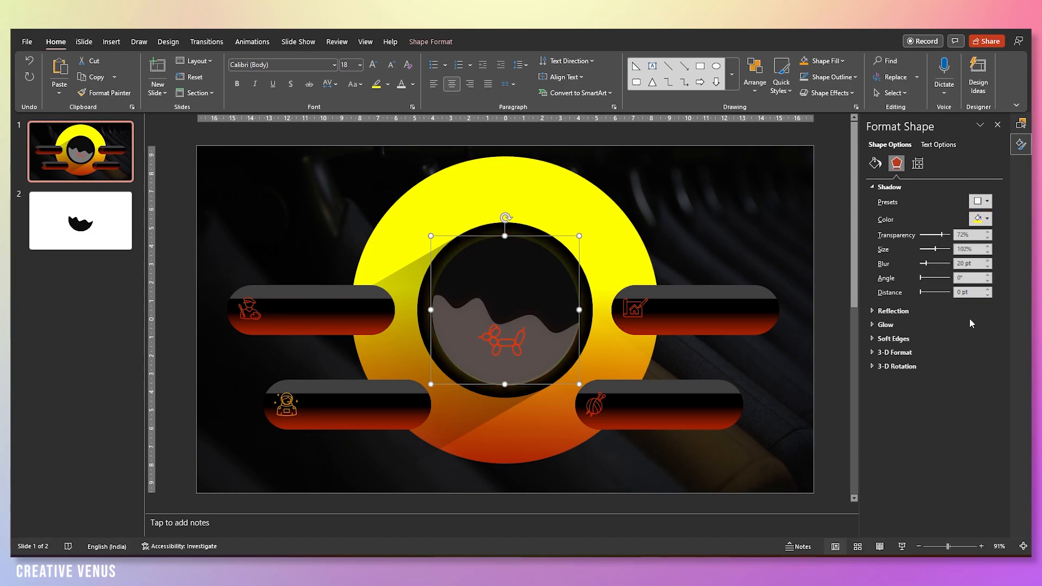
Set the circle's shadow to orange at 50% transparency with adjusted blur.
left_click_drag(943, 234, 937, 235)
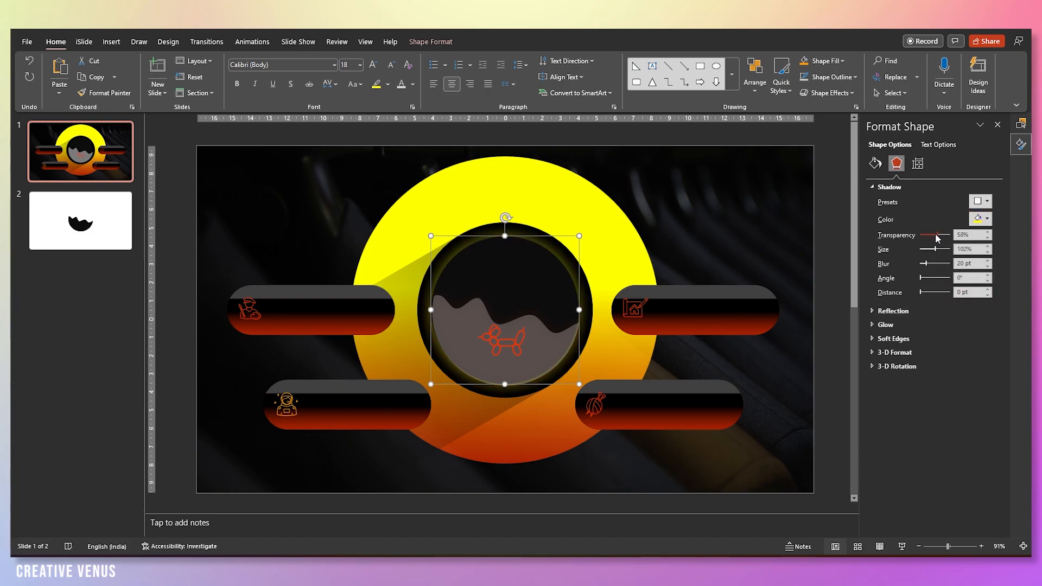
left_click_drag(935, 236, 916, 235)
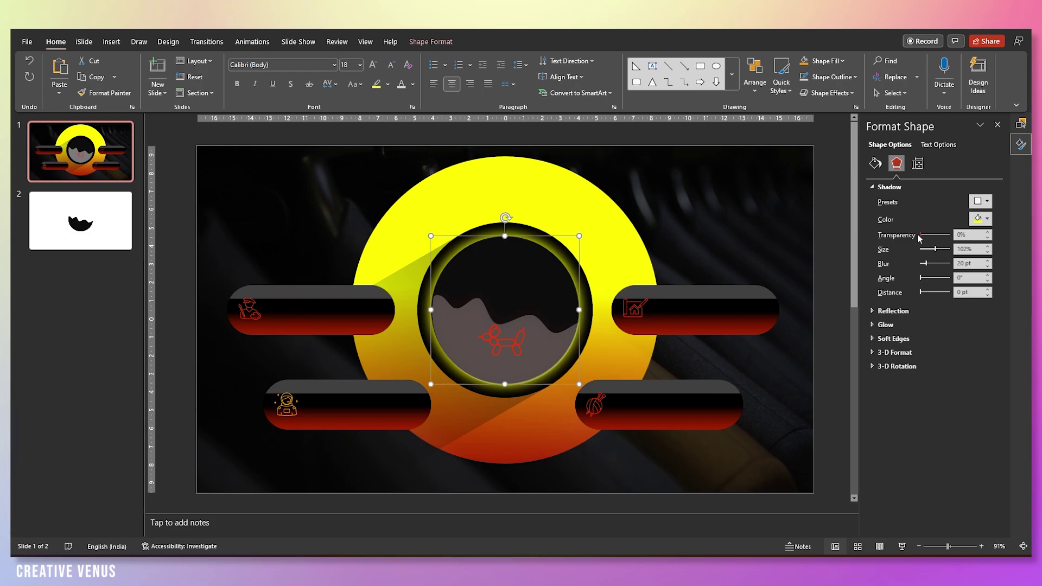
left_click_drag(923, 235, 937, 235)
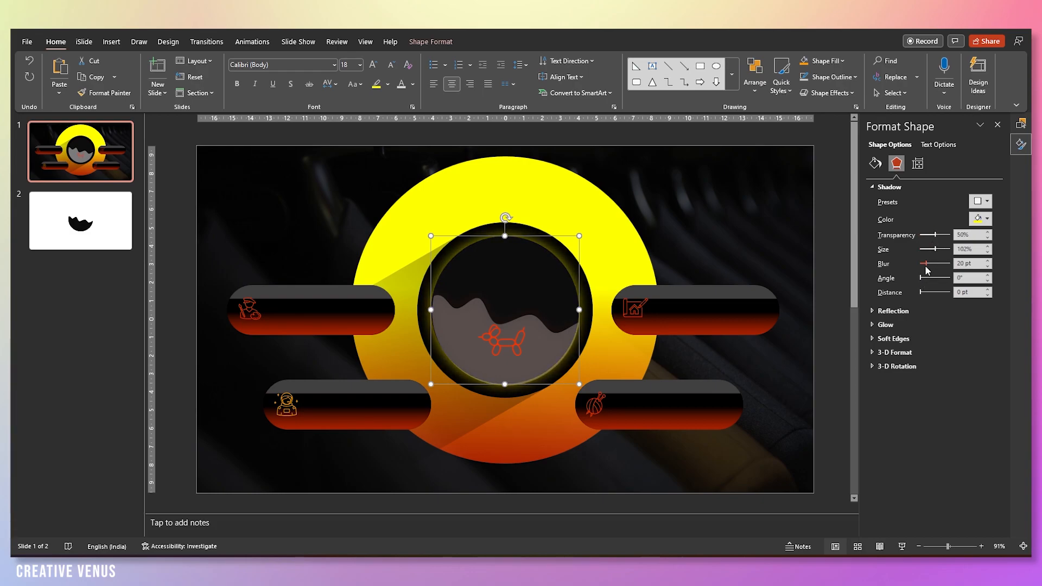
left_click_drag(929, 264, 937, 263)
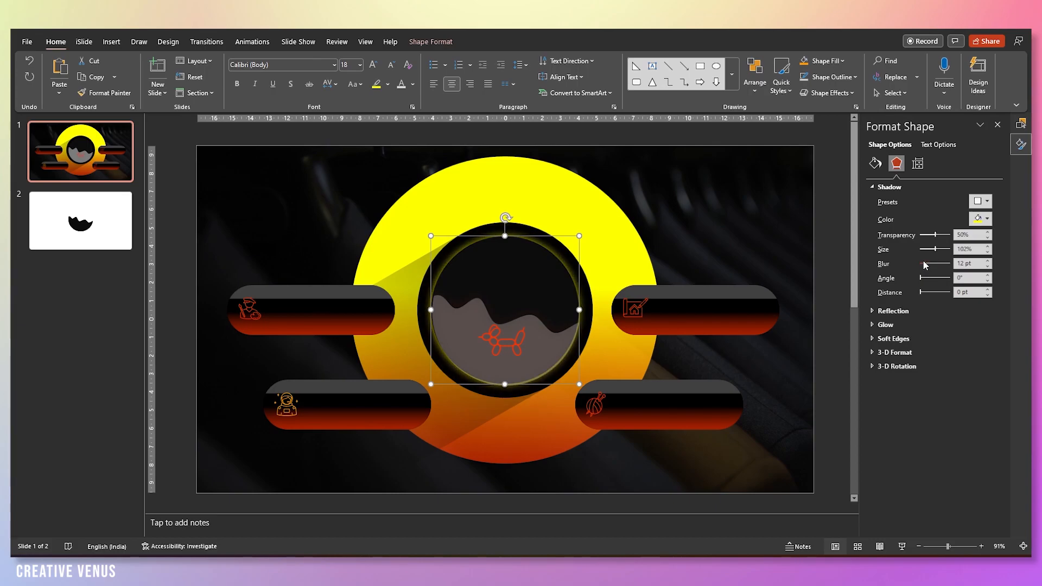
left_click(985, 219)
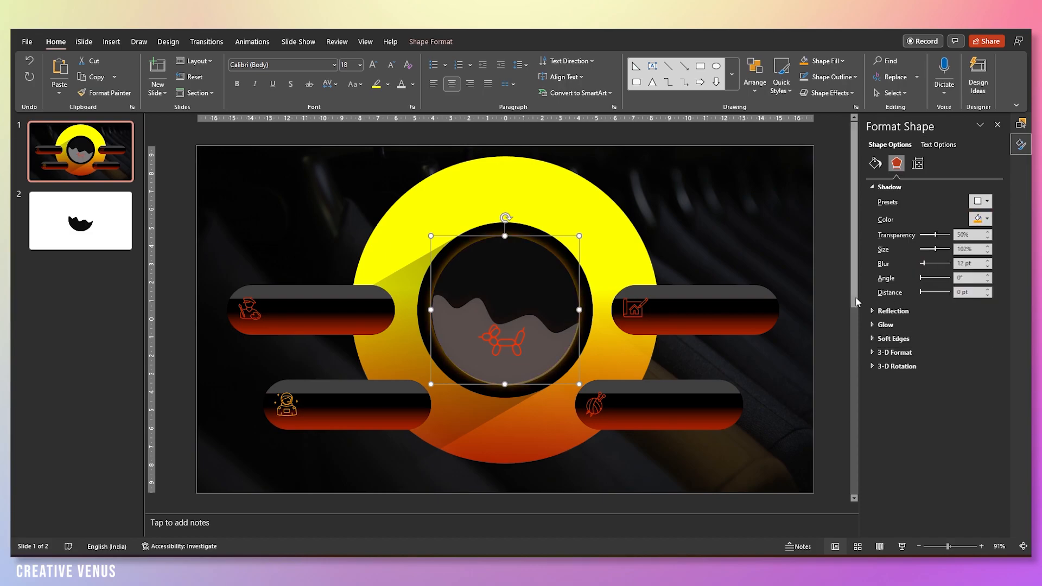
Raise the centre circle's fill transparency so the glow shows softly.
left_click(875, 163)
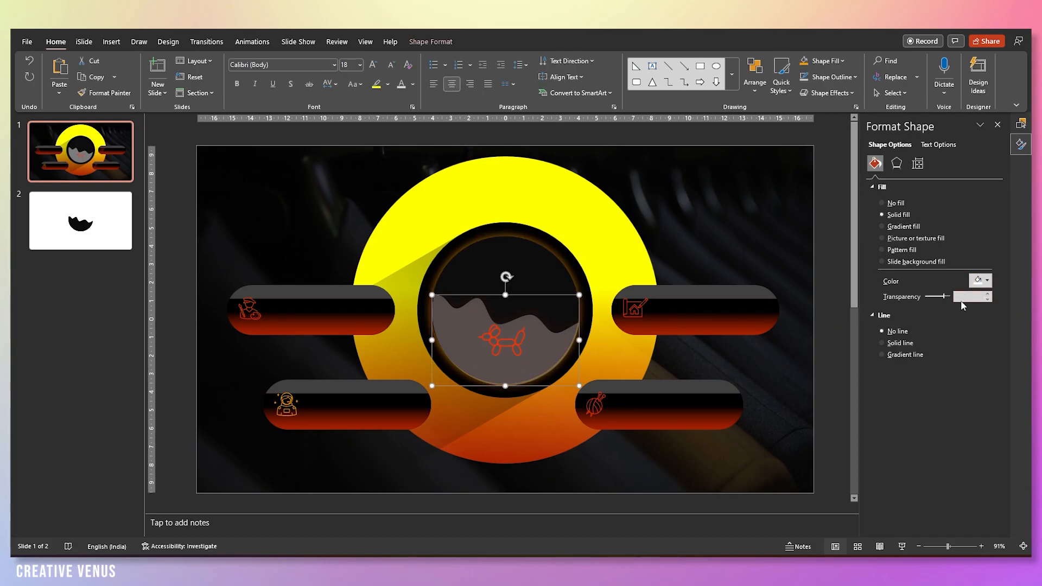
left_click_drag(937, 296, 968, 297)
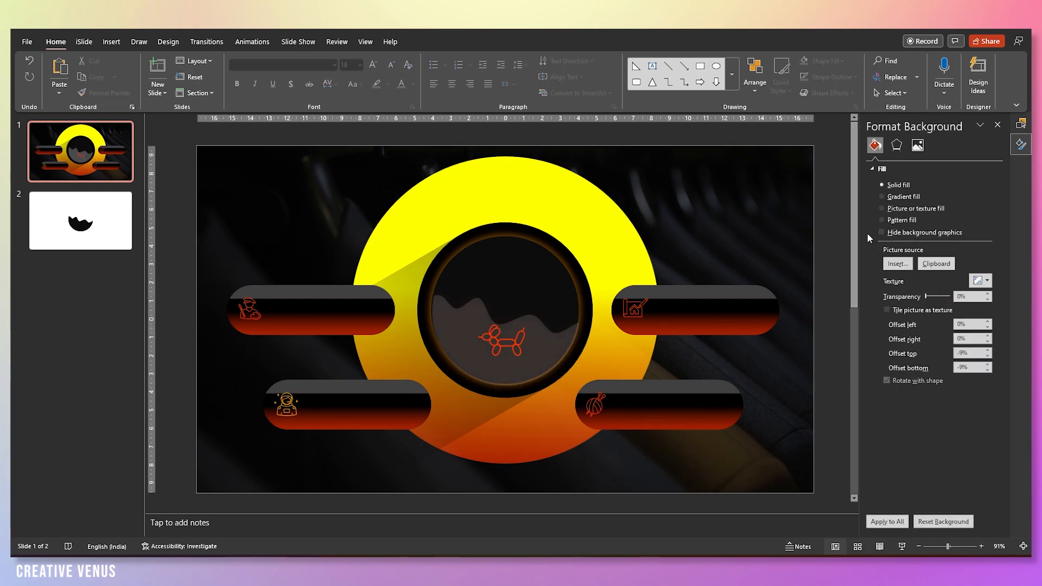
mouse_move(658, 207)
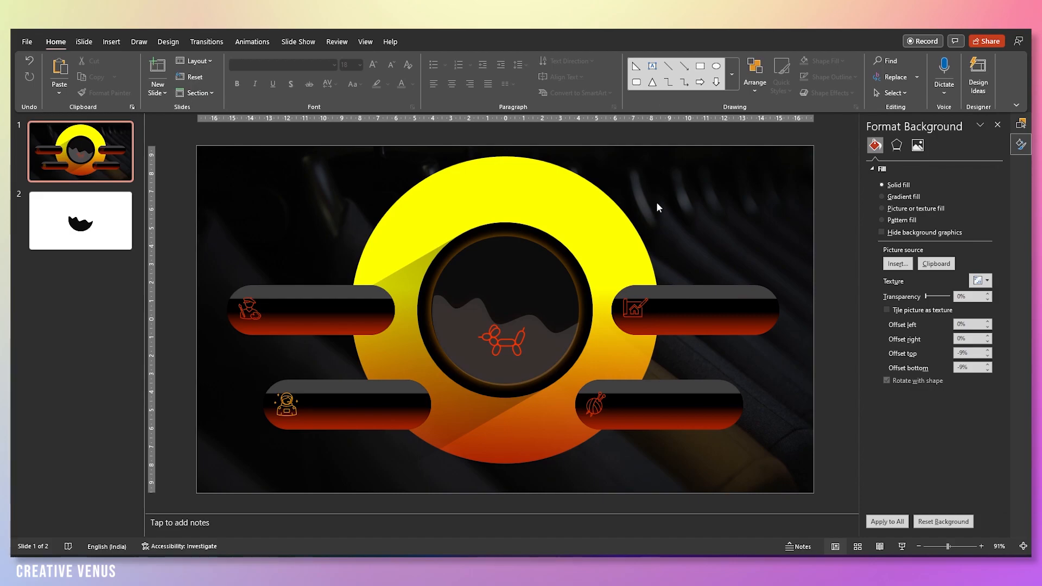
Insert an empty text box near the top of the centre circle.
left_click(882, 209)
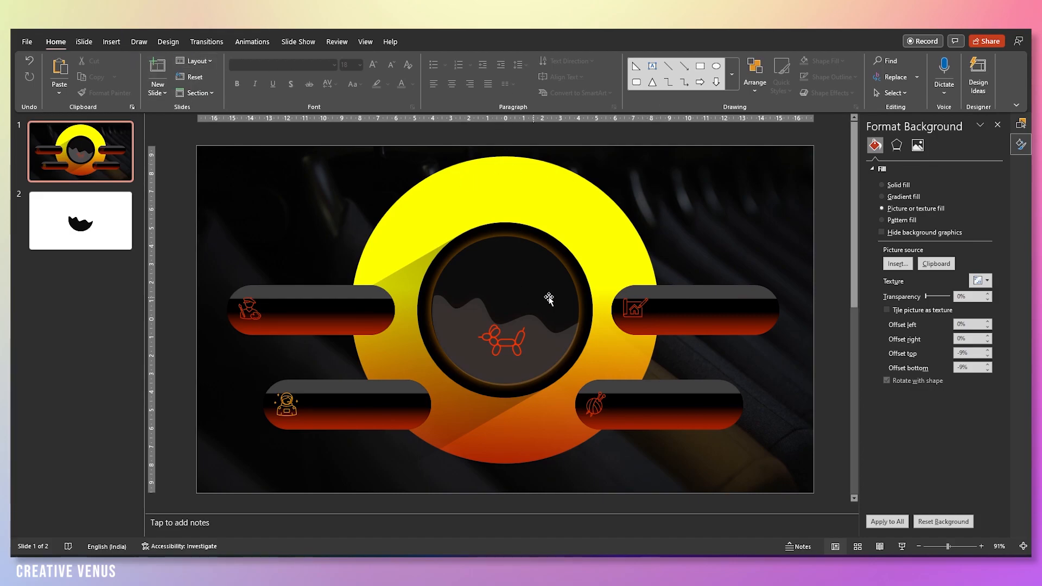
mouse_move(401, 482)
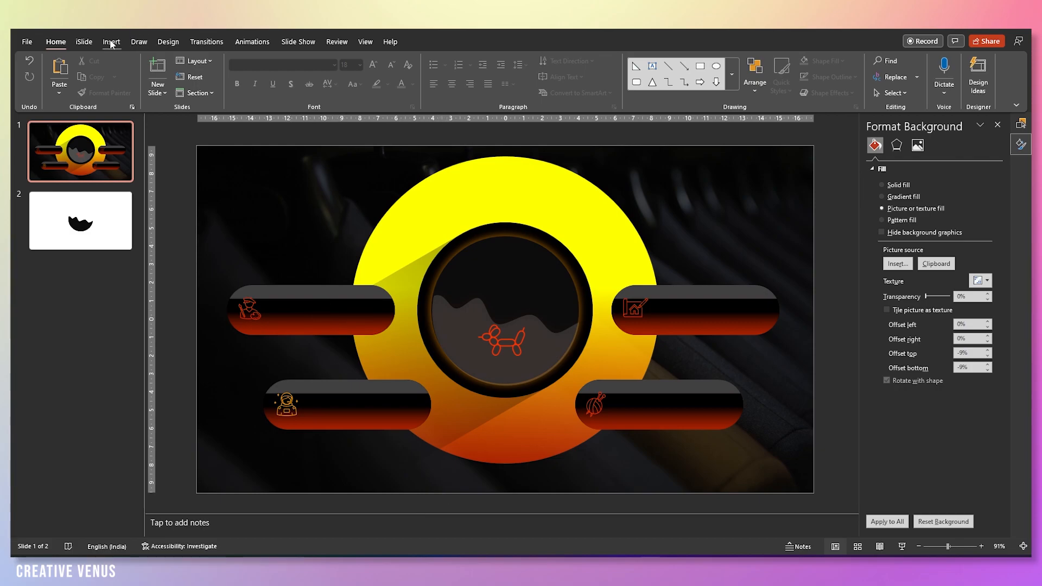
left_click(111, 41)
type("Be")
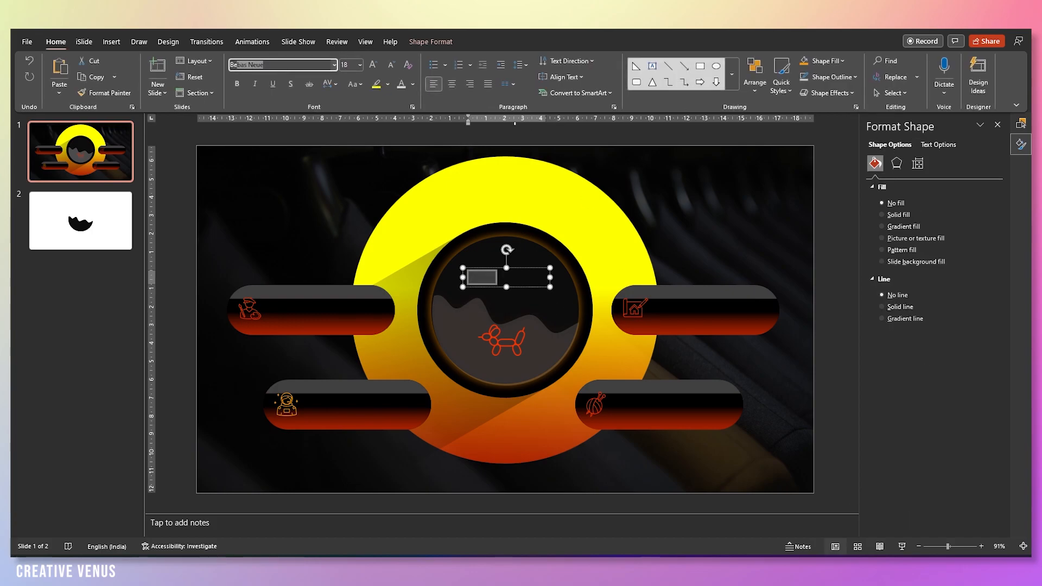
Type SHINE in grey 36 pt Bebas Neue, centred in the upper centre circle.
left_click(412, 85)
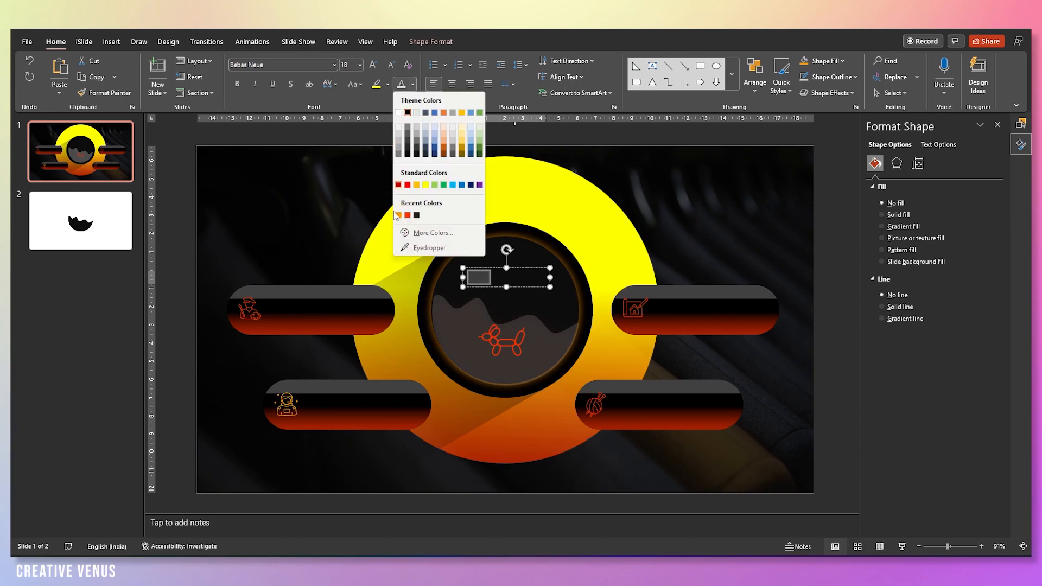
left_click(397, 215)
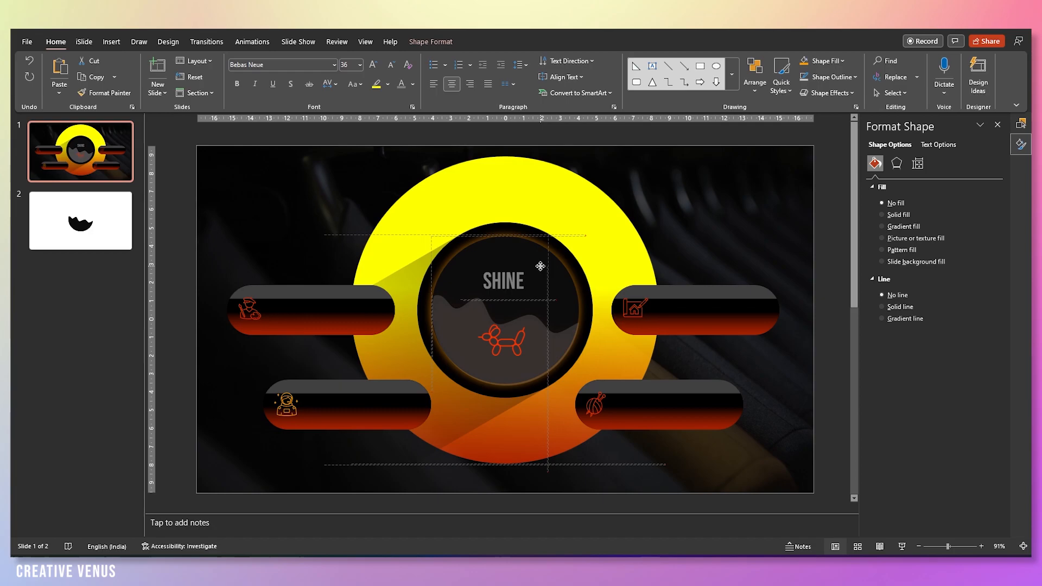
left_click(503, 283)
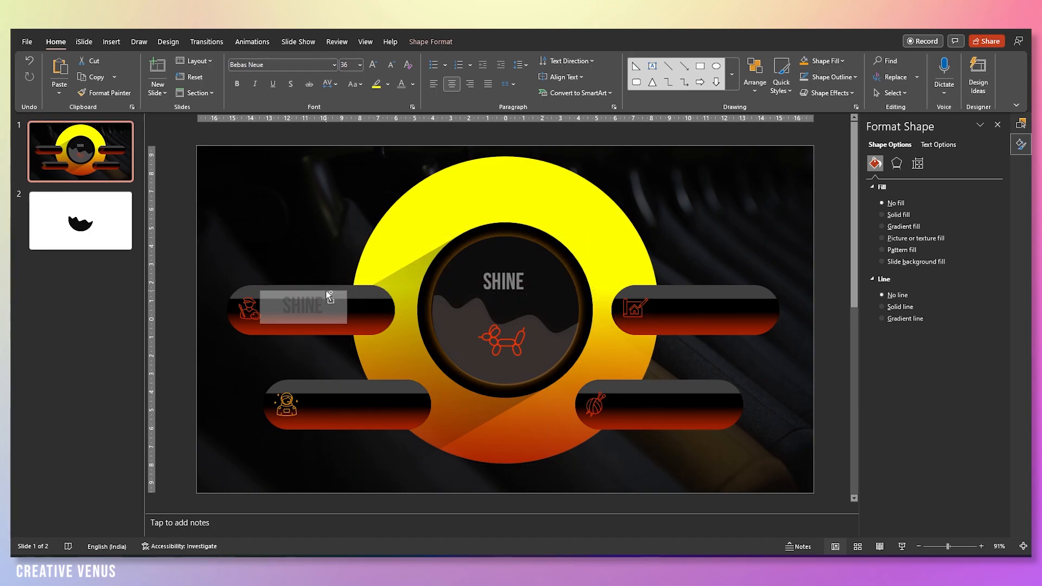
Copy the SHINE label onto the pills and retype them as SUBSCRIBE, JOIN MEMBERSHIP, LIKE & SHARE, COMMENT.
left_click(300, 308)
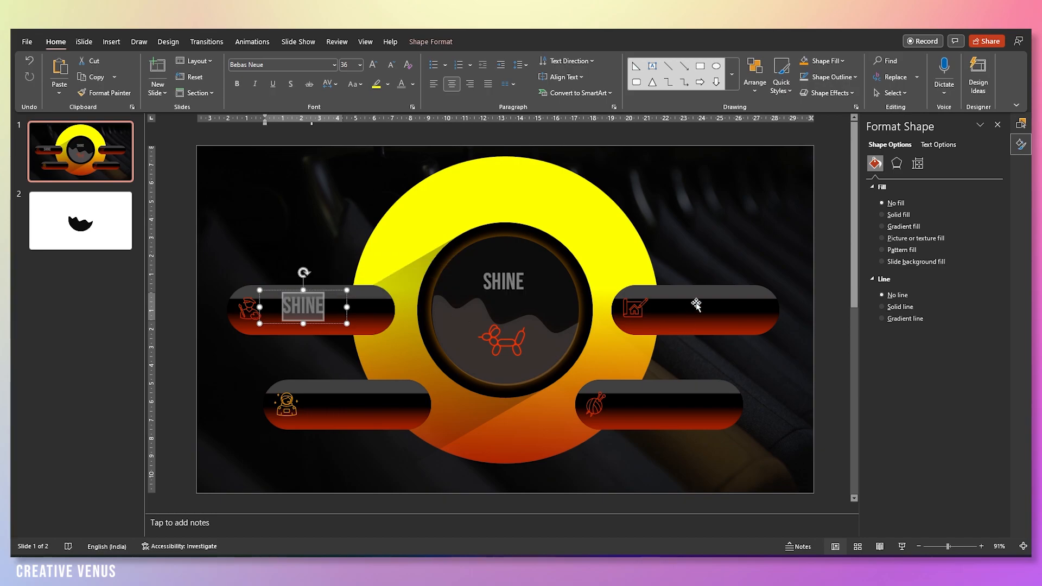
type("SUBSCRIB")
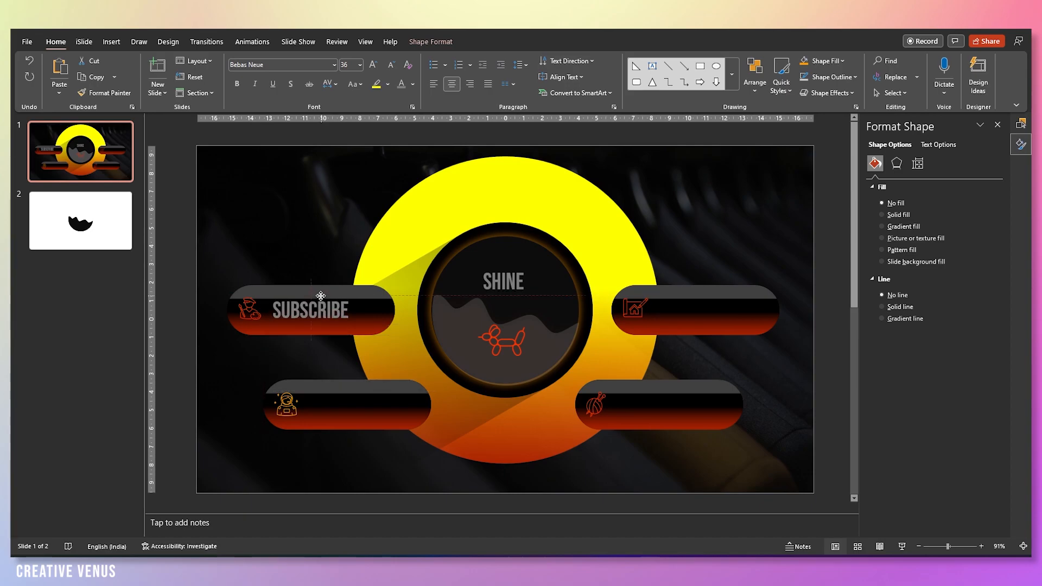
left_click(310, 311)
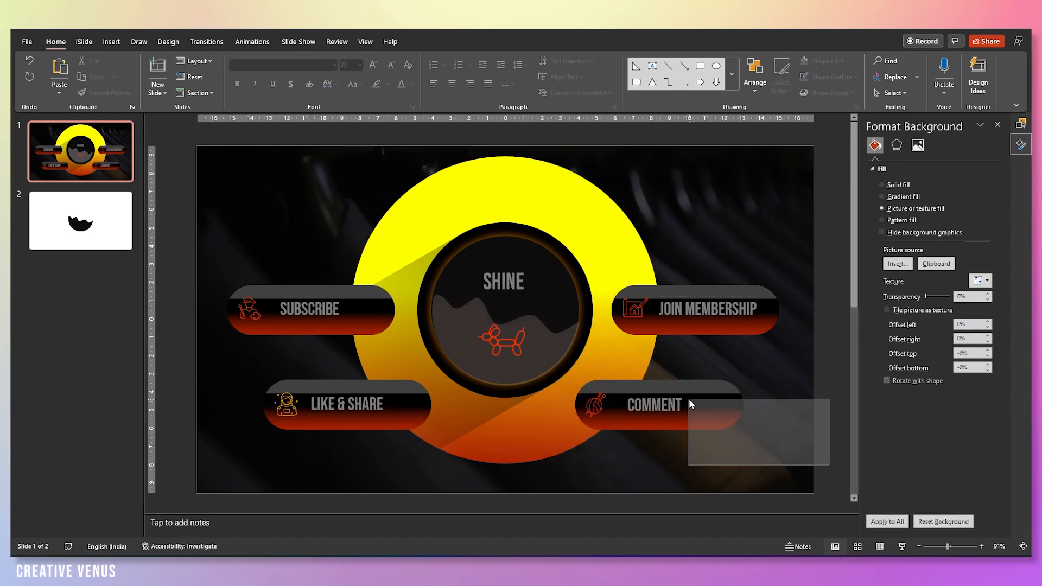
left_click(657, 405)
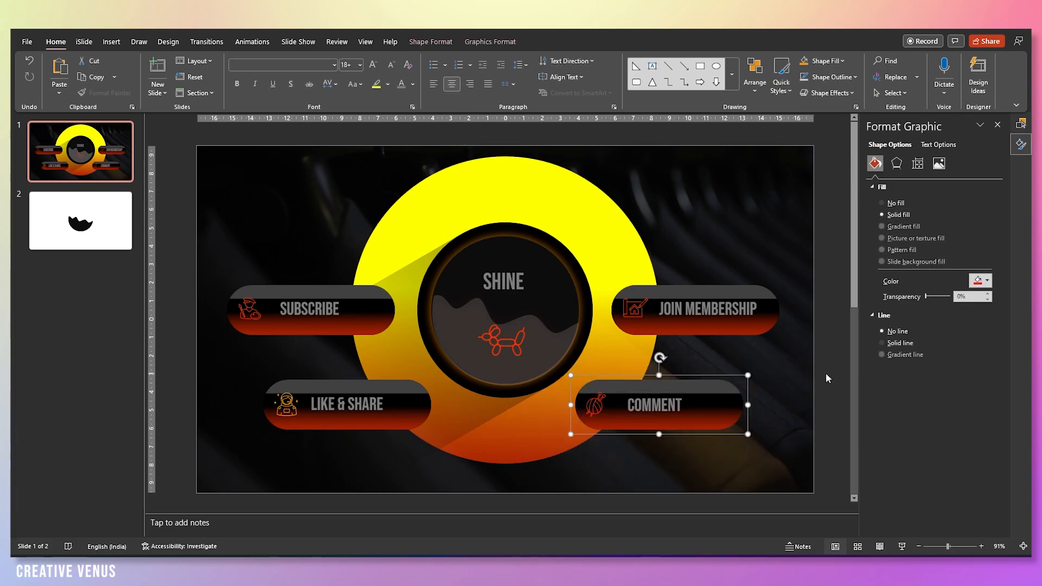
left_click(700, 309)
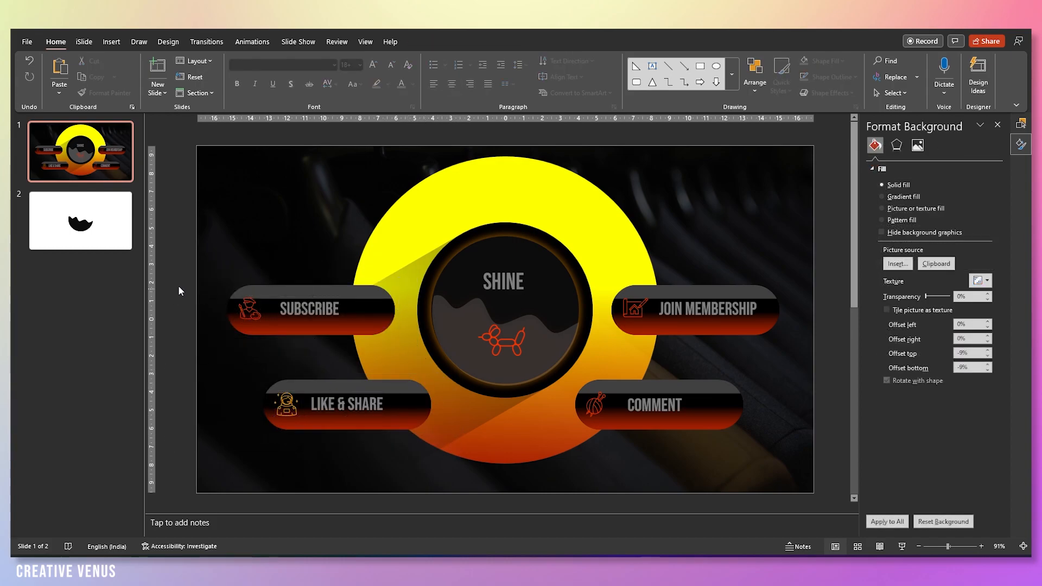
Draw a thin hollow circle over the yellow ring with 90% transparency and no outline, then start another oval.
left_click(111, 41)
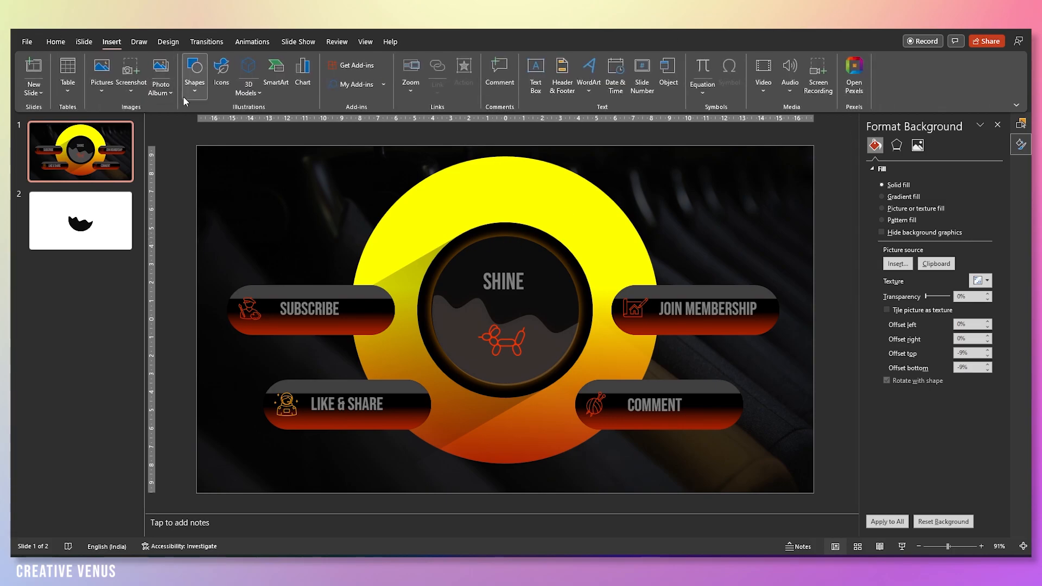
left_click(195, 74)
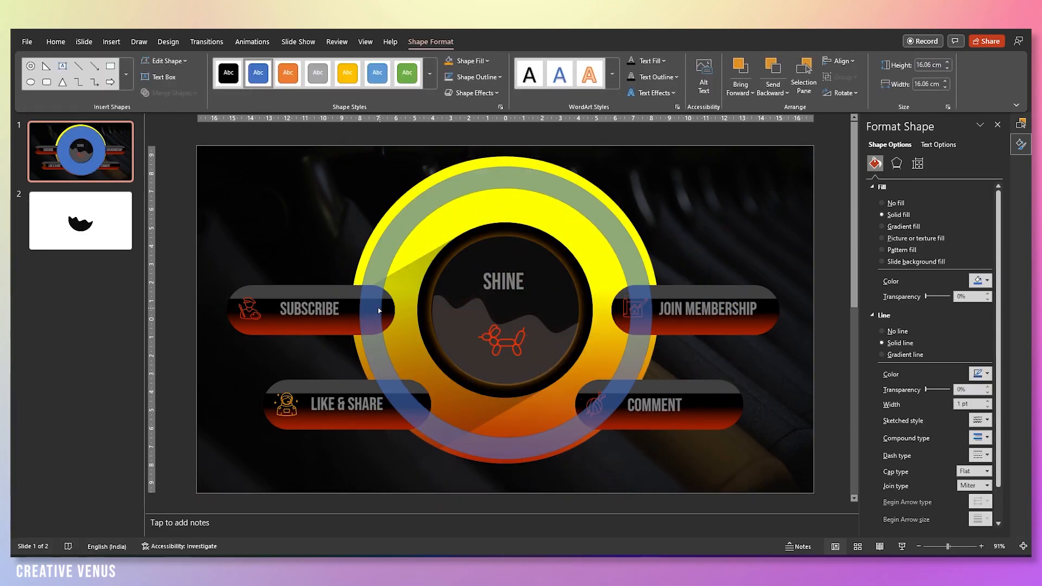
left_click(392, 310)
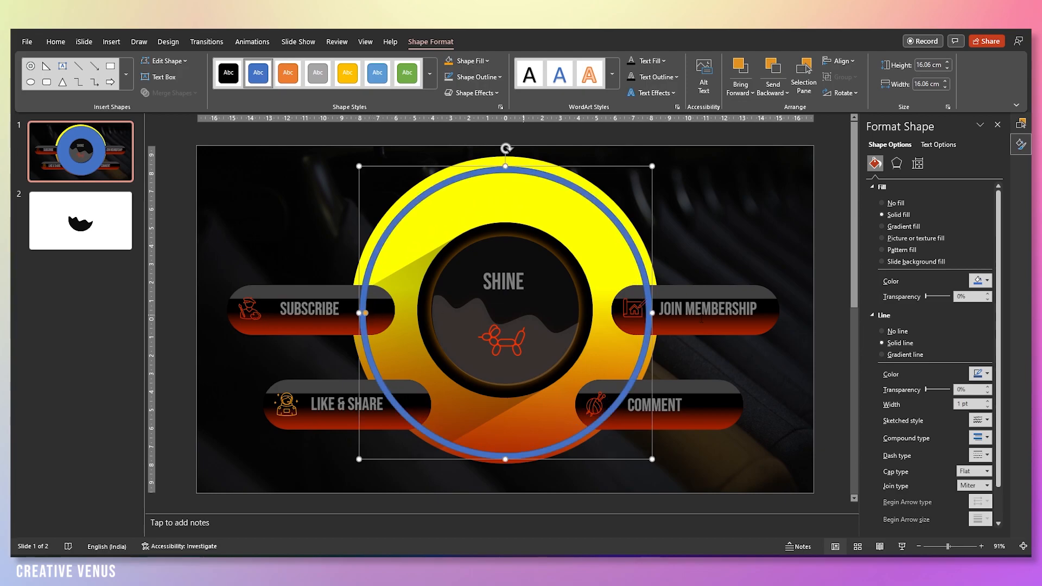
left_click(987, 280)
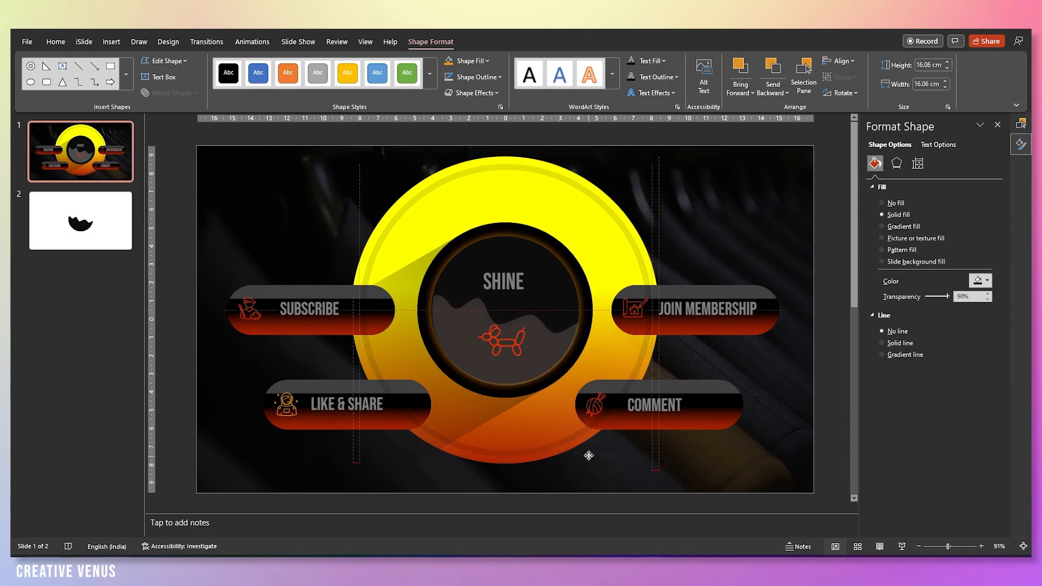
left_click(195, 71)
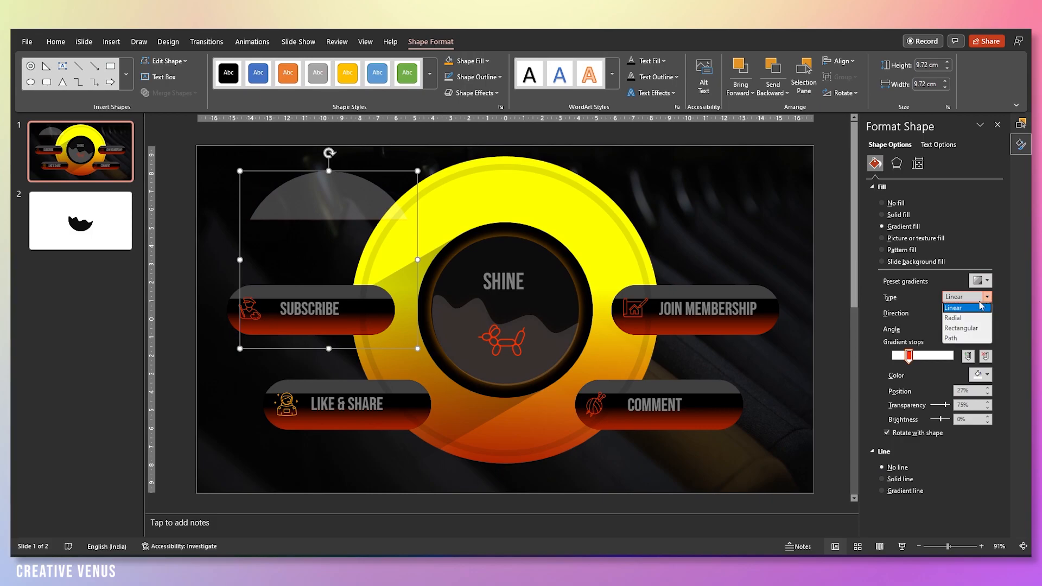
Give the circle a radial gradient with an orange centre stop, partly transparent.
left_click(953, 317)
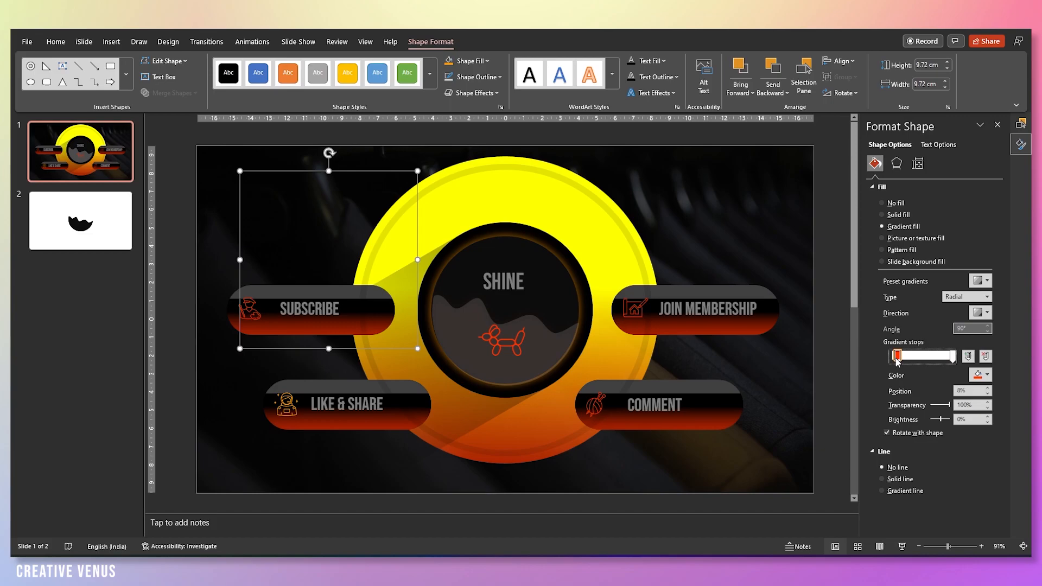
left_click(986, 374)
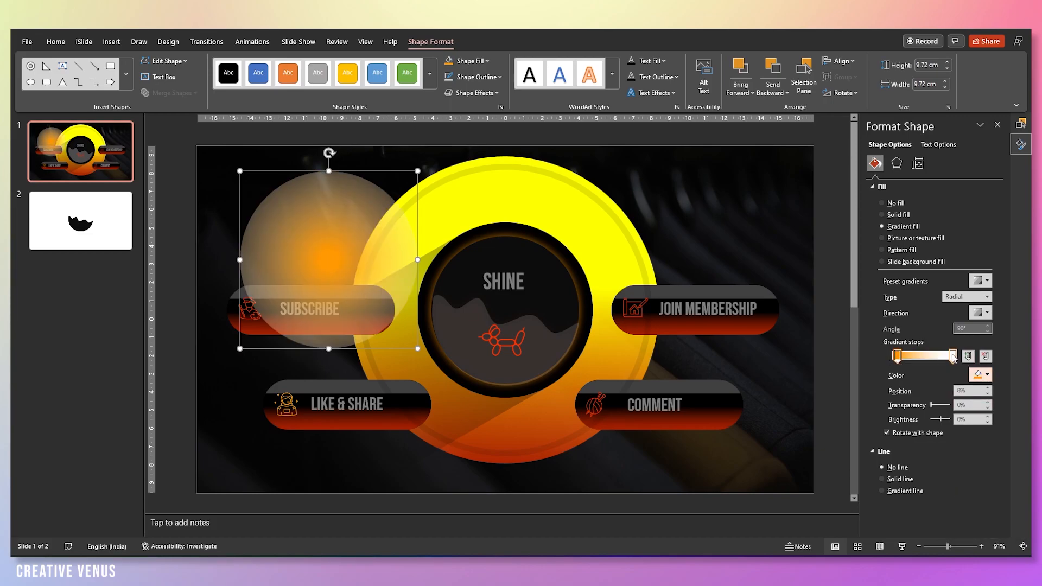
left_click_drag(949, 356, 929, 356)
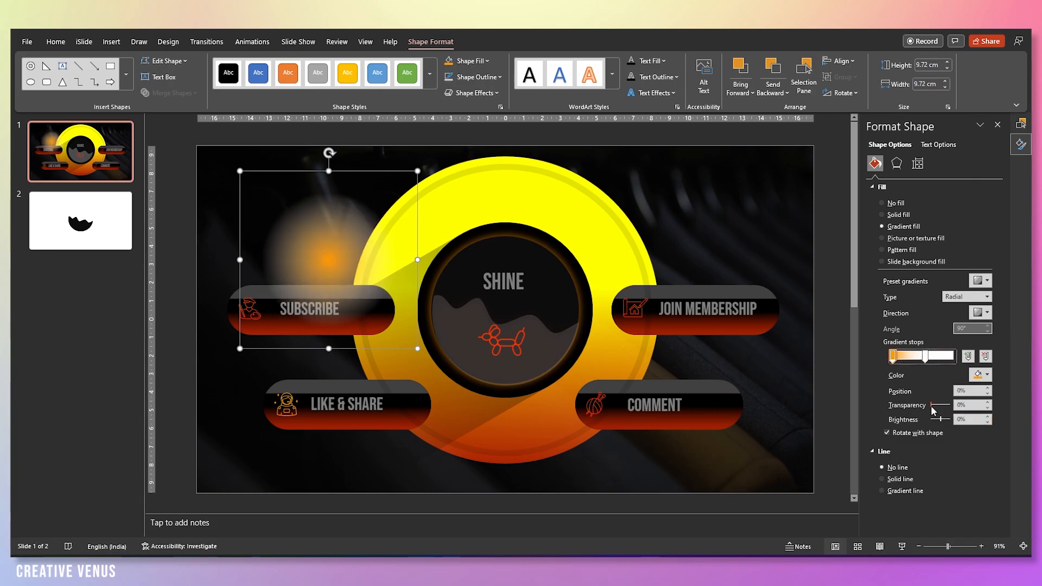
left_click_drag(936, 405, 945, 405)
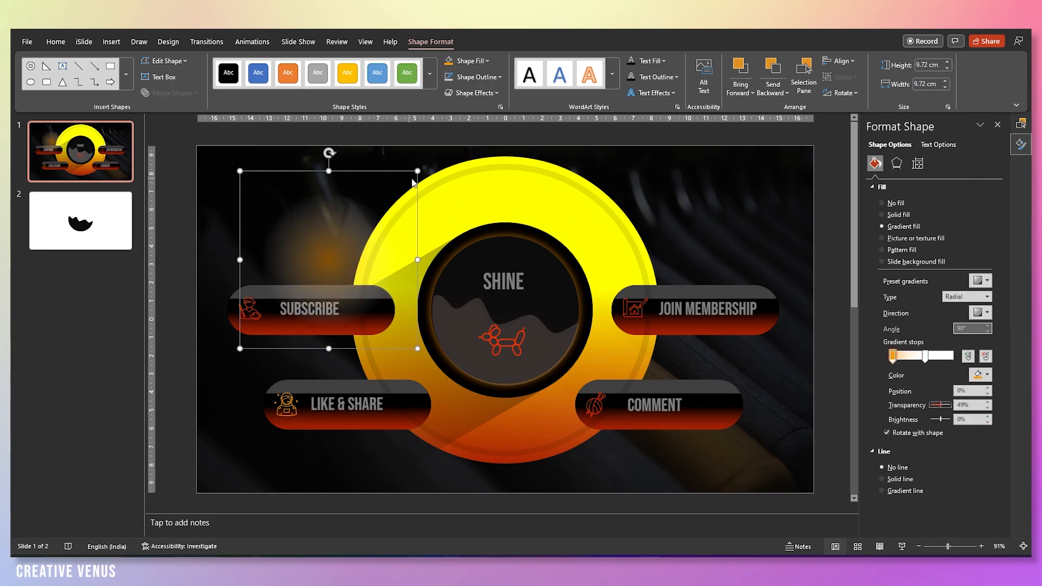
Enlarge the glow behind the ring's left side and spread its transparent fade-out.
left_click_drag(417, 260, 466, 392)
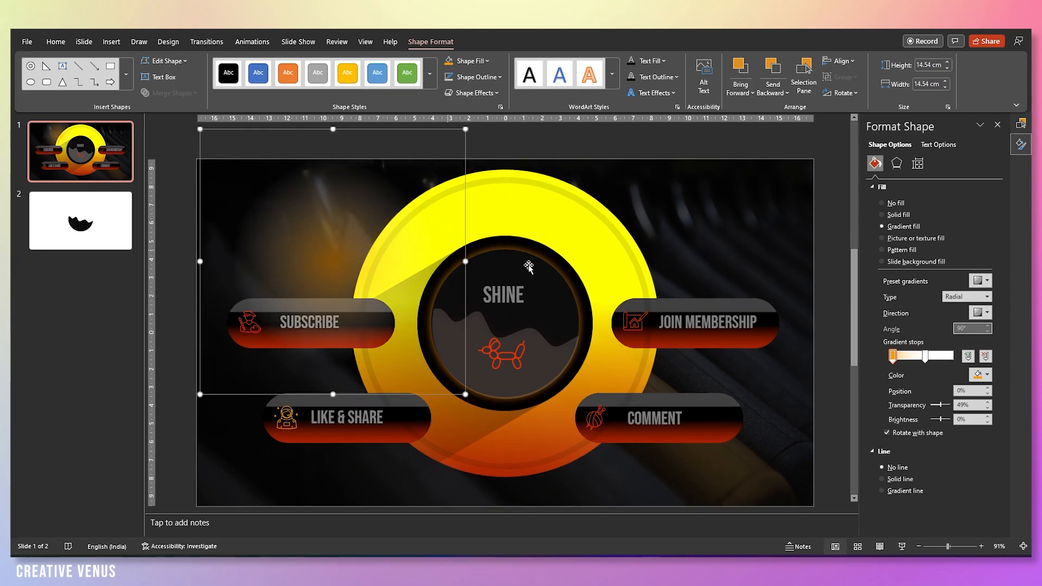
left_click_drag(939, 405, 945, 405)
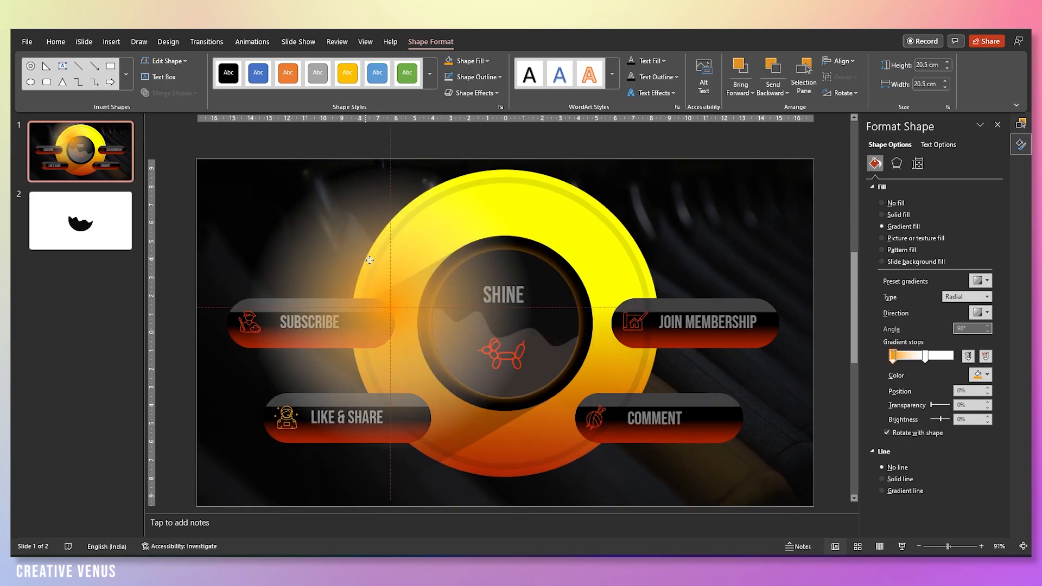
left_click_drag(954, 405, 940, 404)
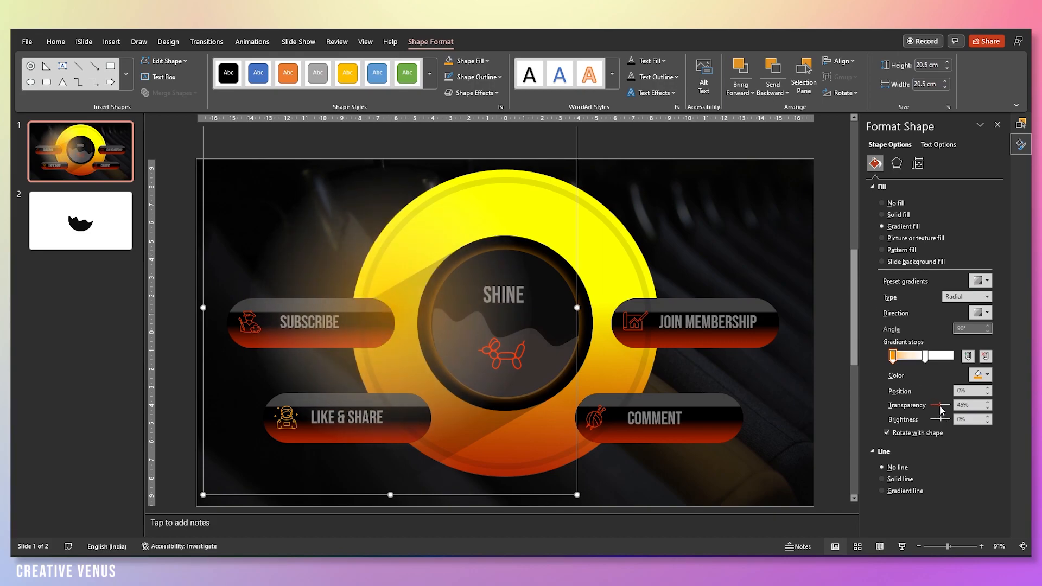
left_click_drag(940, 405, 944, 404)
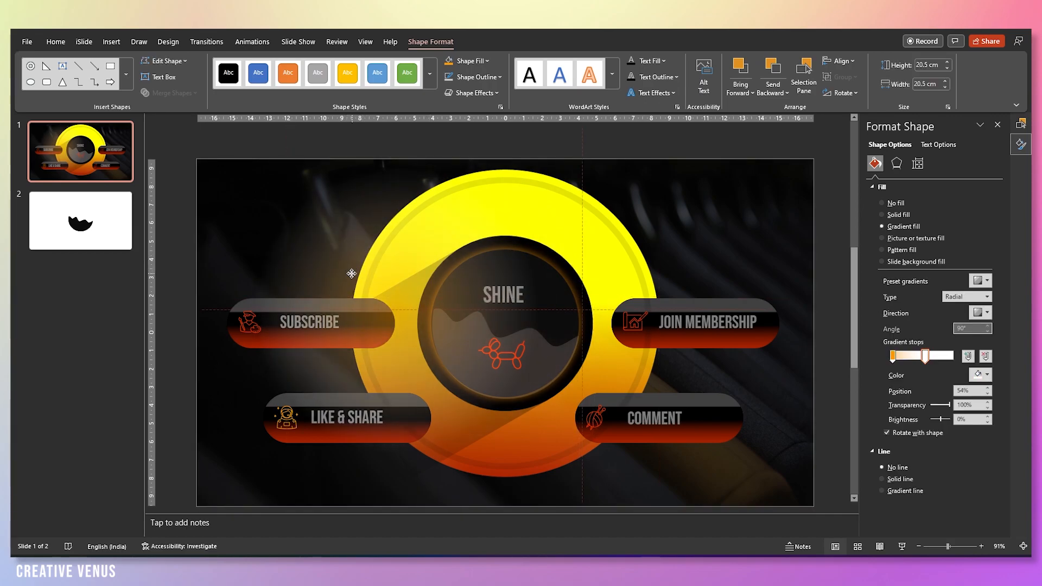
left_click(804, 70)
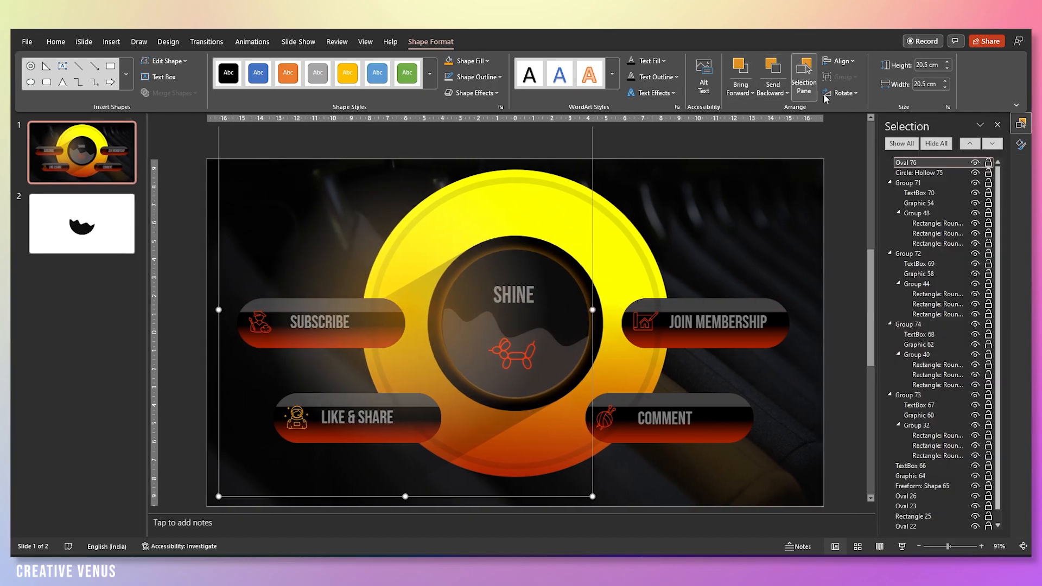
Collapse groups in the Selection Pane and reduce the glow's gradient stop transparency.
left_click(890, 182)
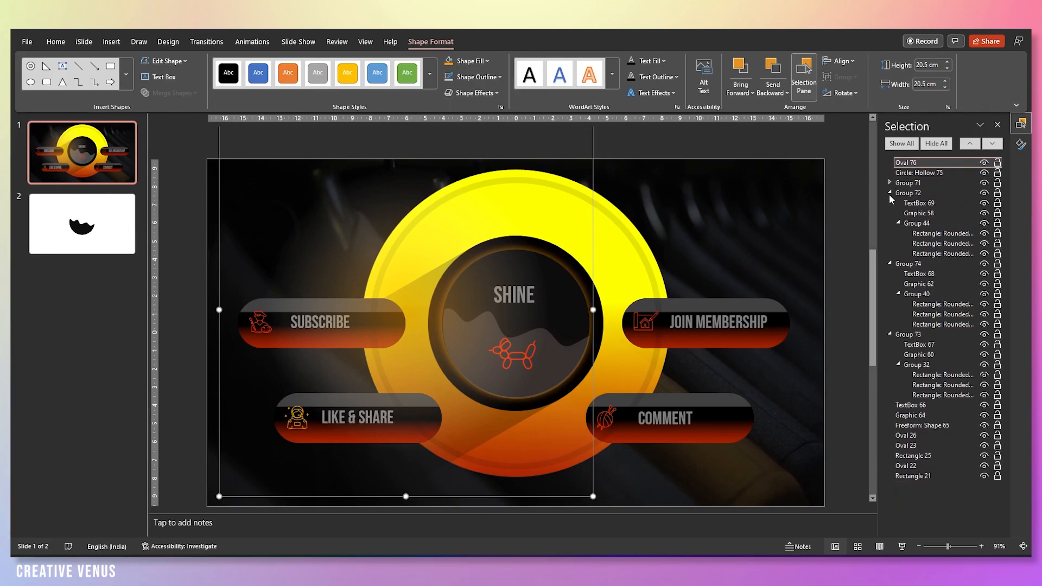
left_click(890, 193)
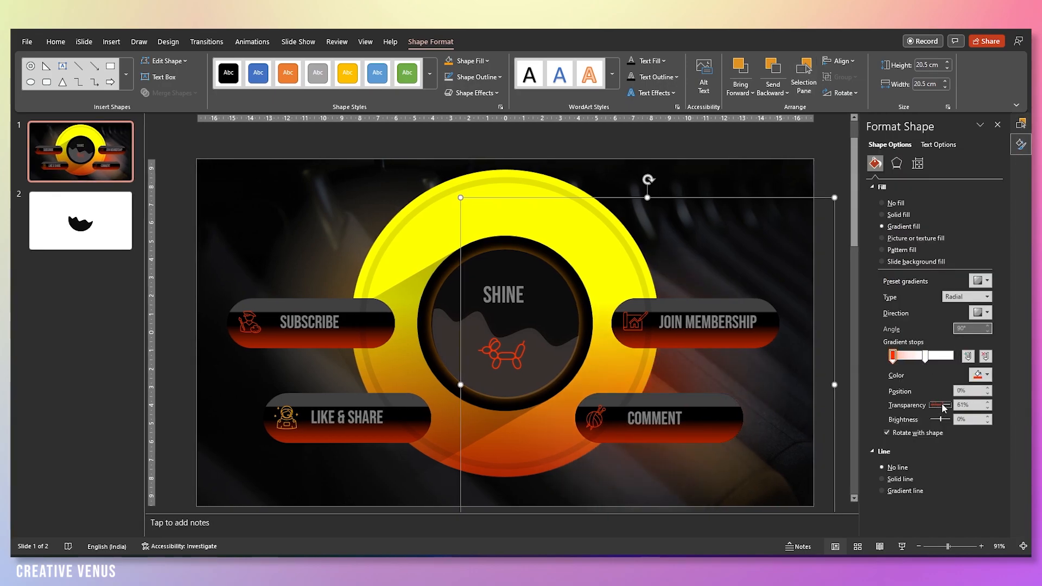
left_click_drag(951, 404, 938, 405)
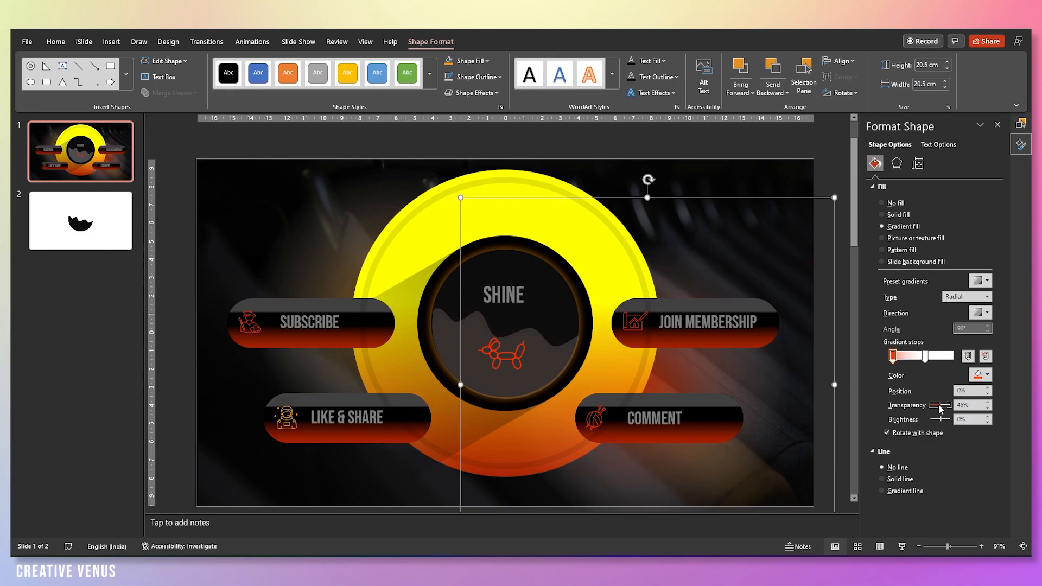
left_click_drag(937, 405, 940, 405)
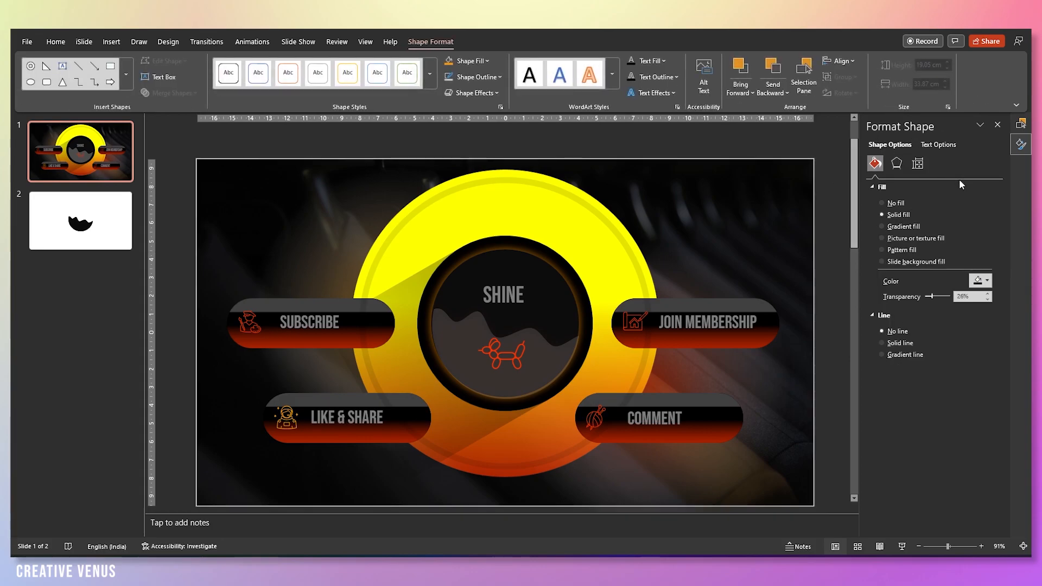
Retune the dark photo overlay to about 22% transparency and show the object list.
left_click_drag(932, 296, 928, 297)
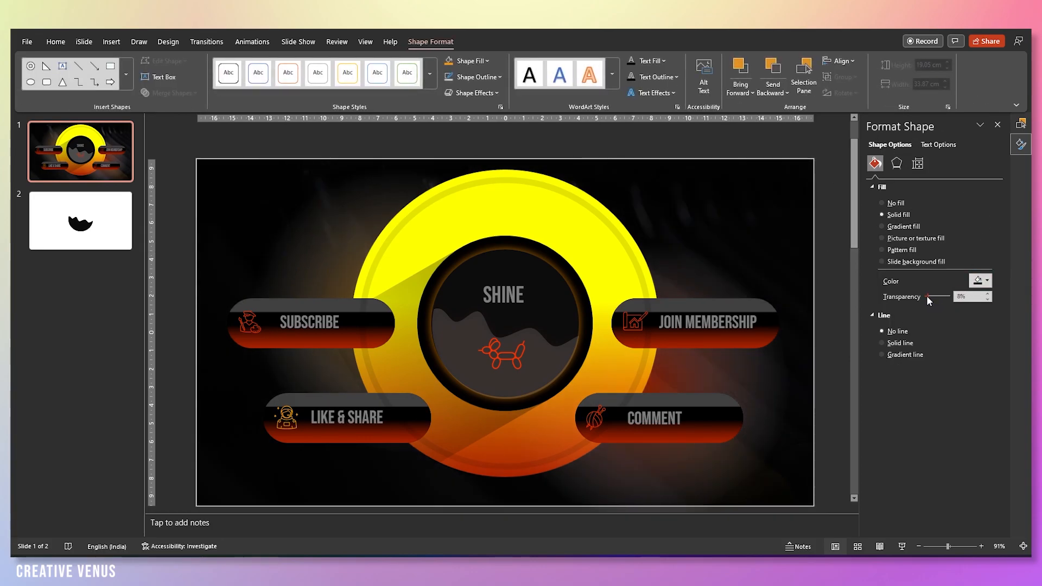
left_click_drag(929, 297, 937, 296)
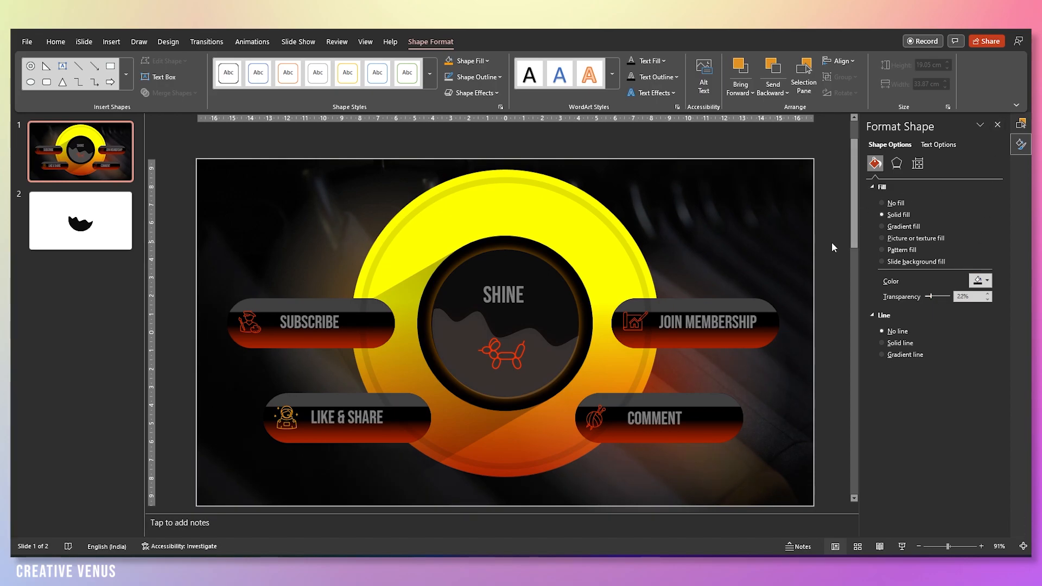
left_click(804, 76)
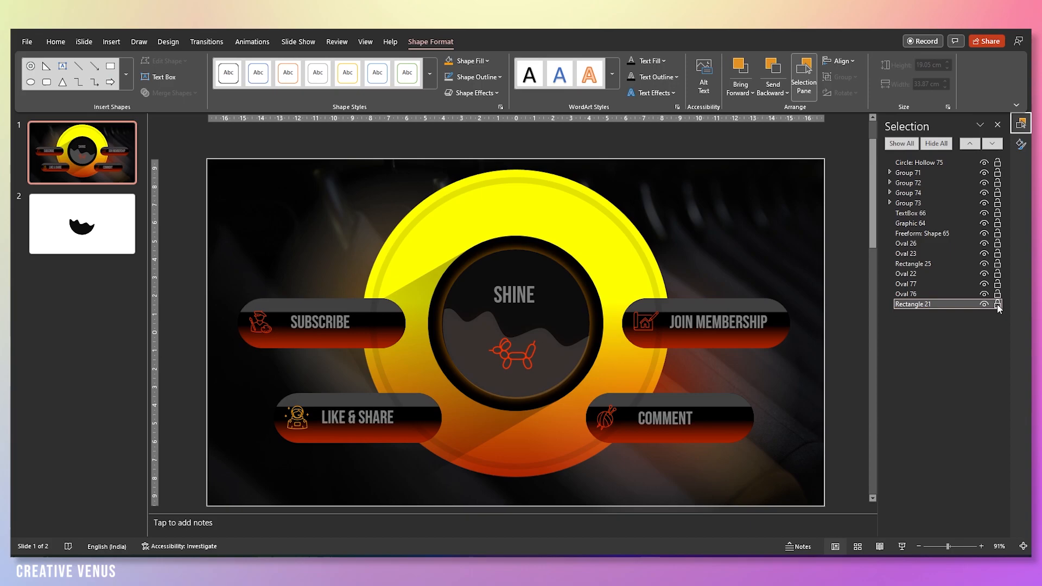
Lock the background and draw a text box above the centre reading Creative Venus.
left_click(56, 42)
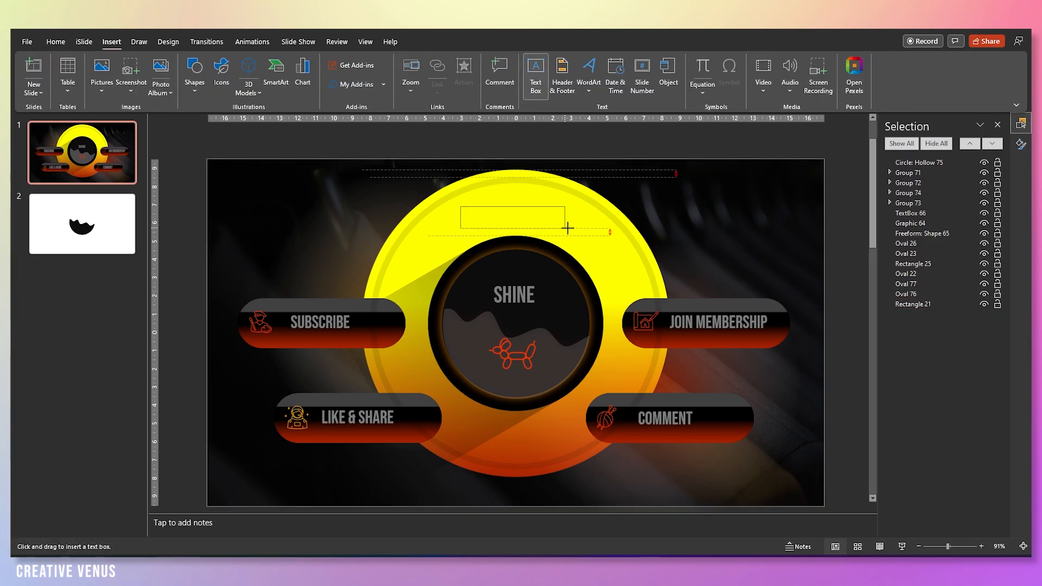
left_click_drag(460, 206, 577, 226)
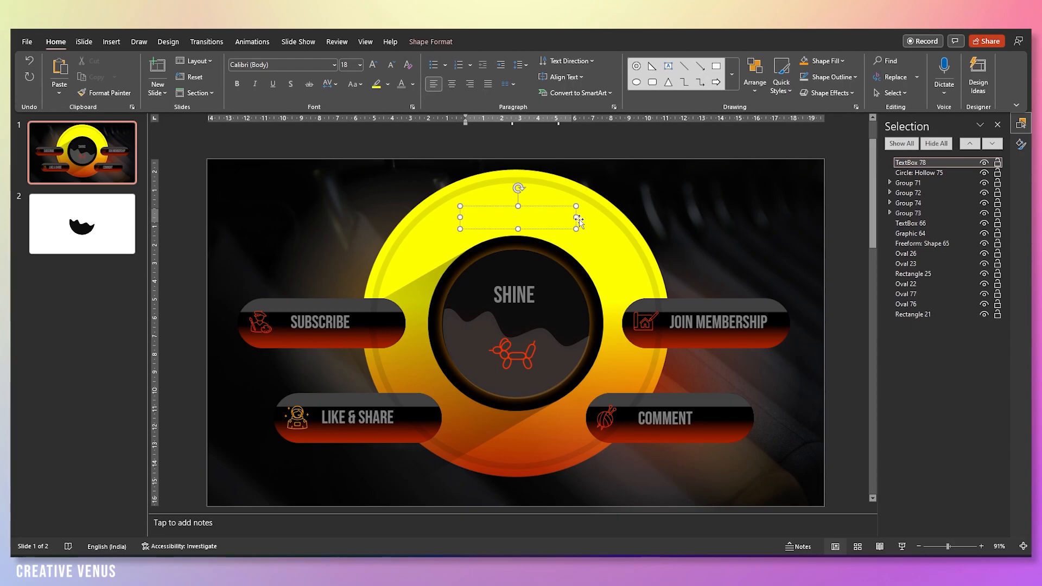
type("Creative")
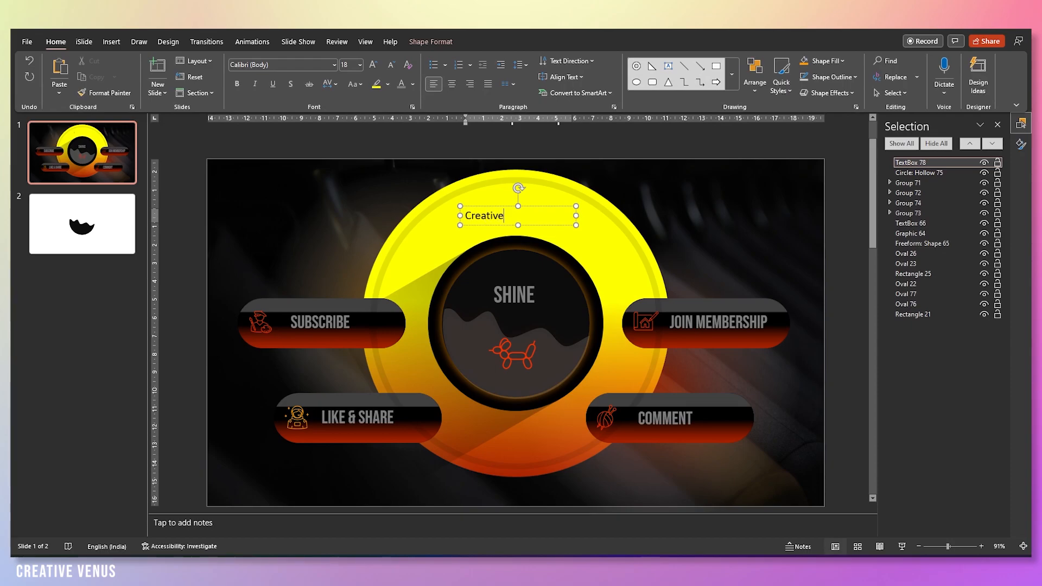
type("VEnus")
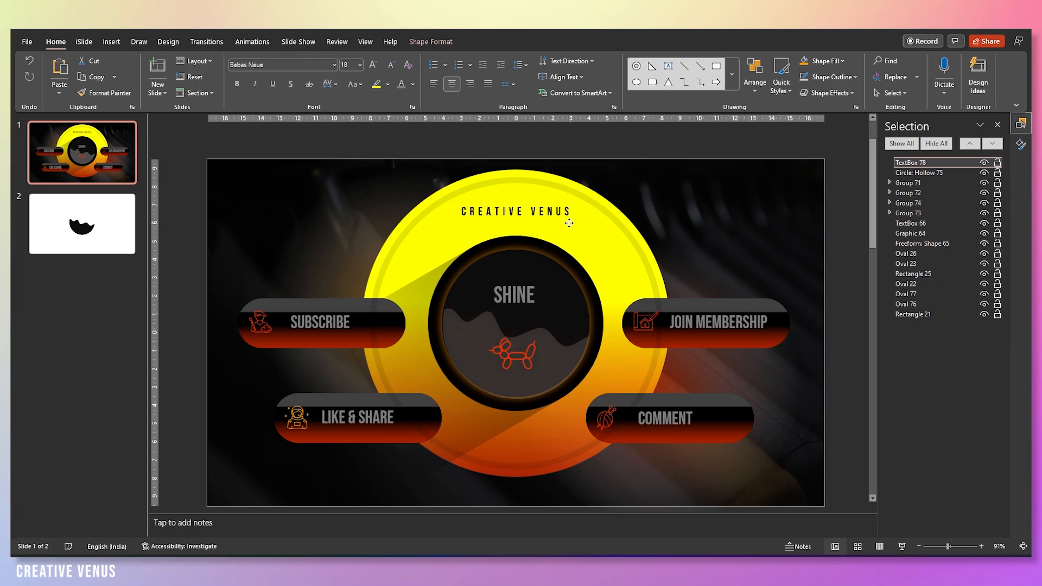
Colour the CREATIVE VENUS title dark and bring up its text formatting options.
left_click(516, 211)
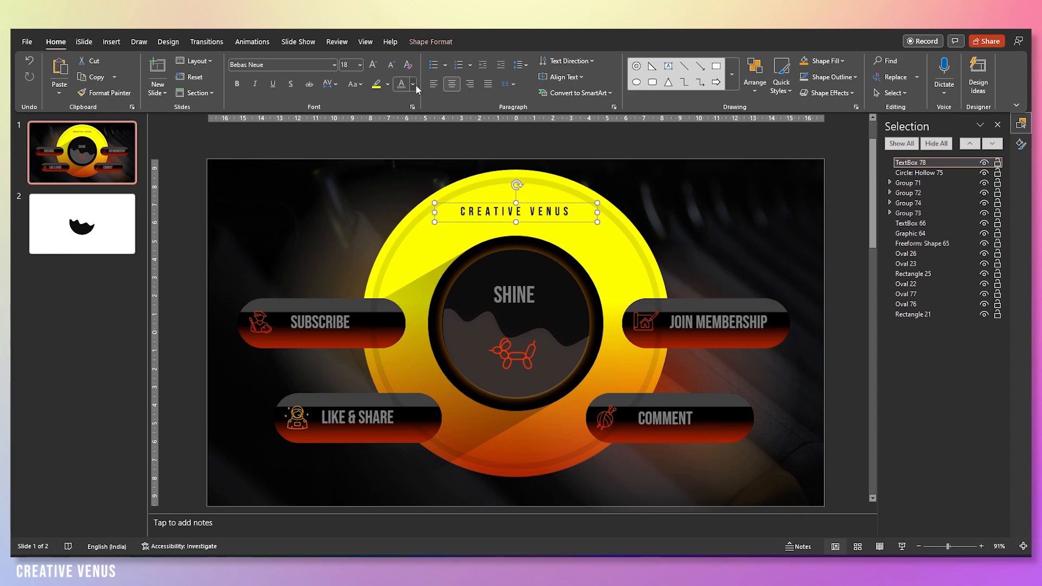
left_click(413, 84)
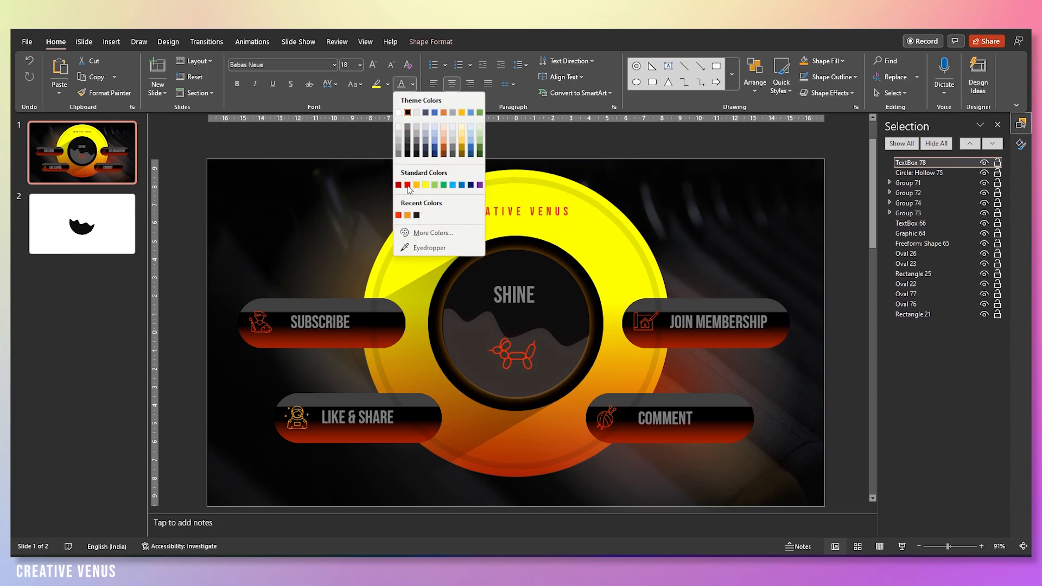
left_click(408, 185)
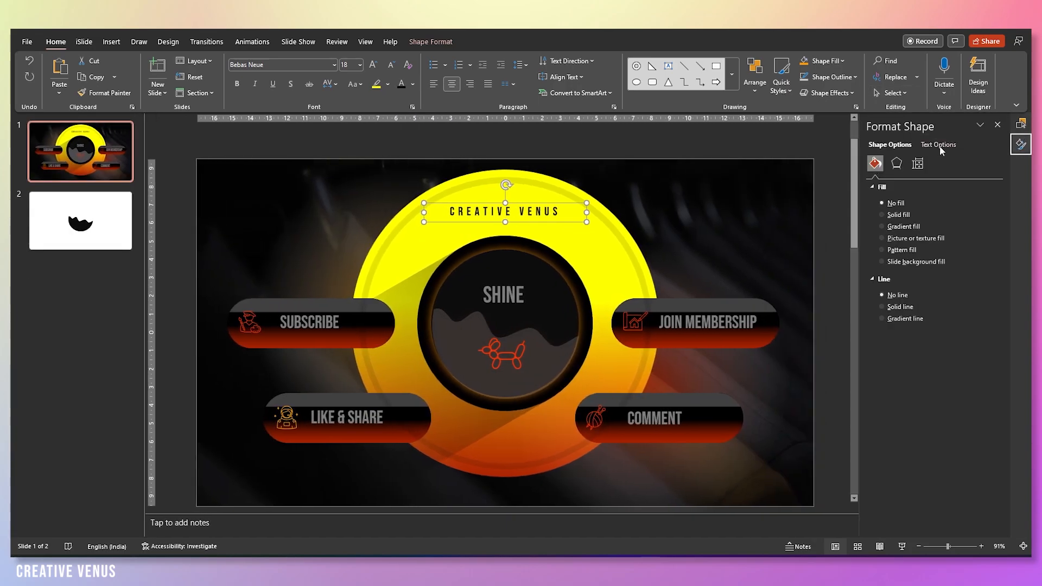
left_click(938, 144)
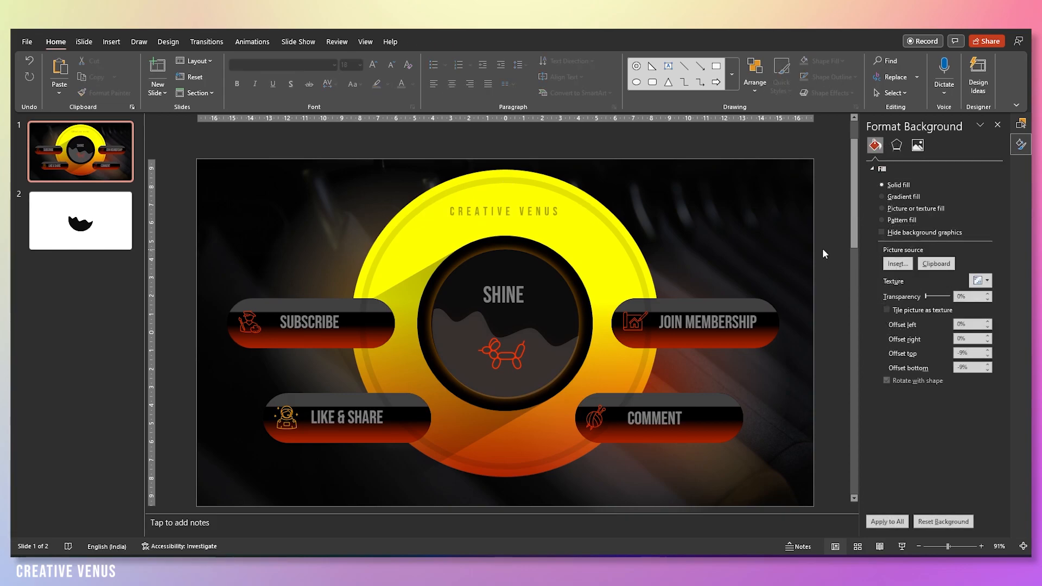
Switch from PowerPoint to Paint 3D's welcome screen.
left_click(655, 419)
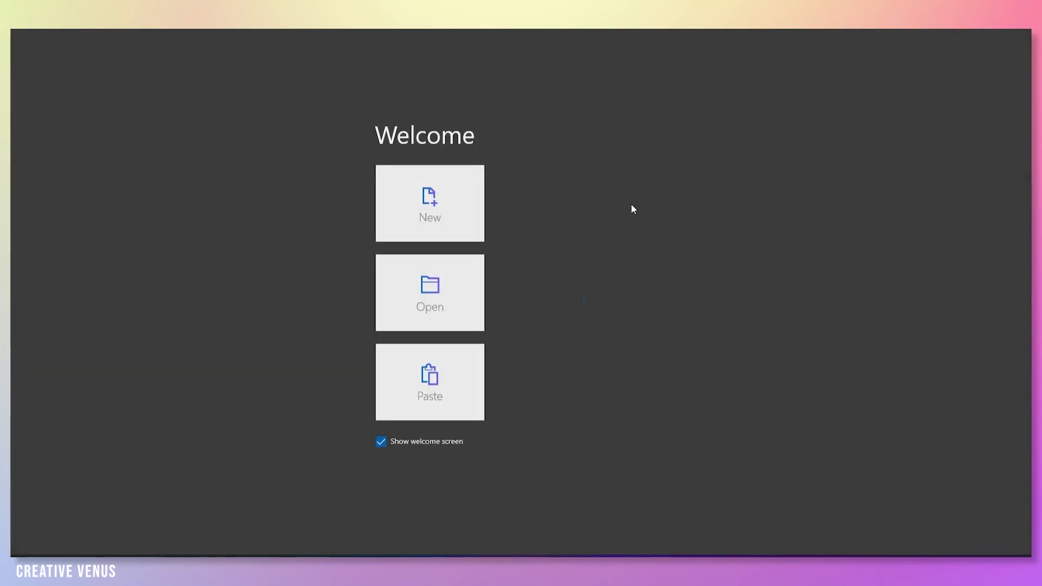
Start a new canvas and place a hemisphere from the 3D shapes on it.
left_click(430, 204)
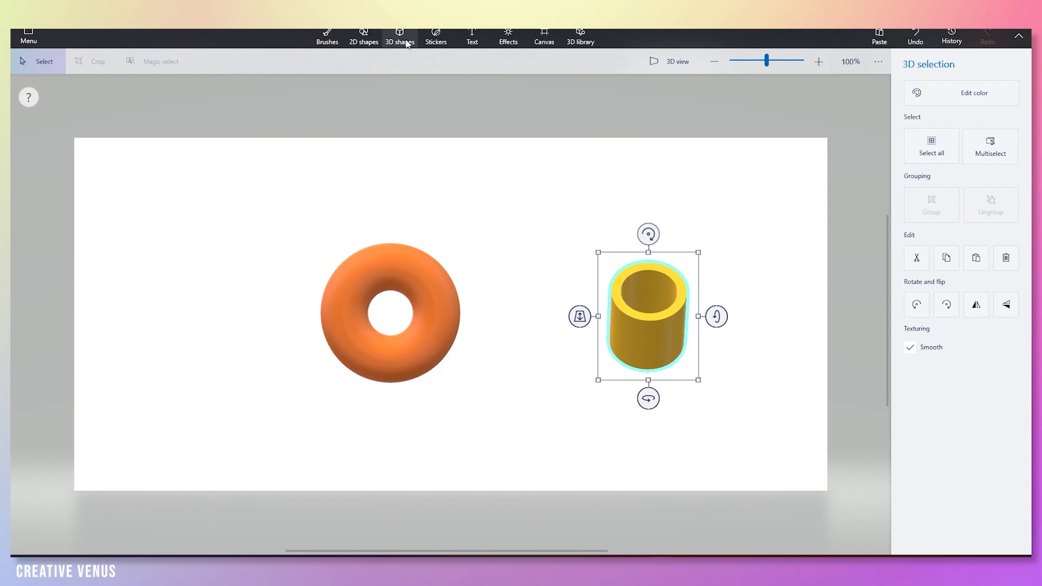
left_click(399, 36)
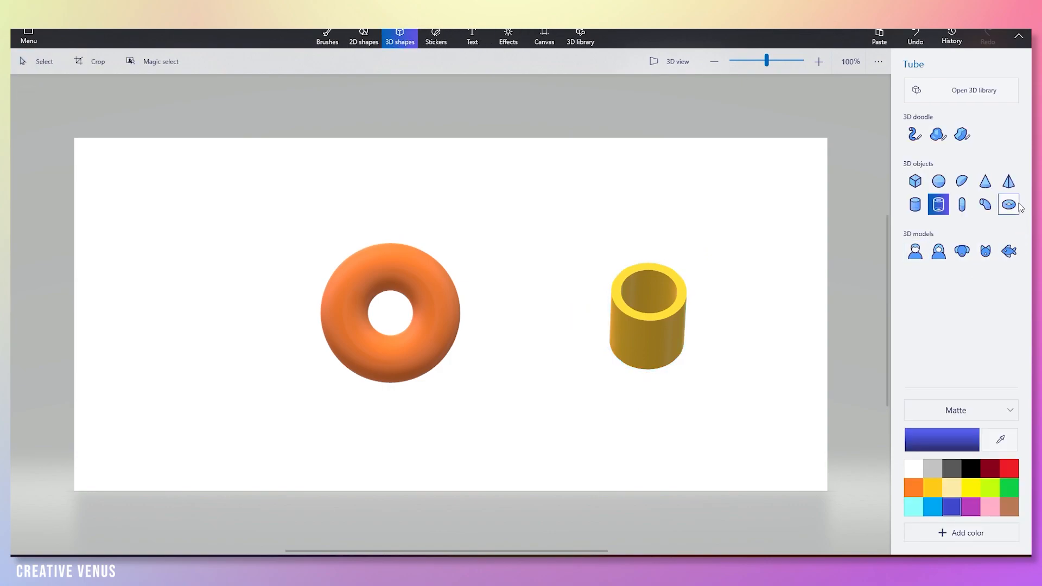
mouse_move(1007, 182)
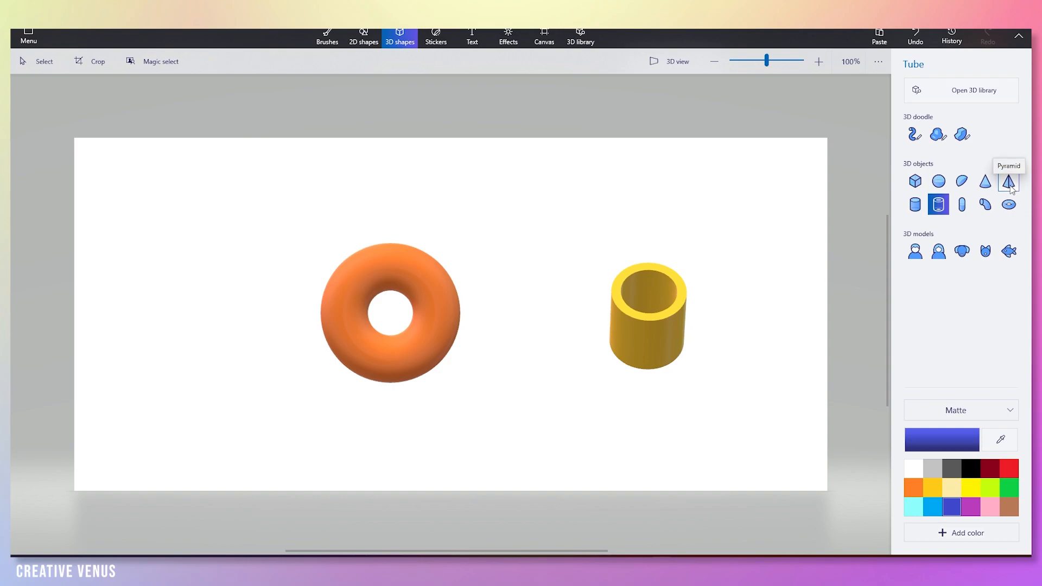
mouse_move(962, 182)
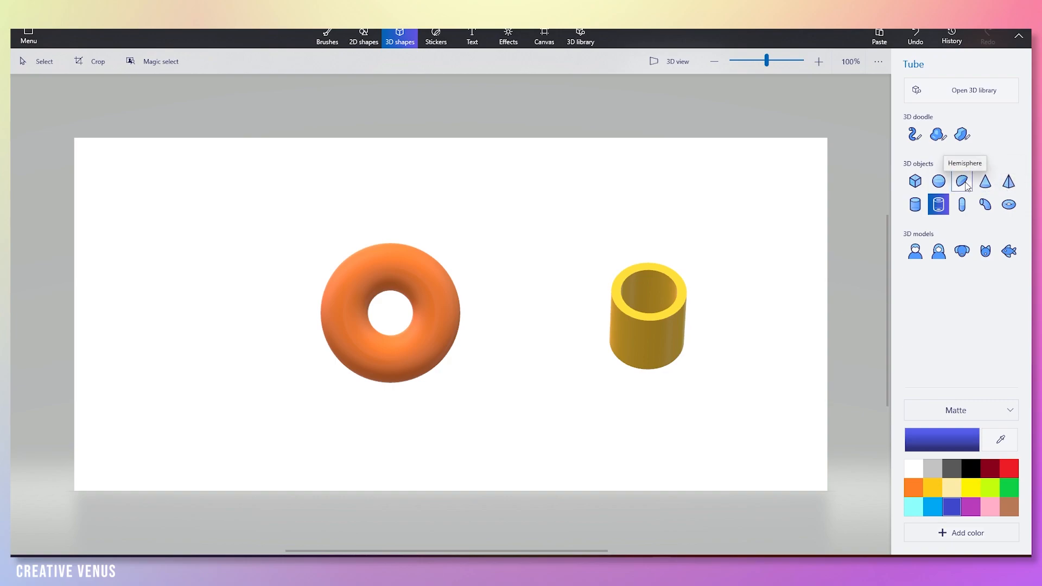
left_click(962, 182)
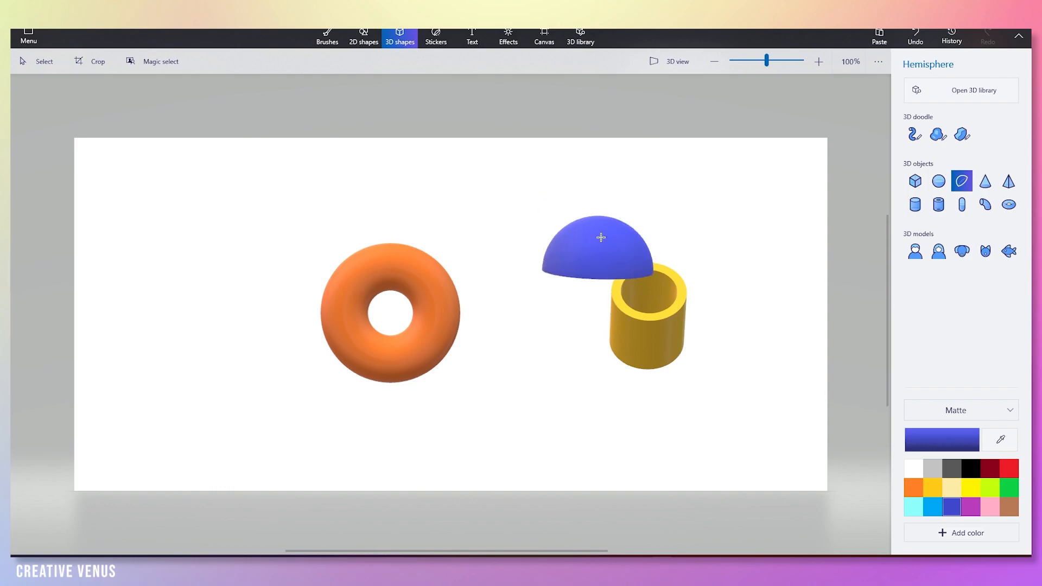
left_click(600, 236)
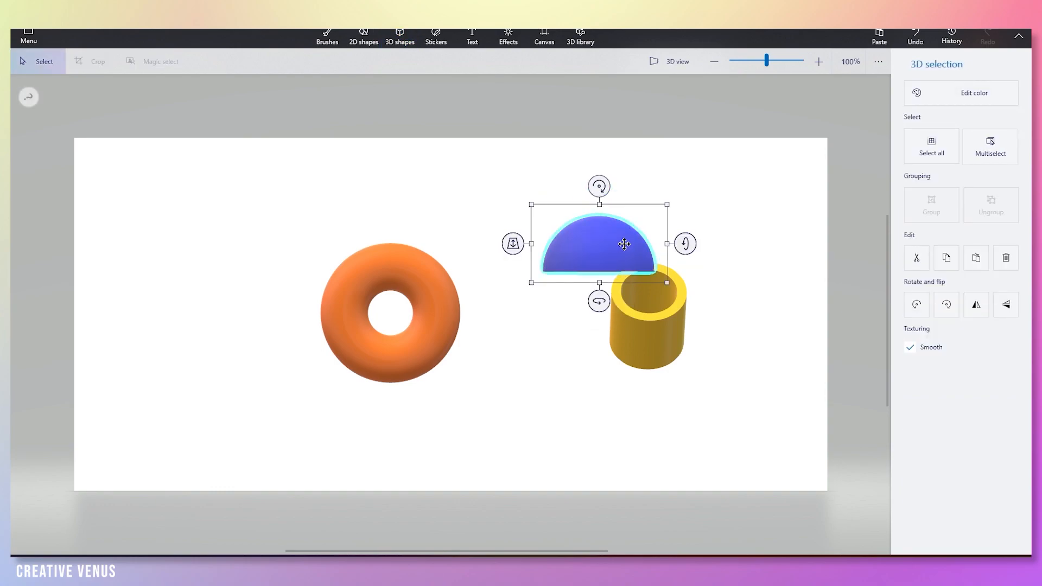
Colour the hemisphere black with a glossy finish.
left_click(974, 94)
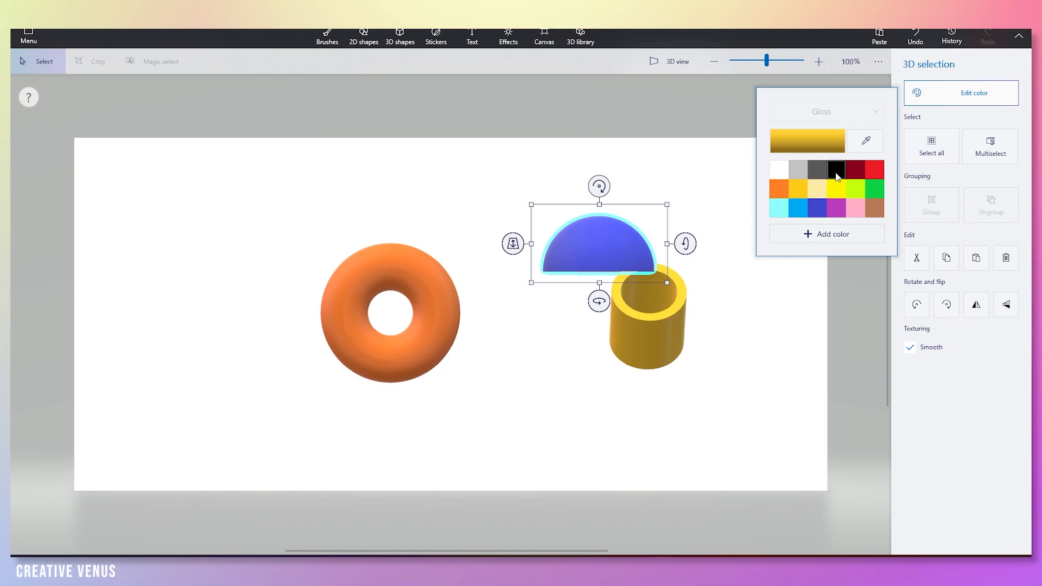
left_click(827, 111)
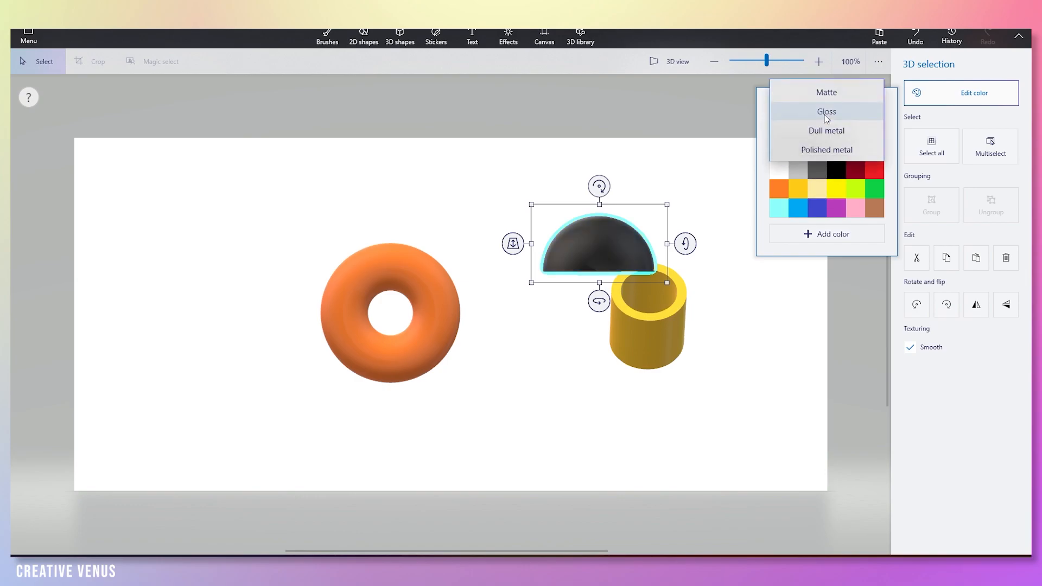
left_click(827, 110)
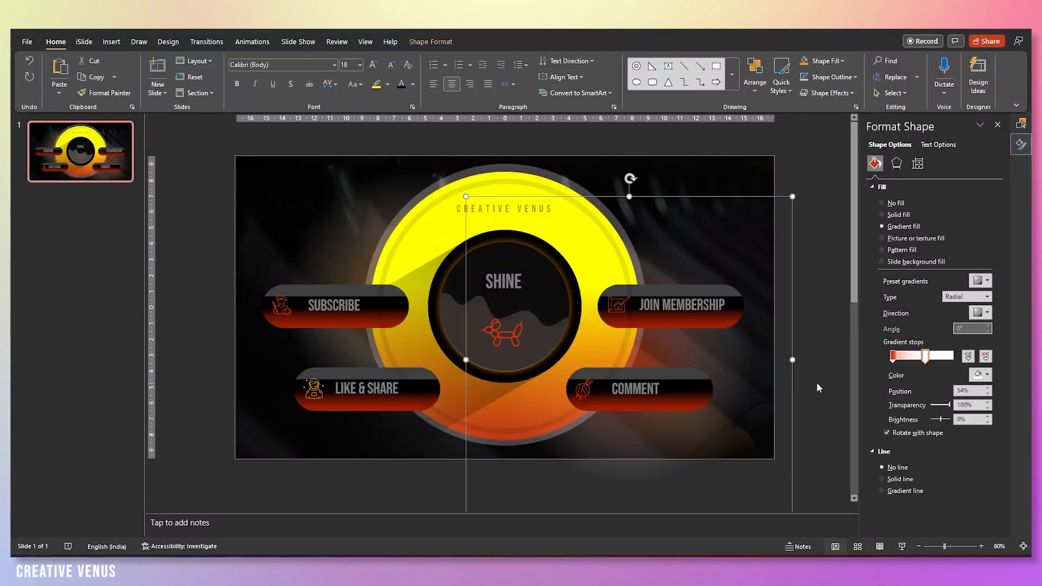
Paste the glossy 3D sphere into the centre, bring SHINE and its icon to front, recolour SHINE.
left_click(504, 315)
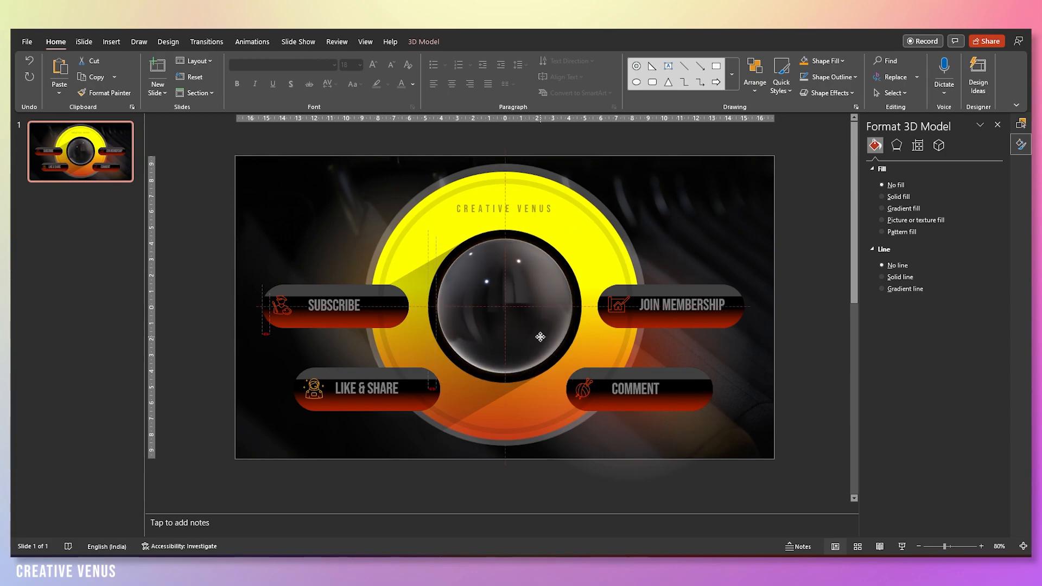
left_click_drag(539, 335, 690, 304)
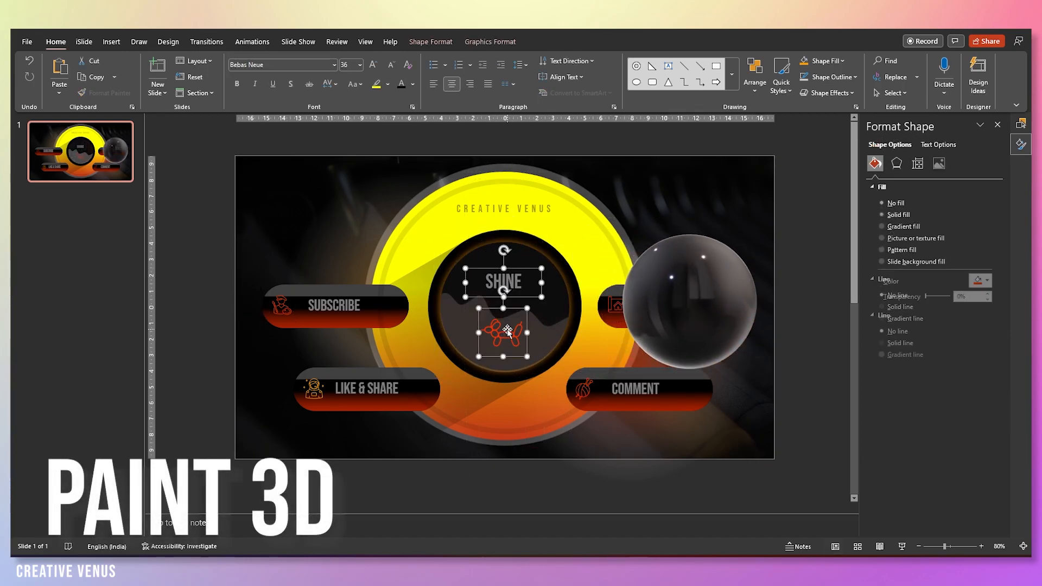
right_click(506, 333)
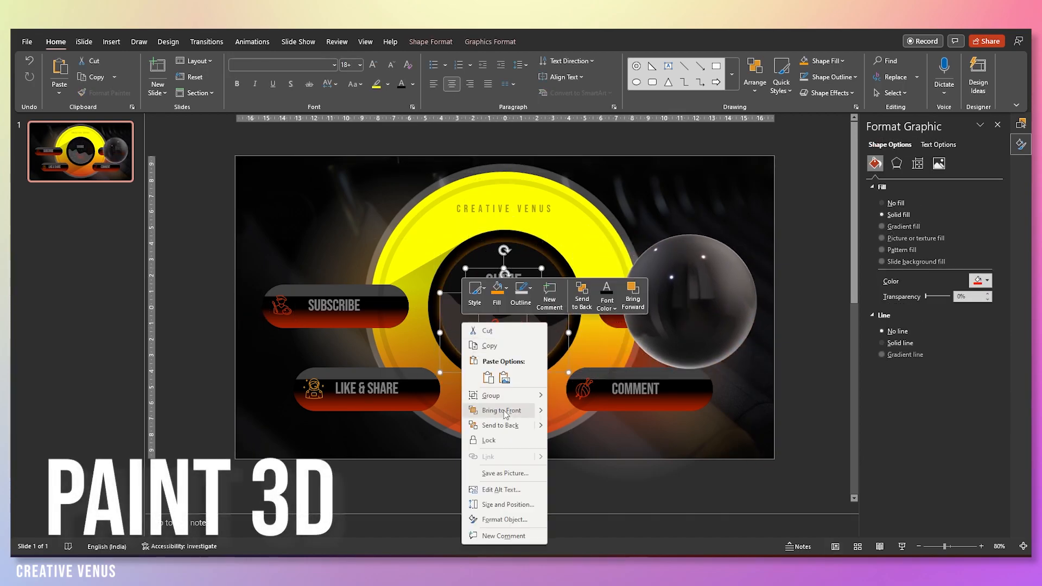
left_click(499, 410)
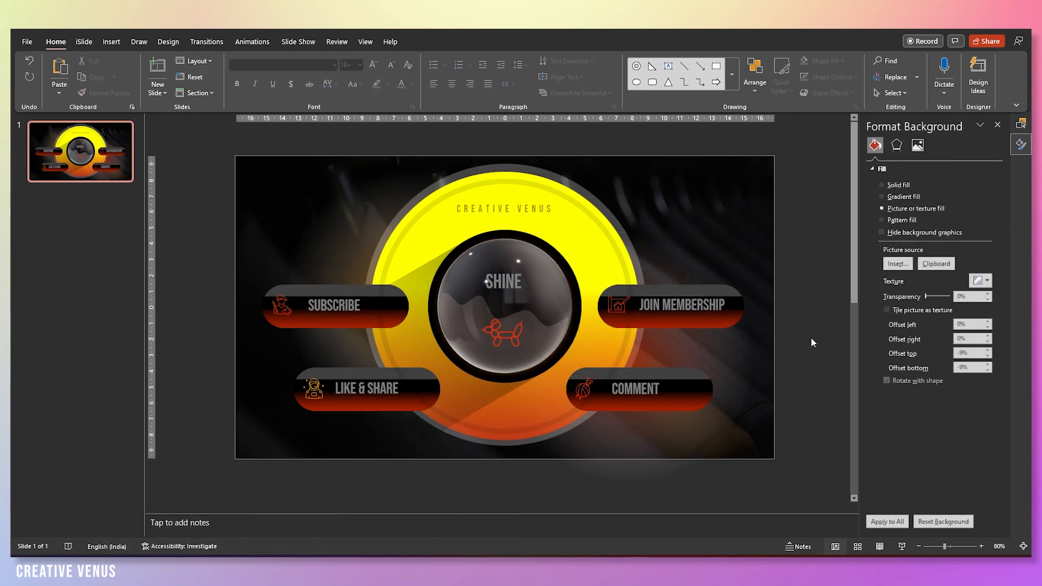
left_click(504, 282)
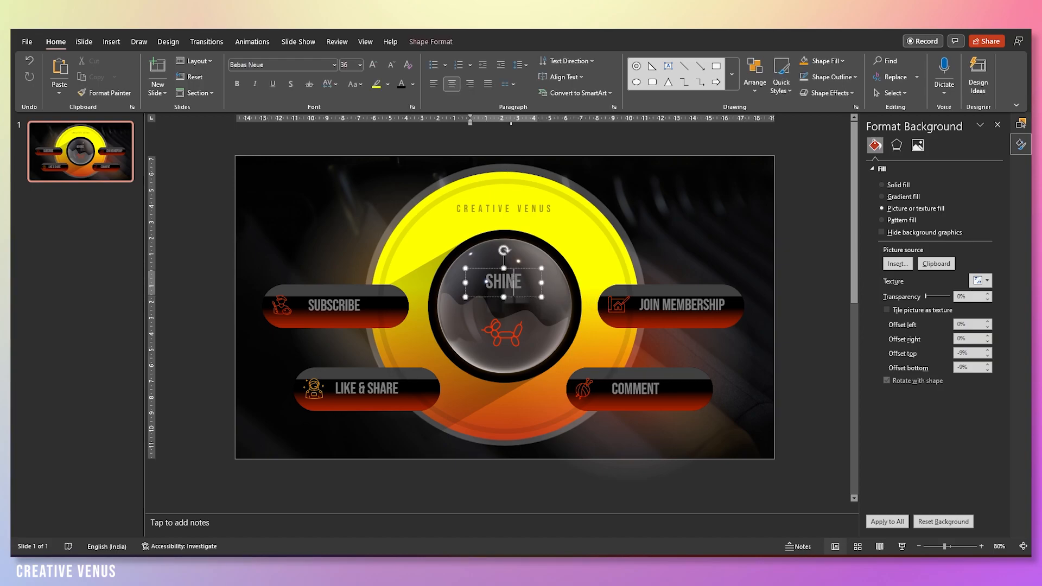
left_click(410, 84)
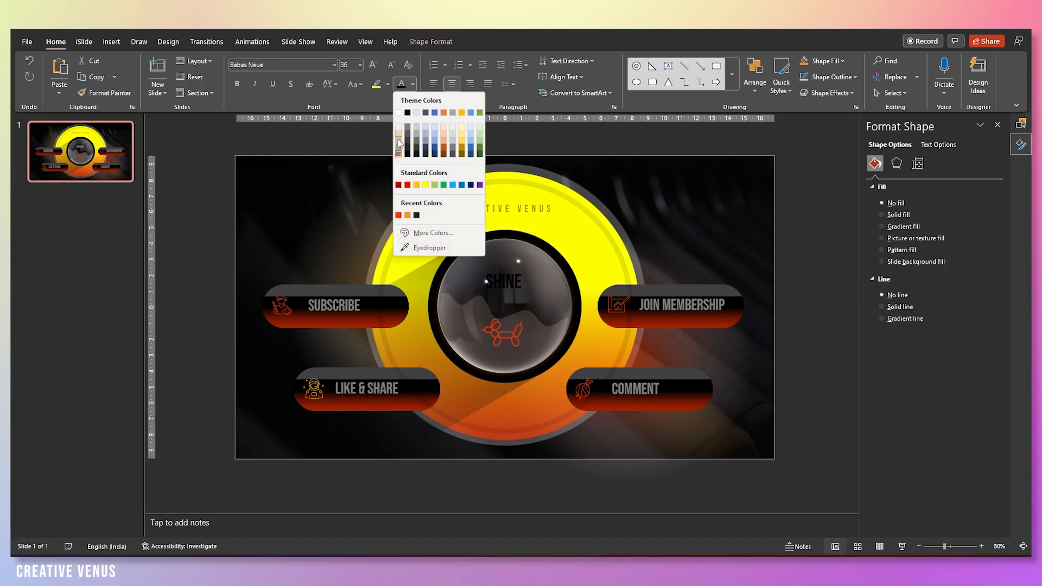